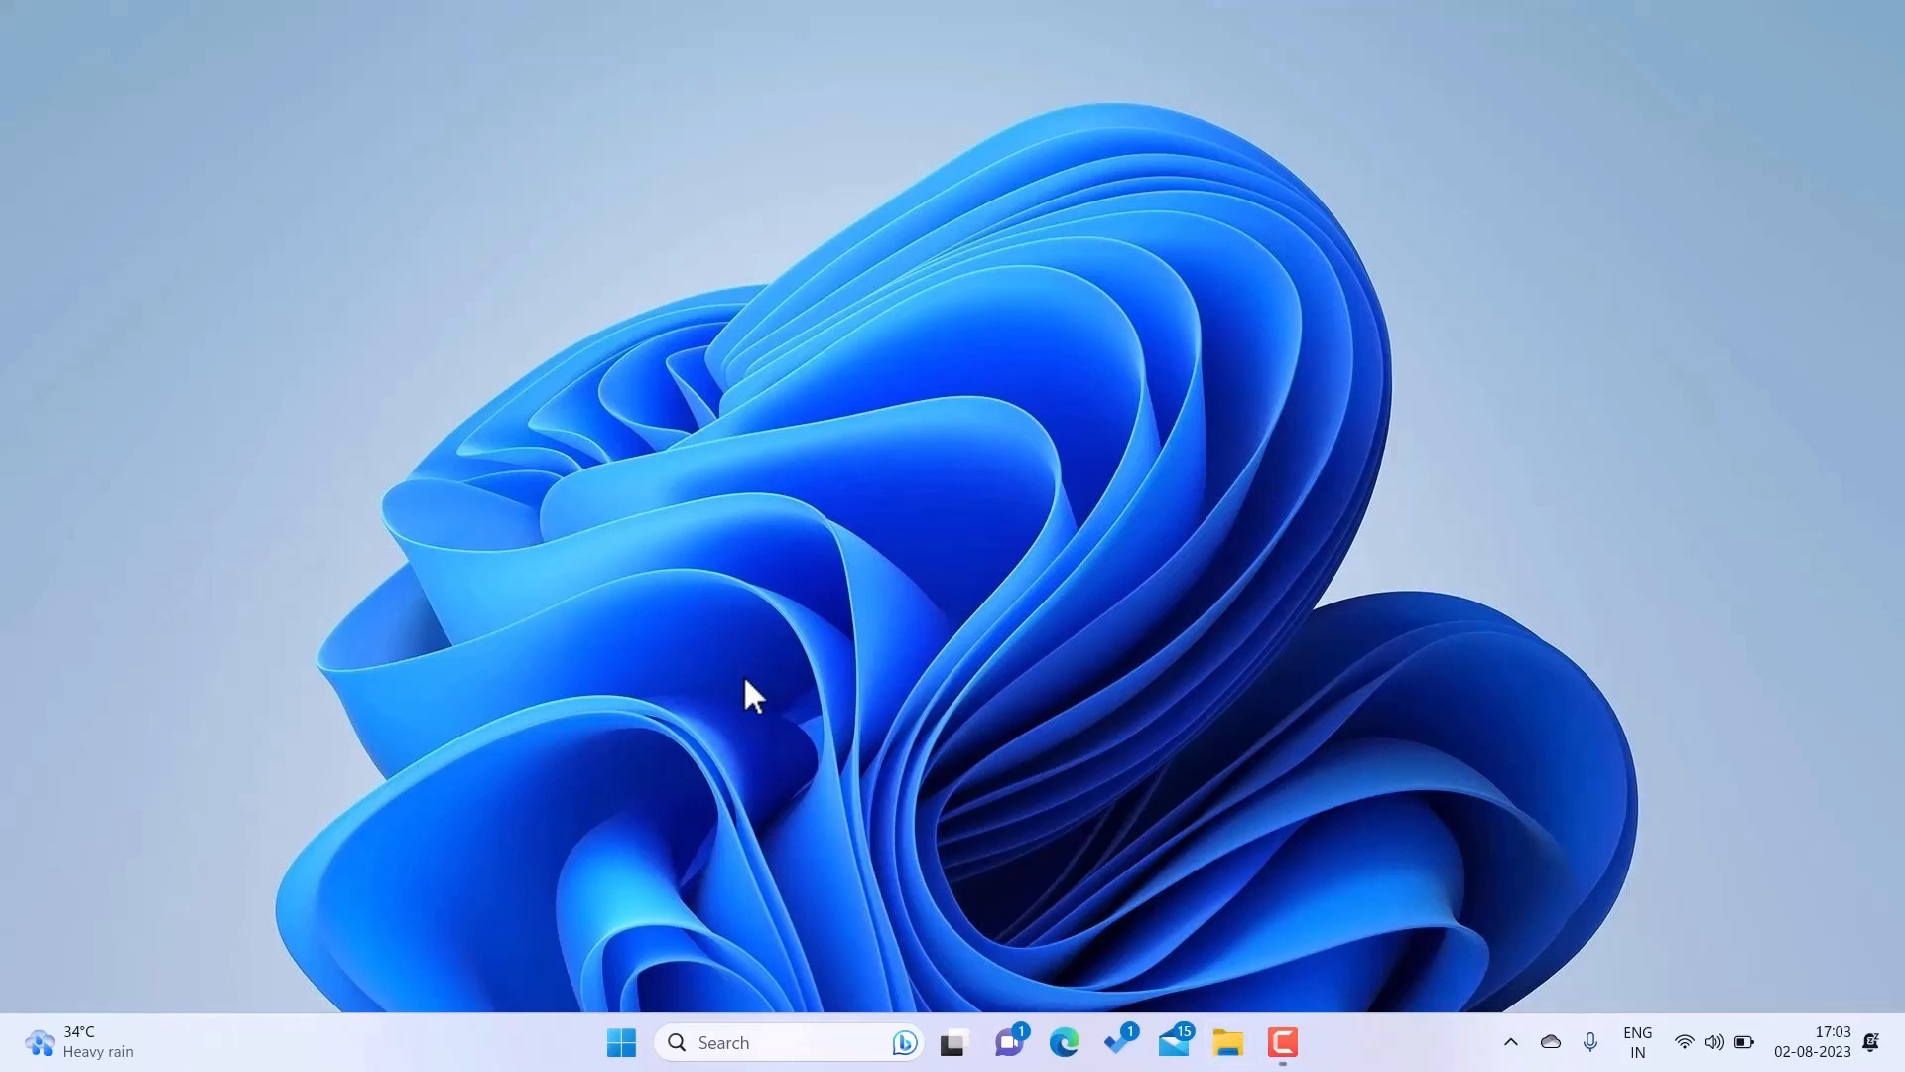
In File Explorer's Network view, open the ITECHFEVER computer to show its shared items.
click(1227, 1043)
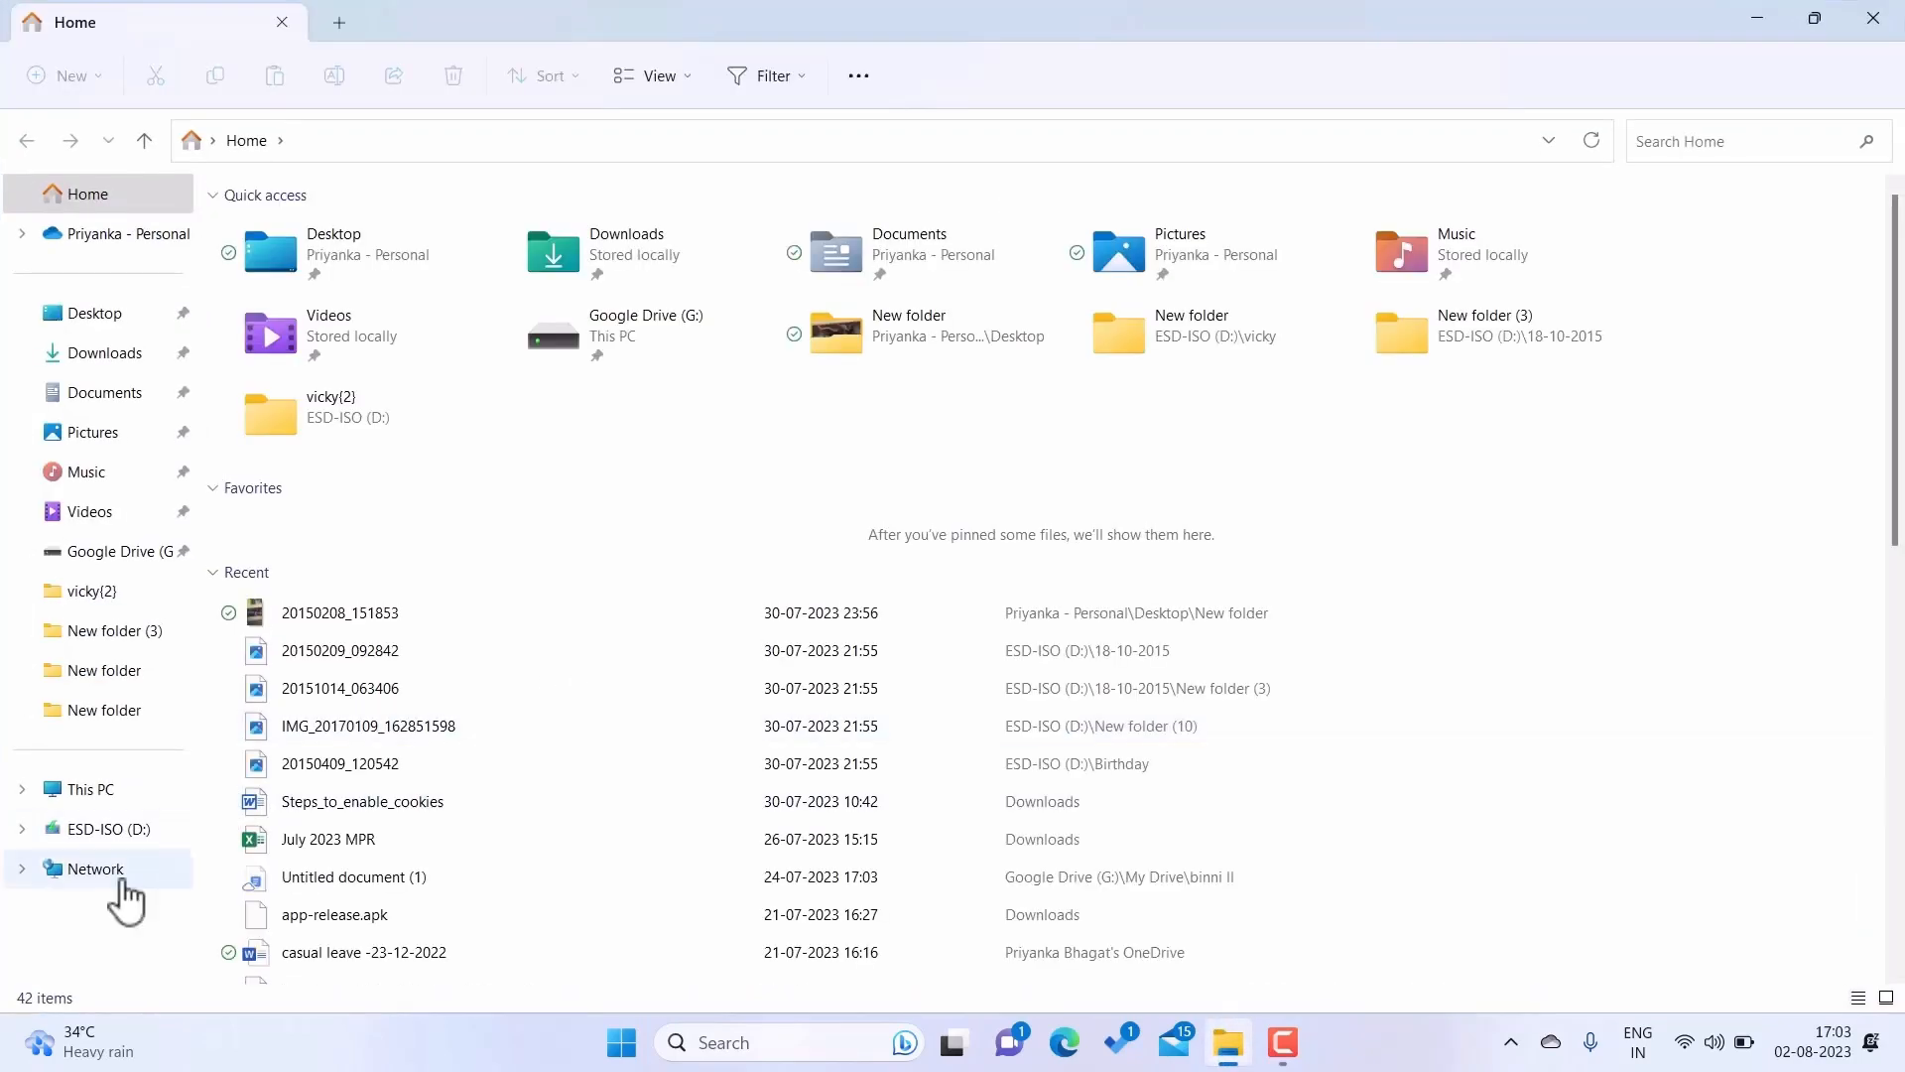
click(95, 867)
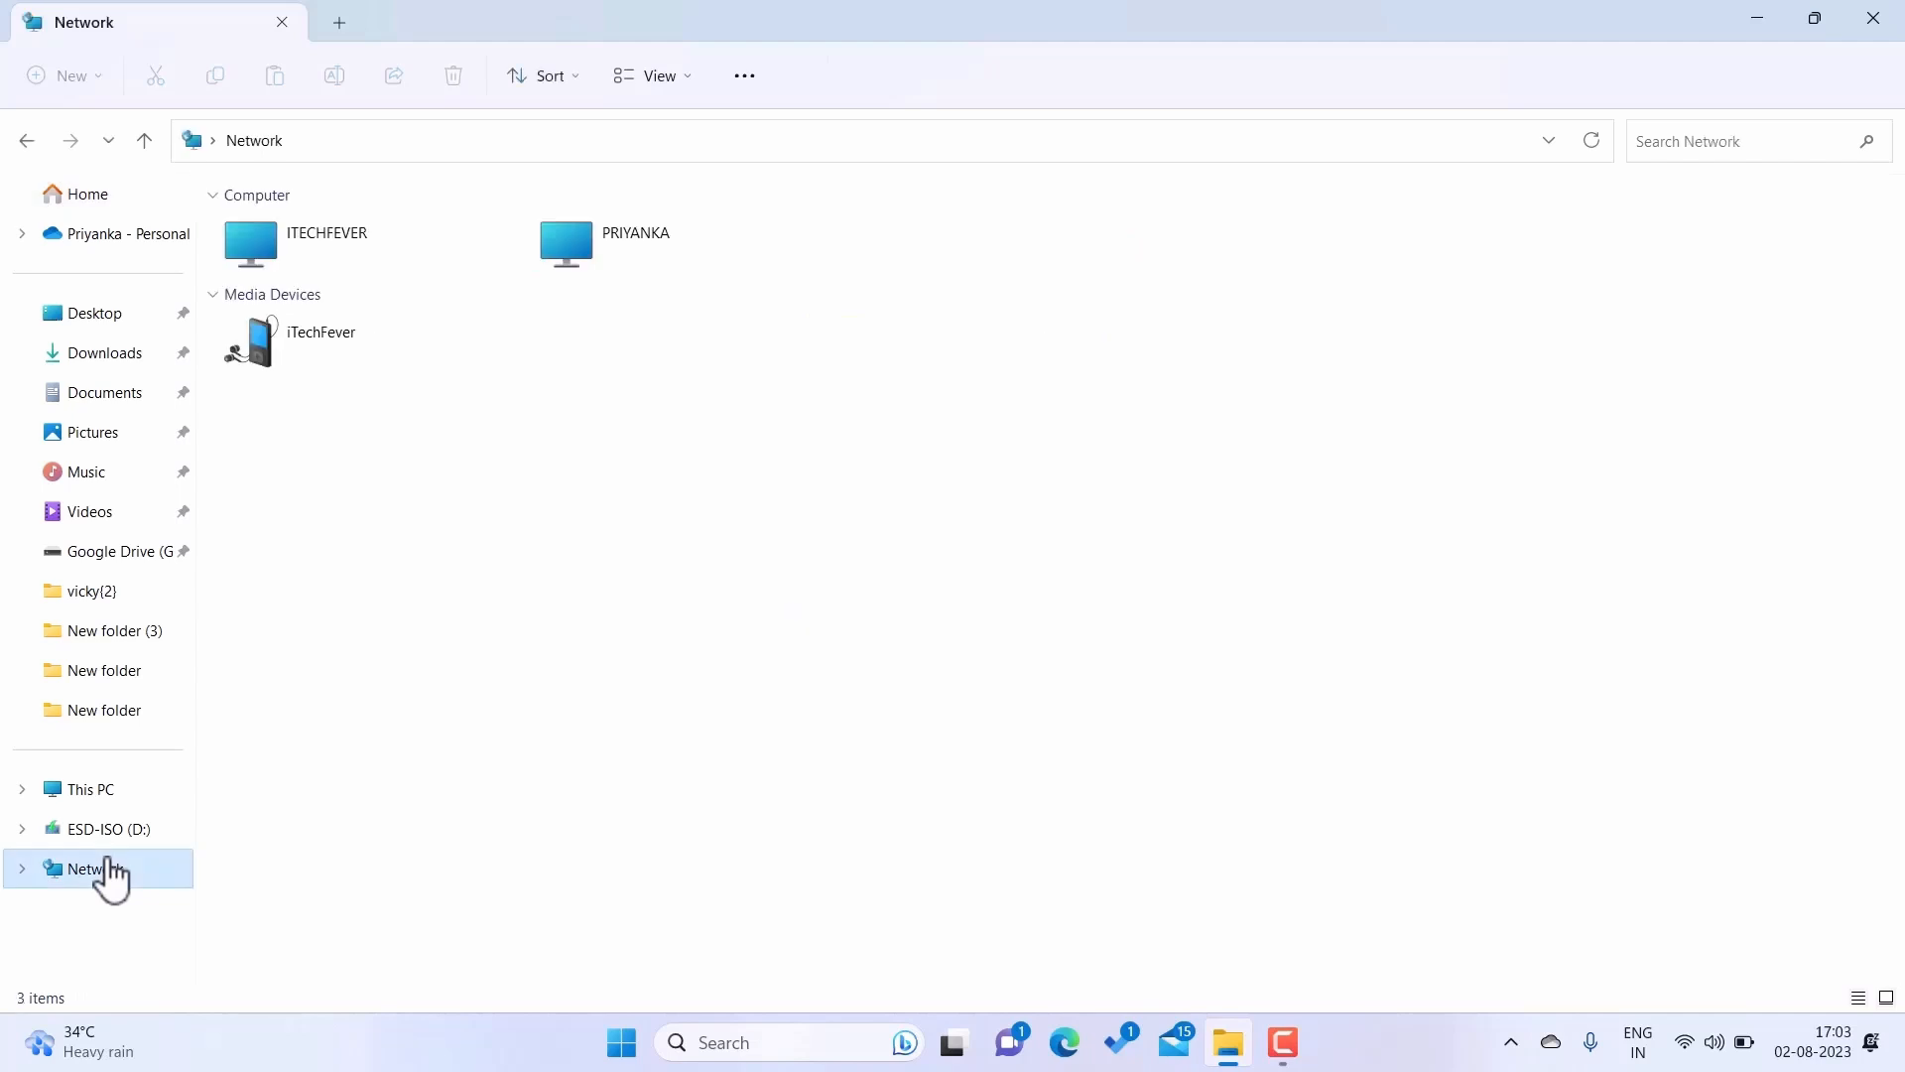
double_click(249, 244)
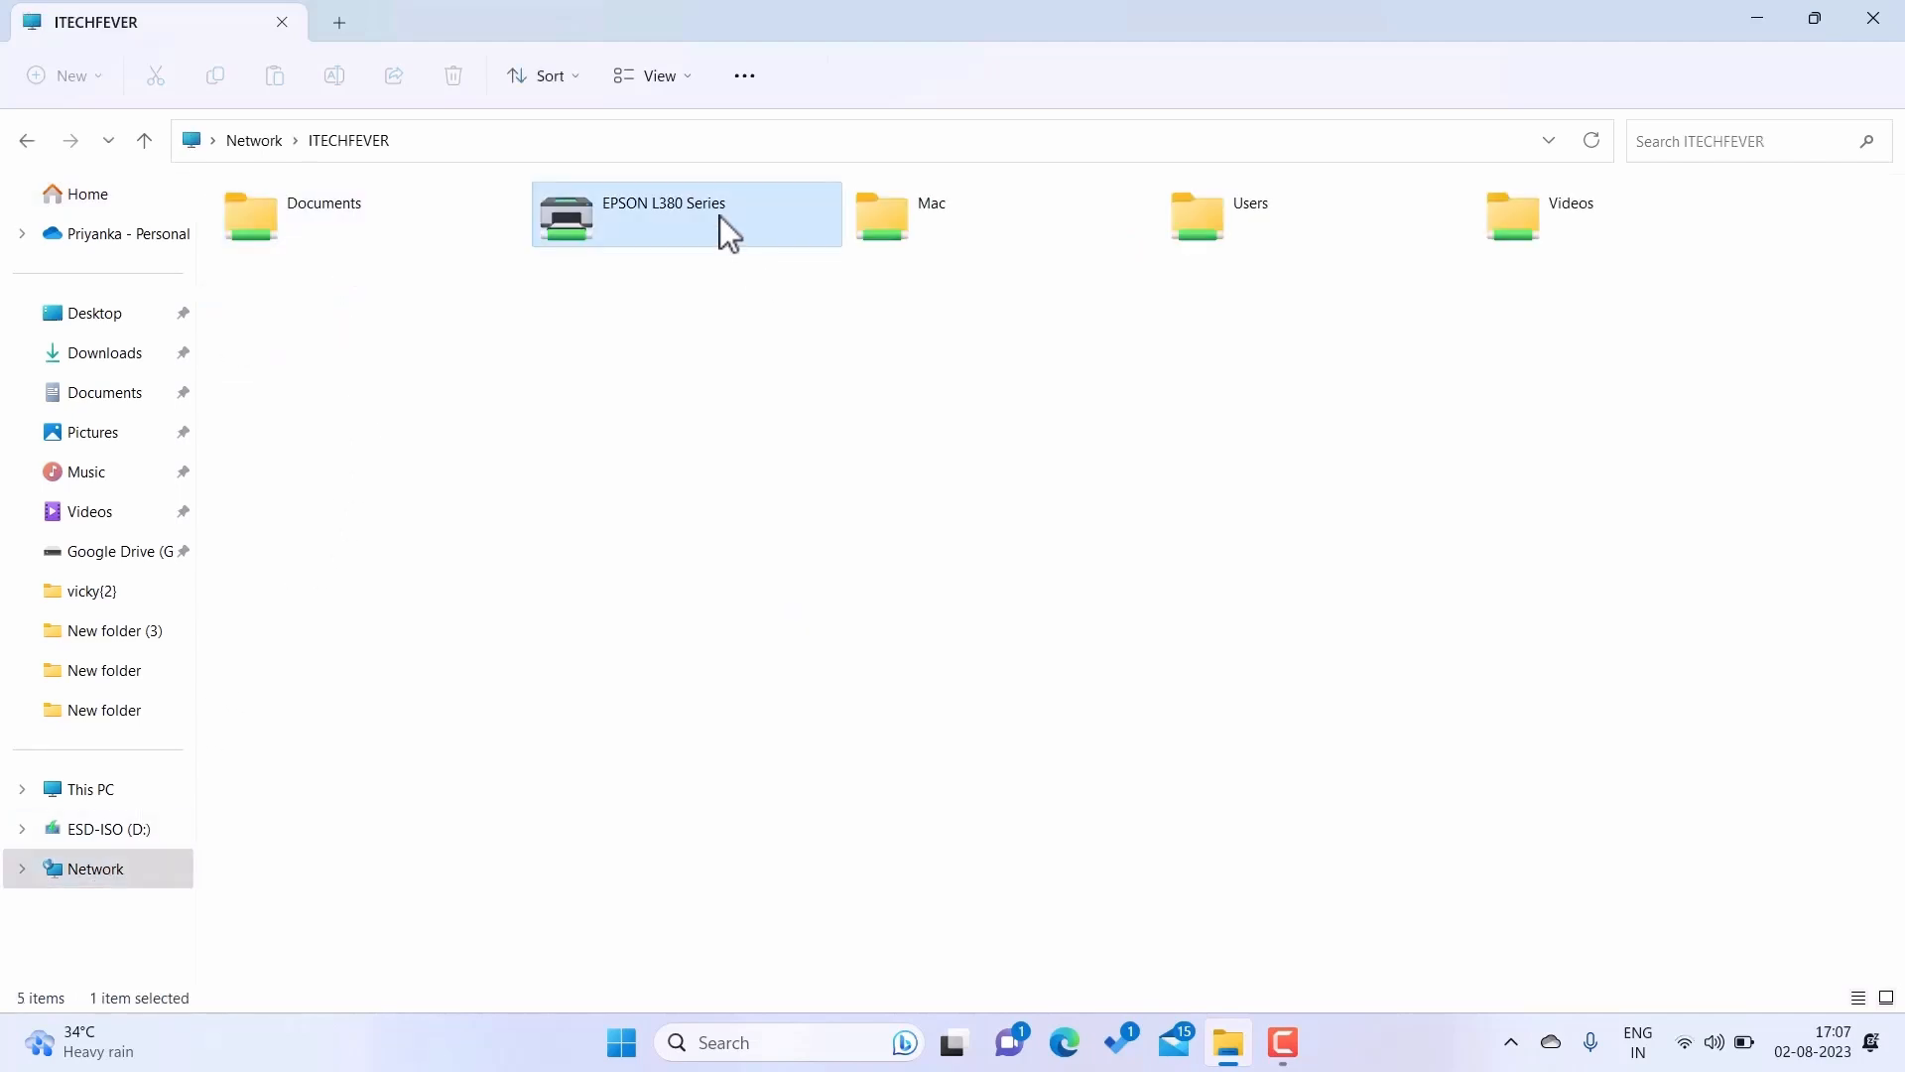
Try connecting to EPSON L380 Series, dismiss error 0x0000011b, and cancel the installation.
double_click(687, 214)
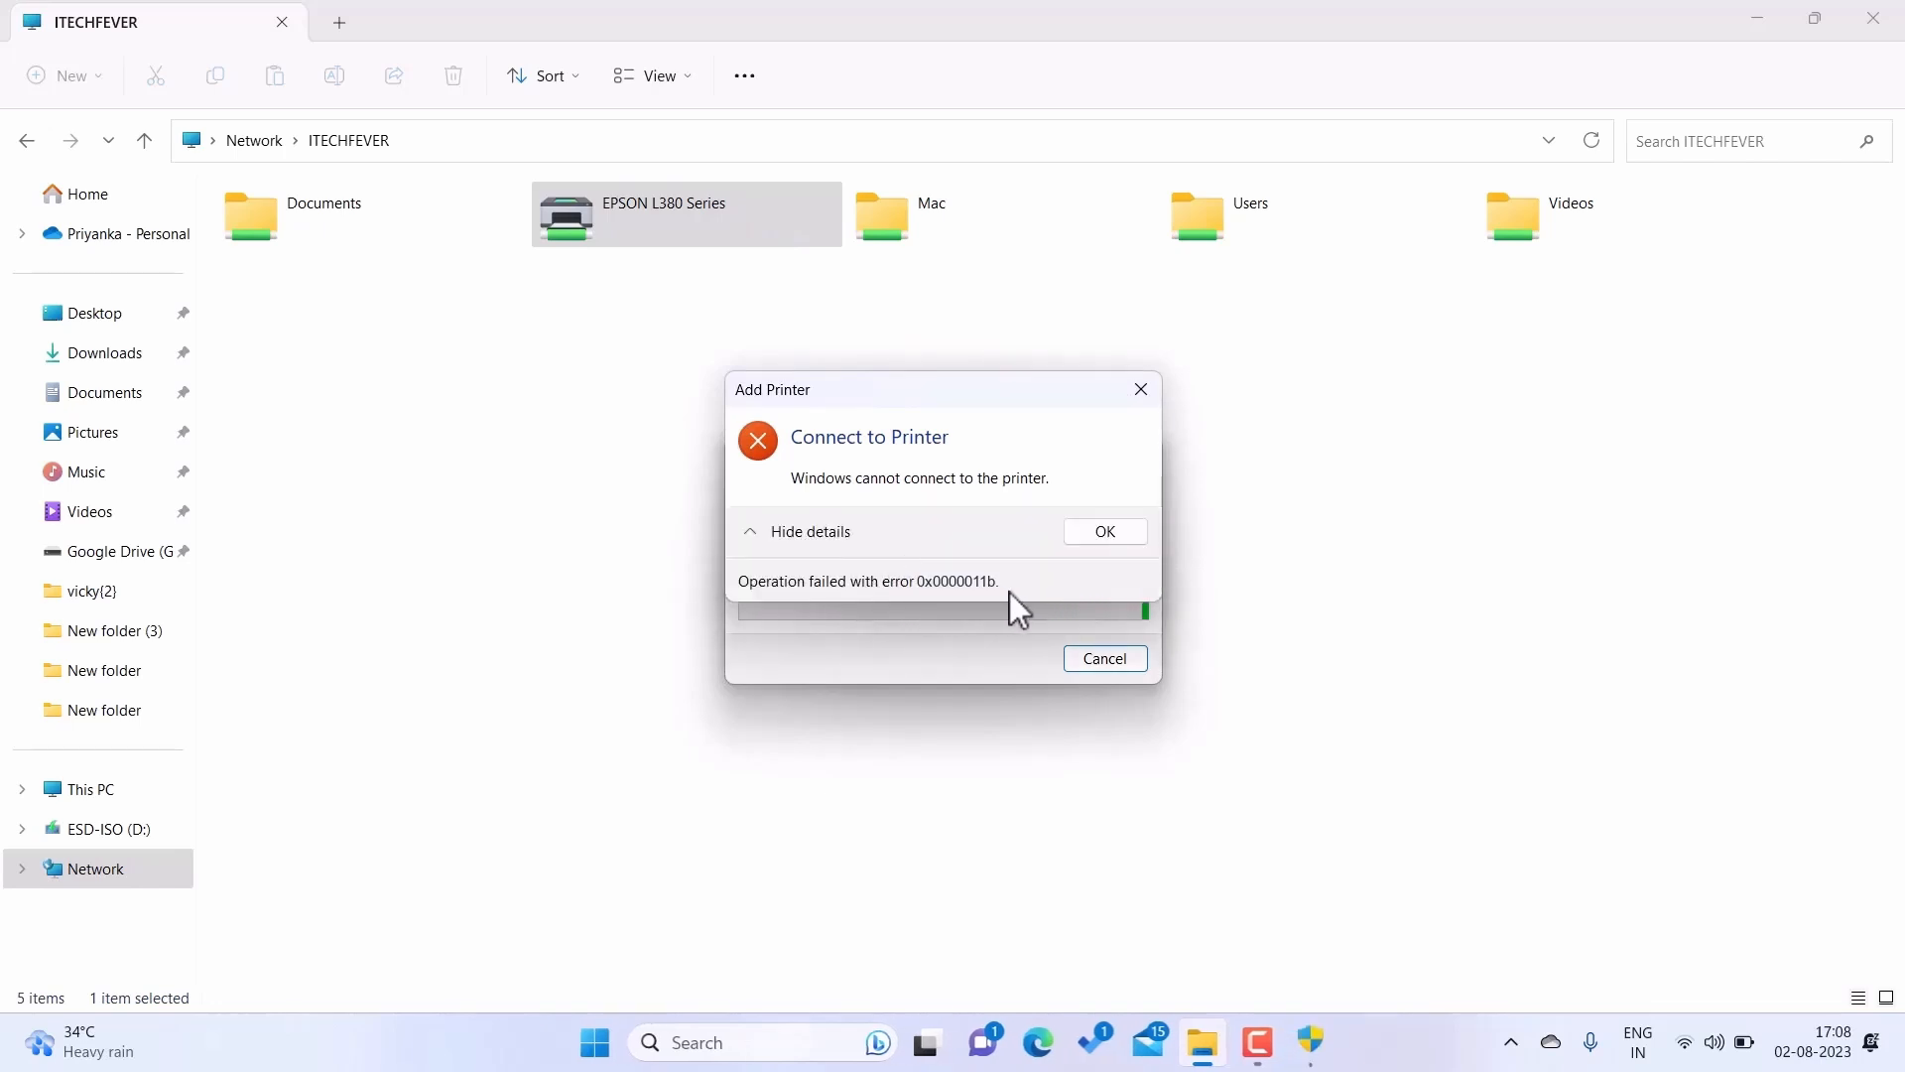
mouse_move(1033, 606)
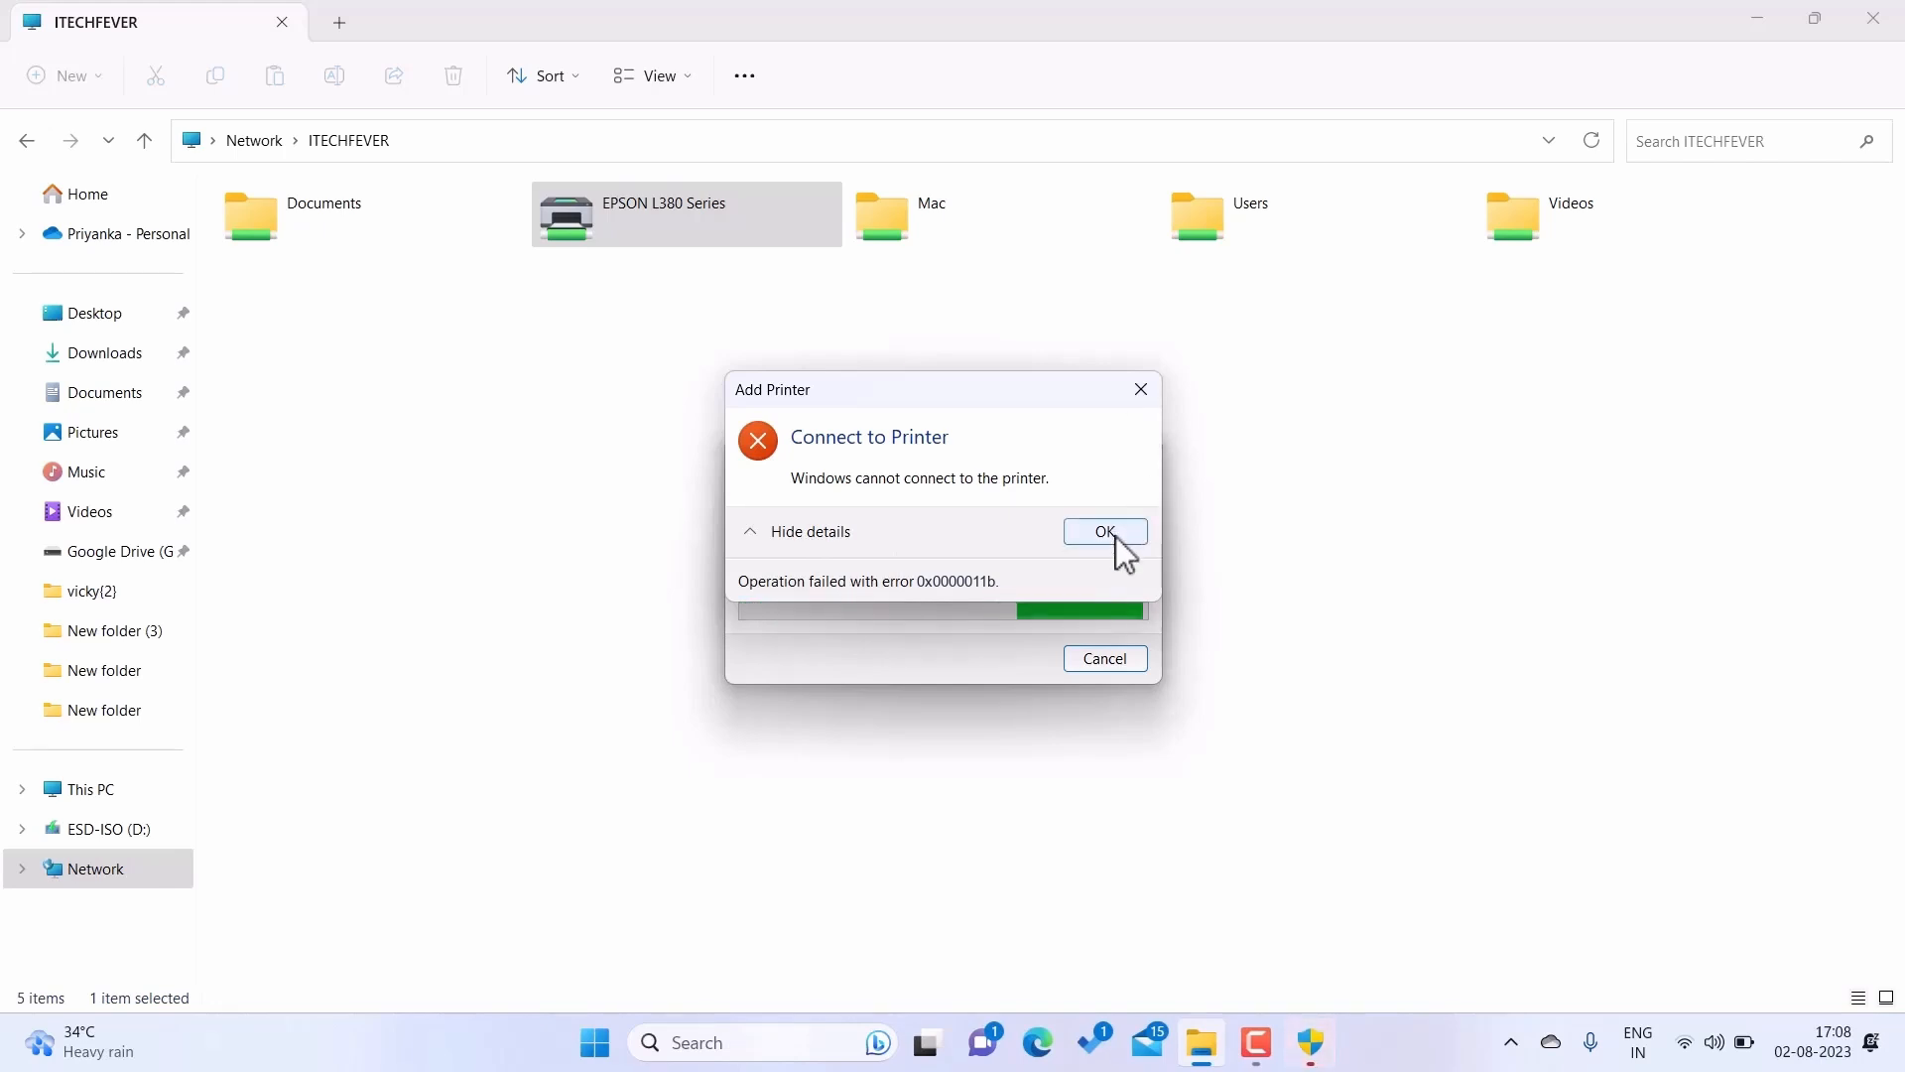
click(1104, 531)
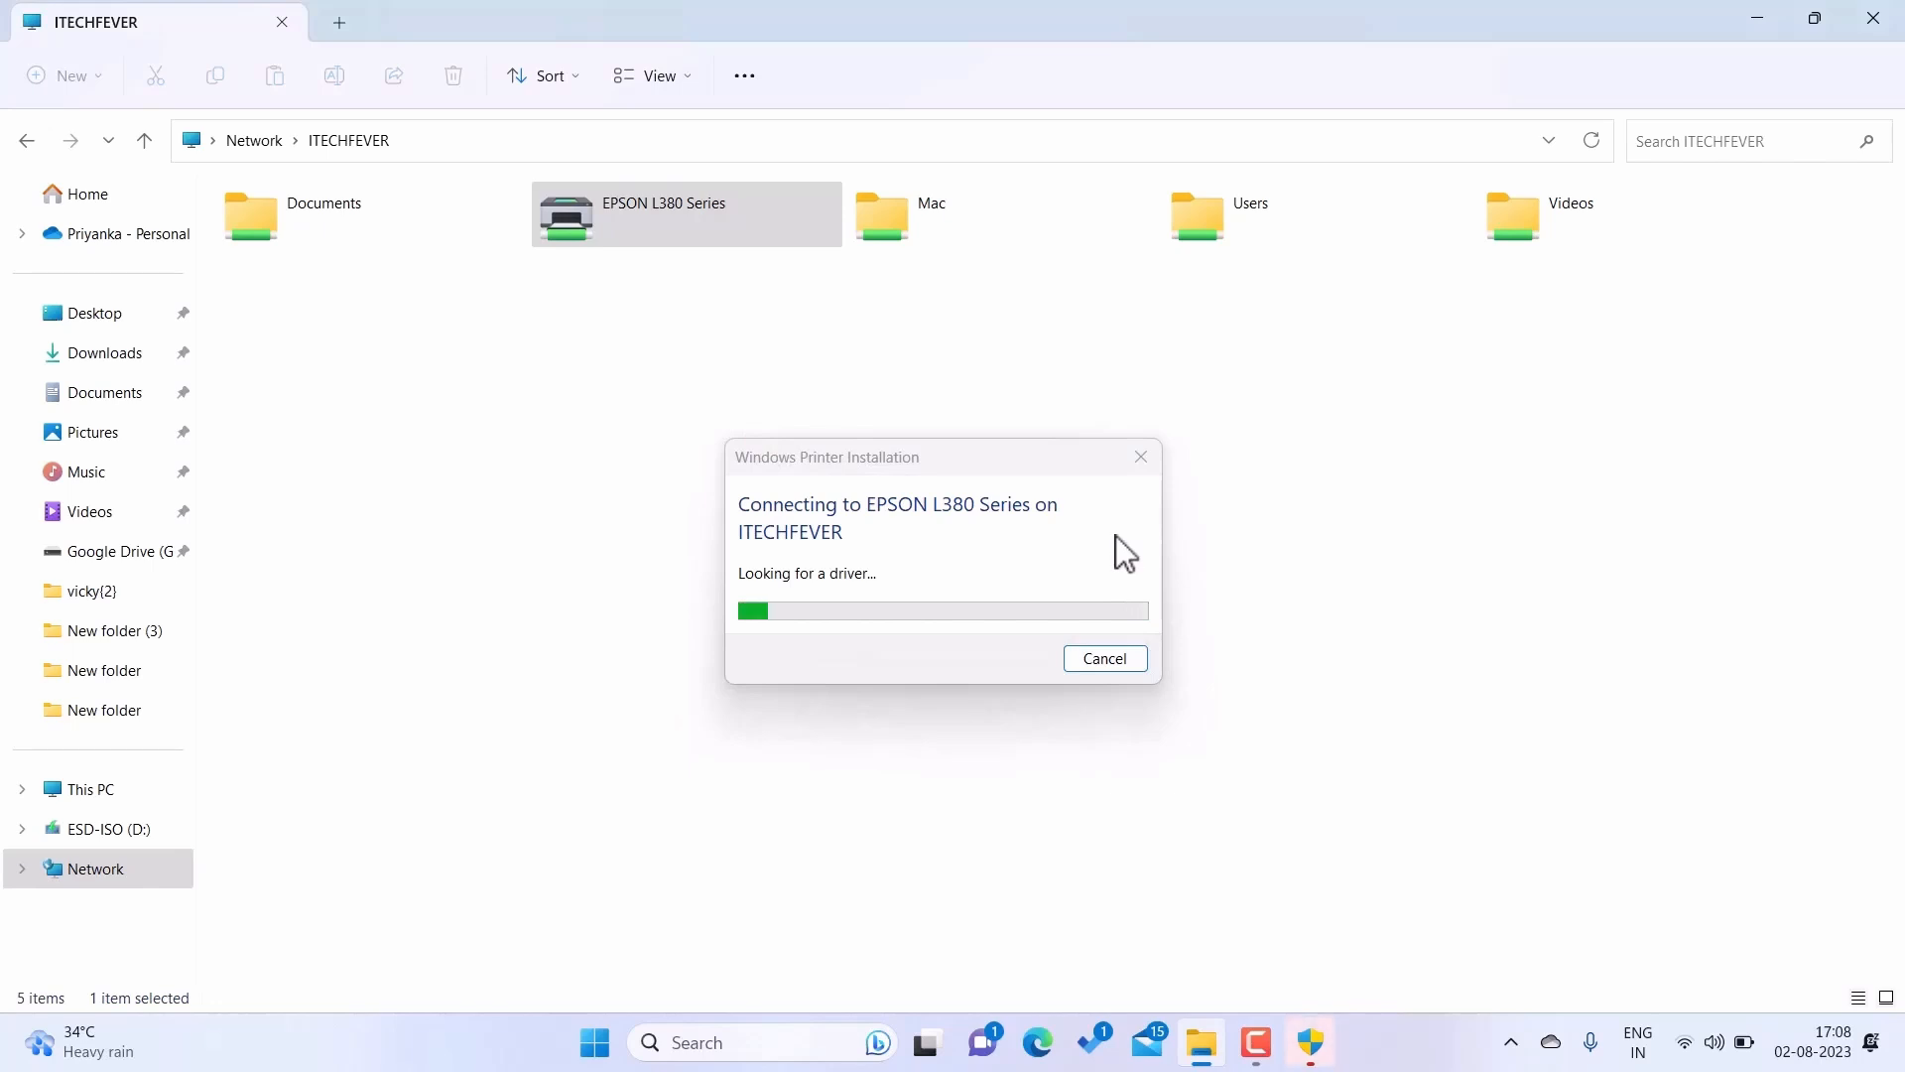
mouse_move(1127, 687)
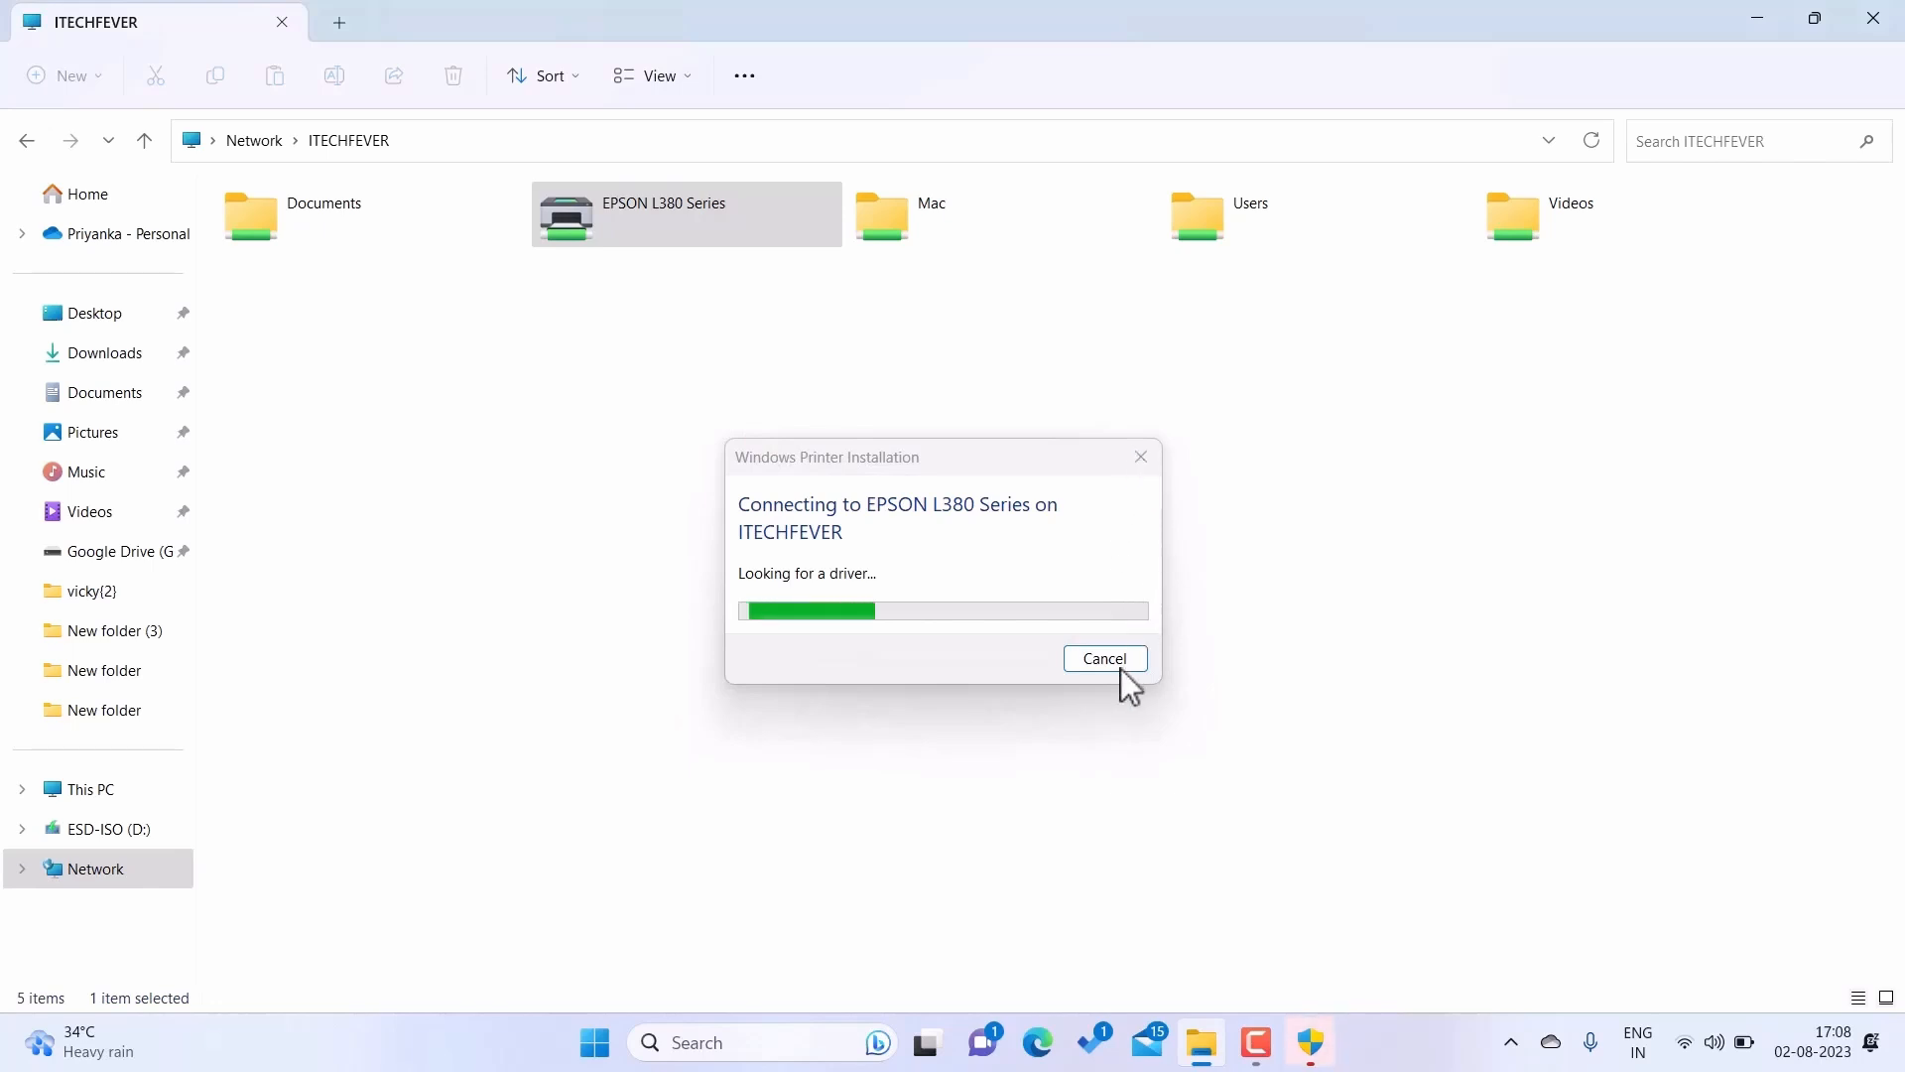
click(1103, 657)
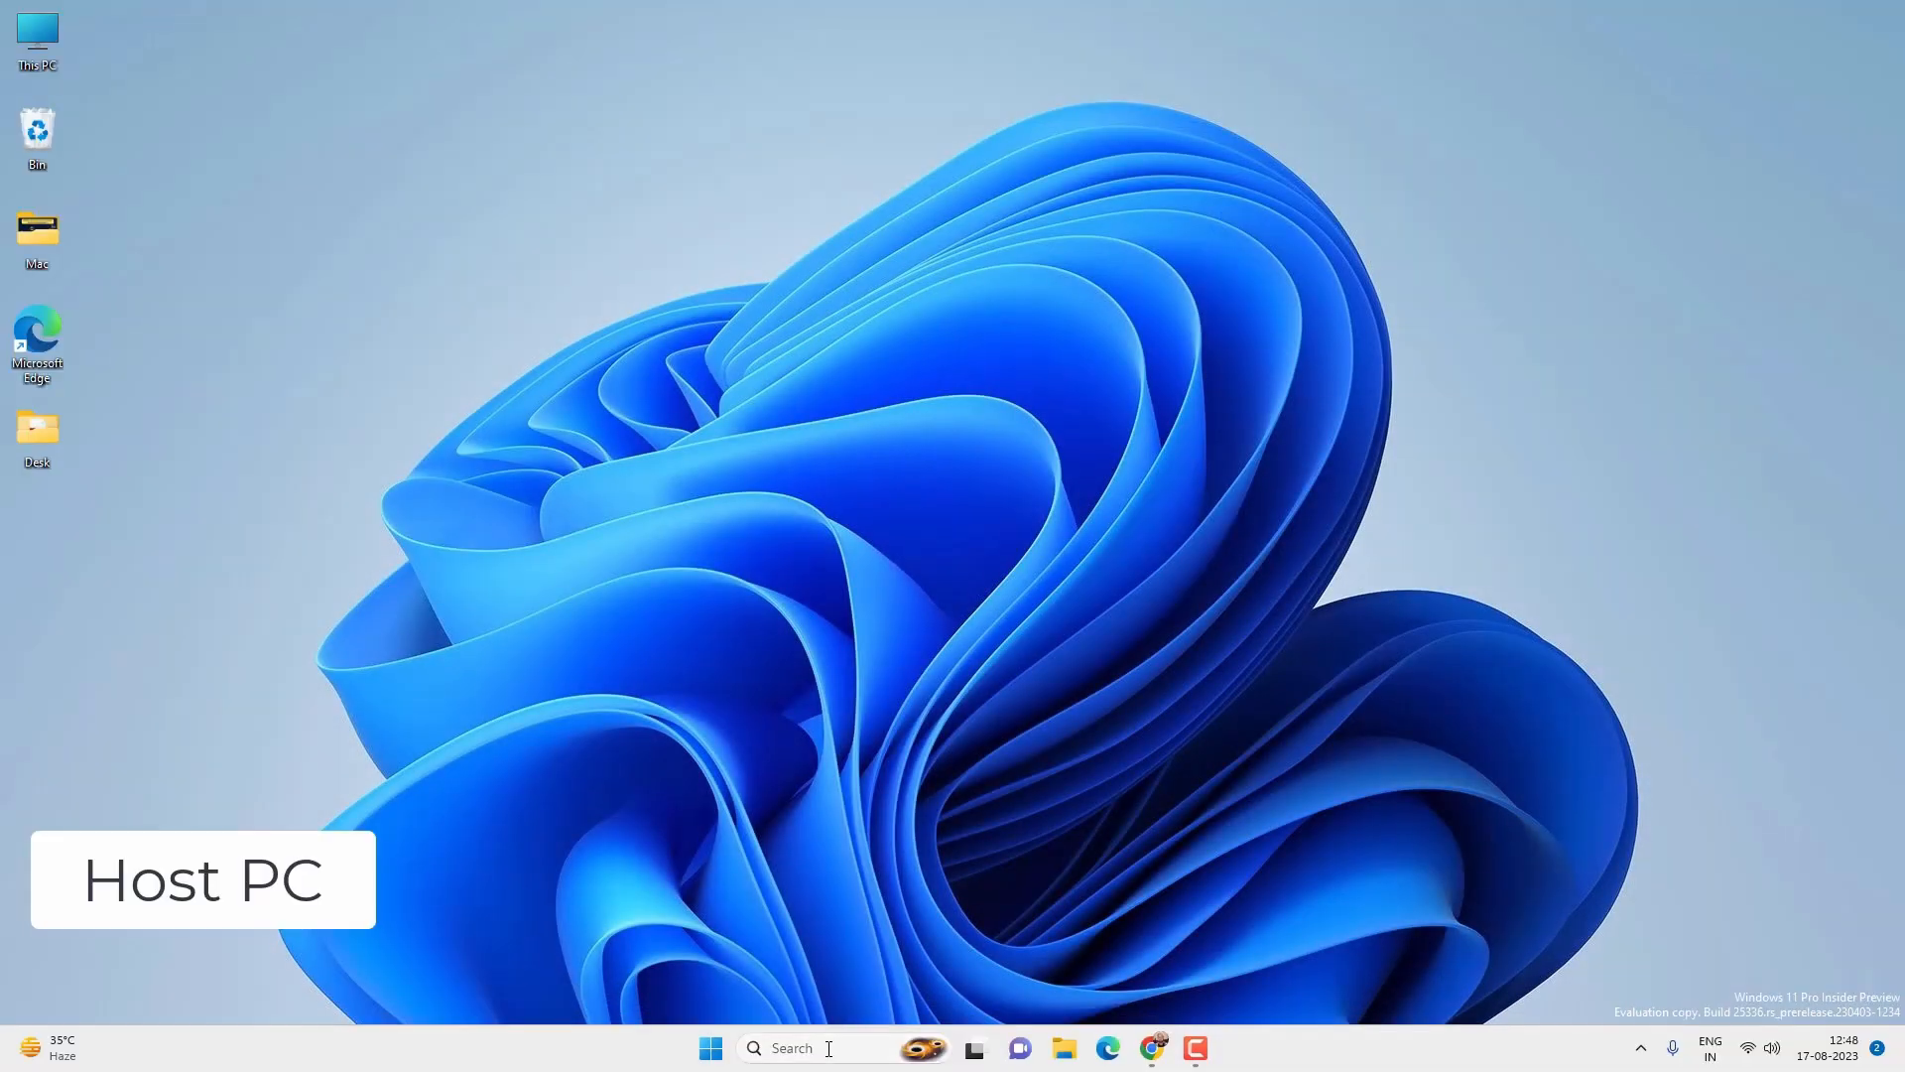
Search Windows for 'regedit' to bring up Registry Editor as the best match.
text(registry editor)
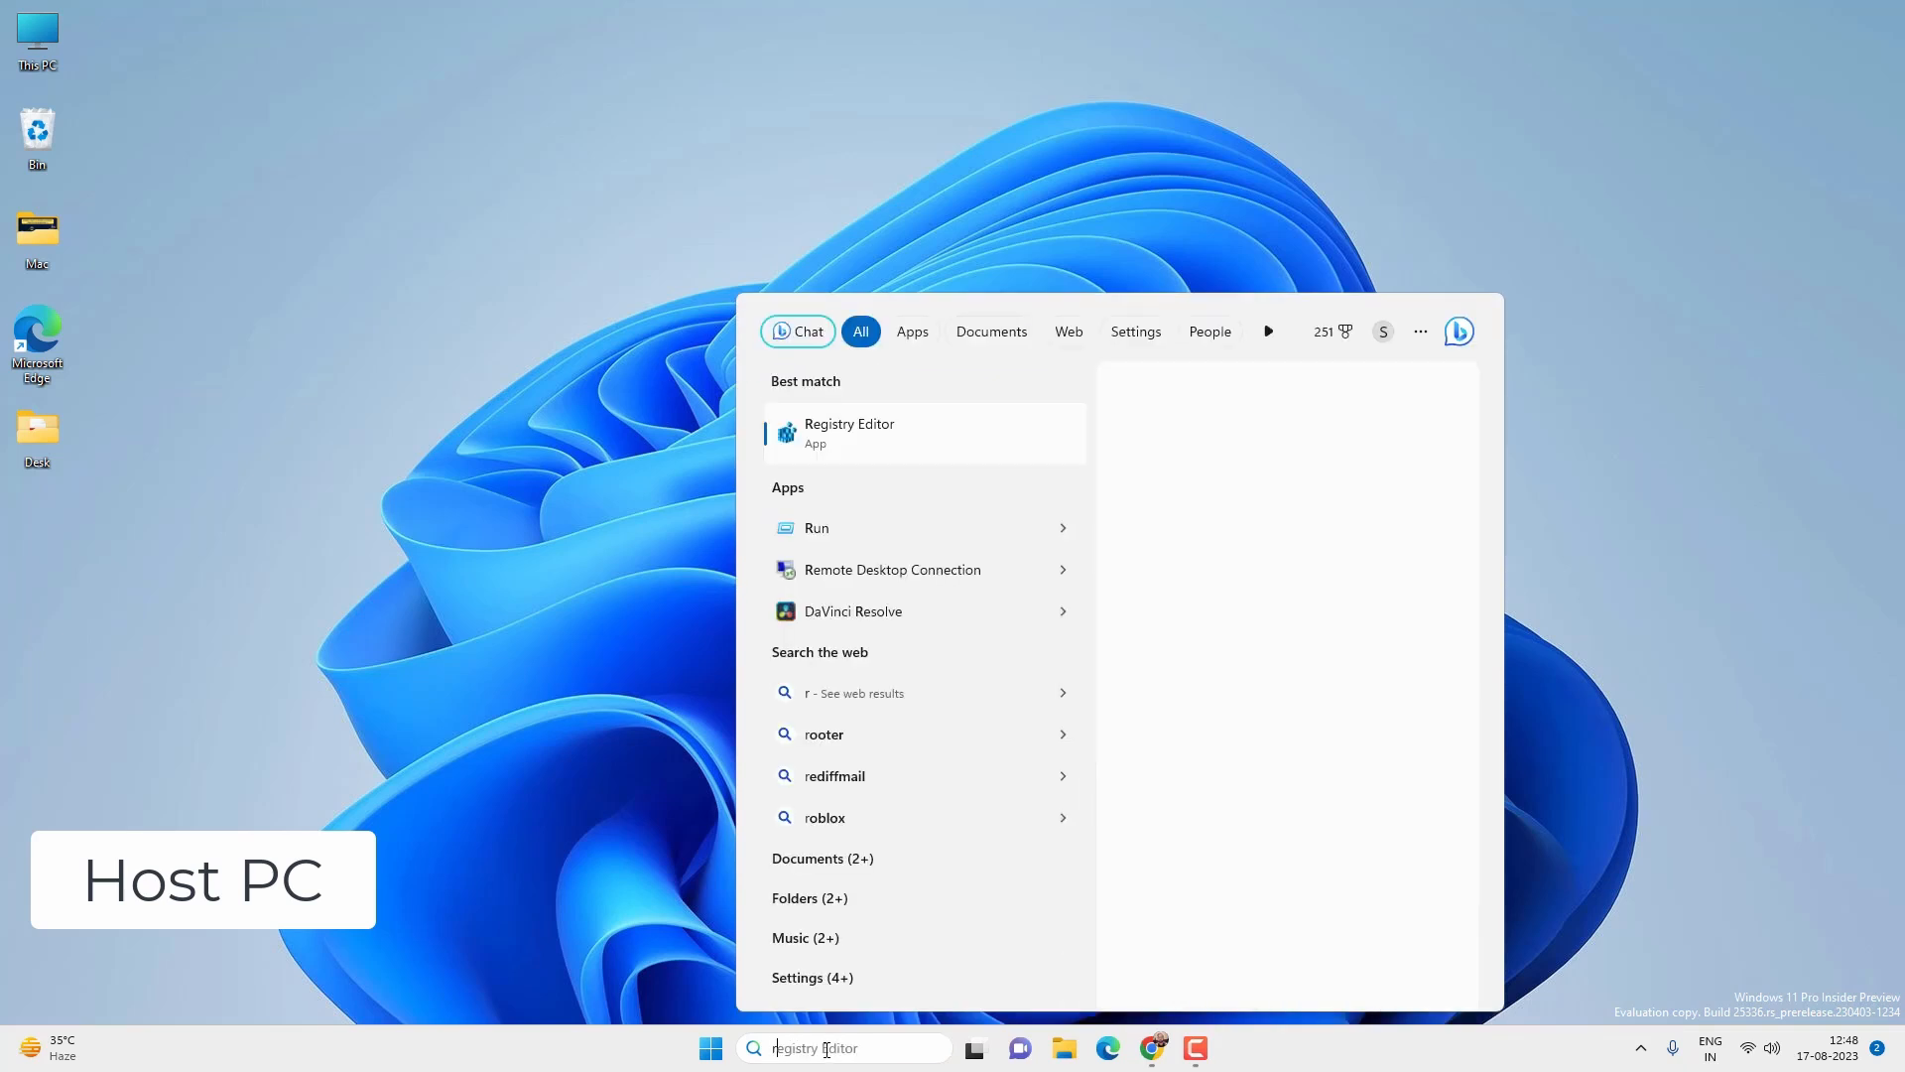
text(regedit)
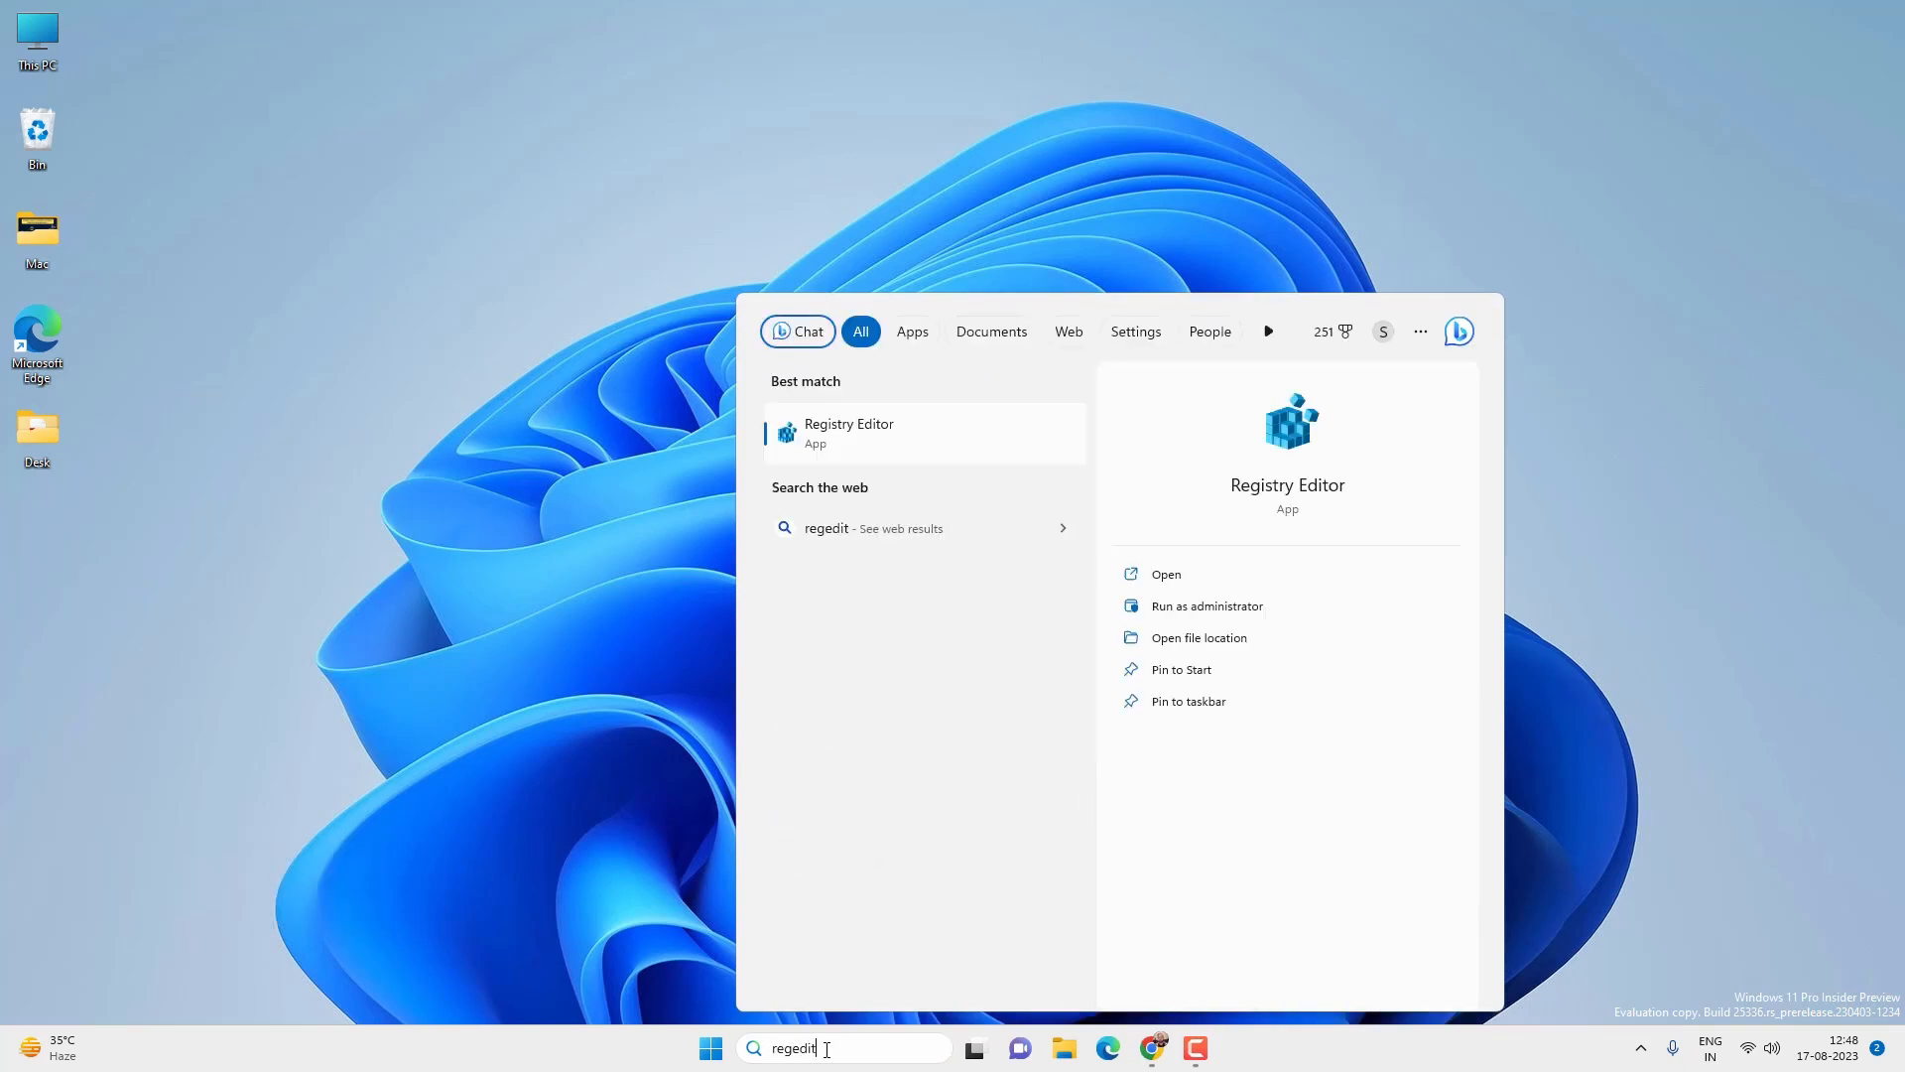
mouse_move(893, 433)
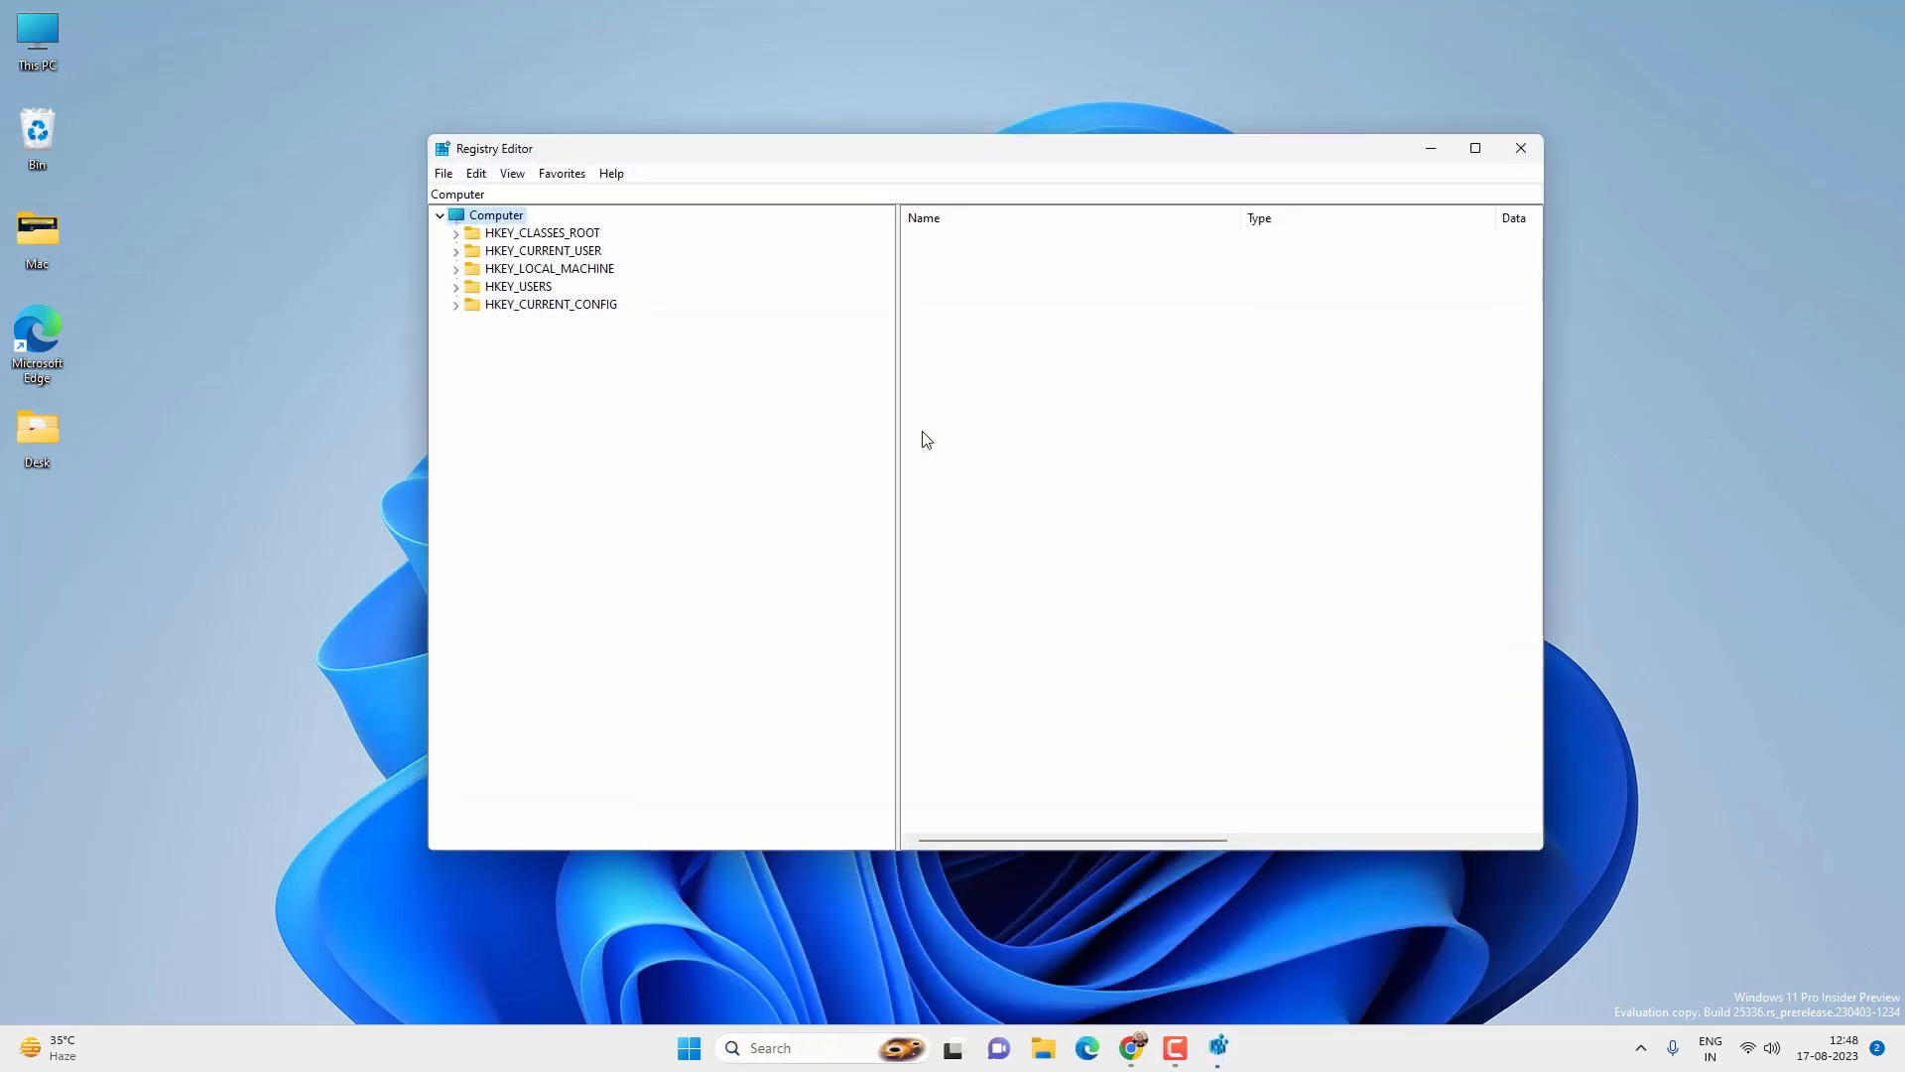
mouse_move(876, 722)
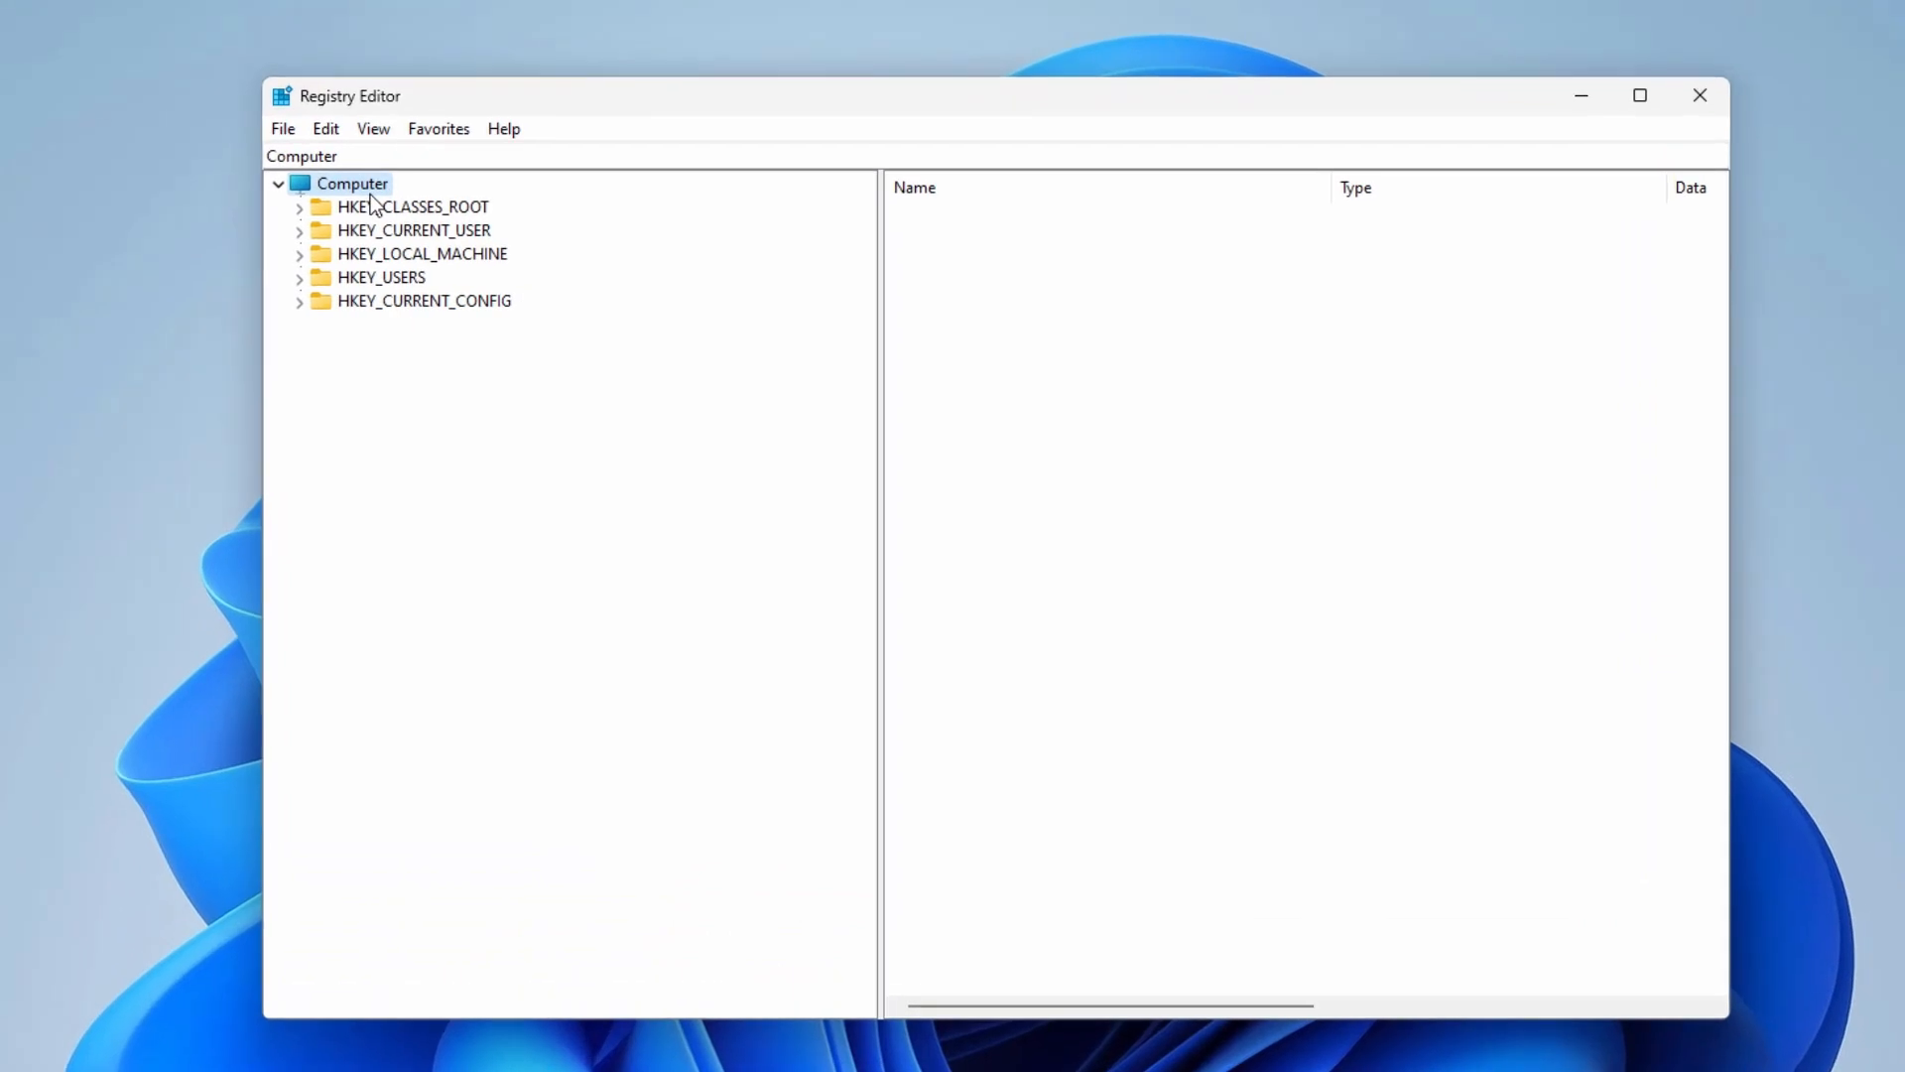
mouse_move(302, 262)
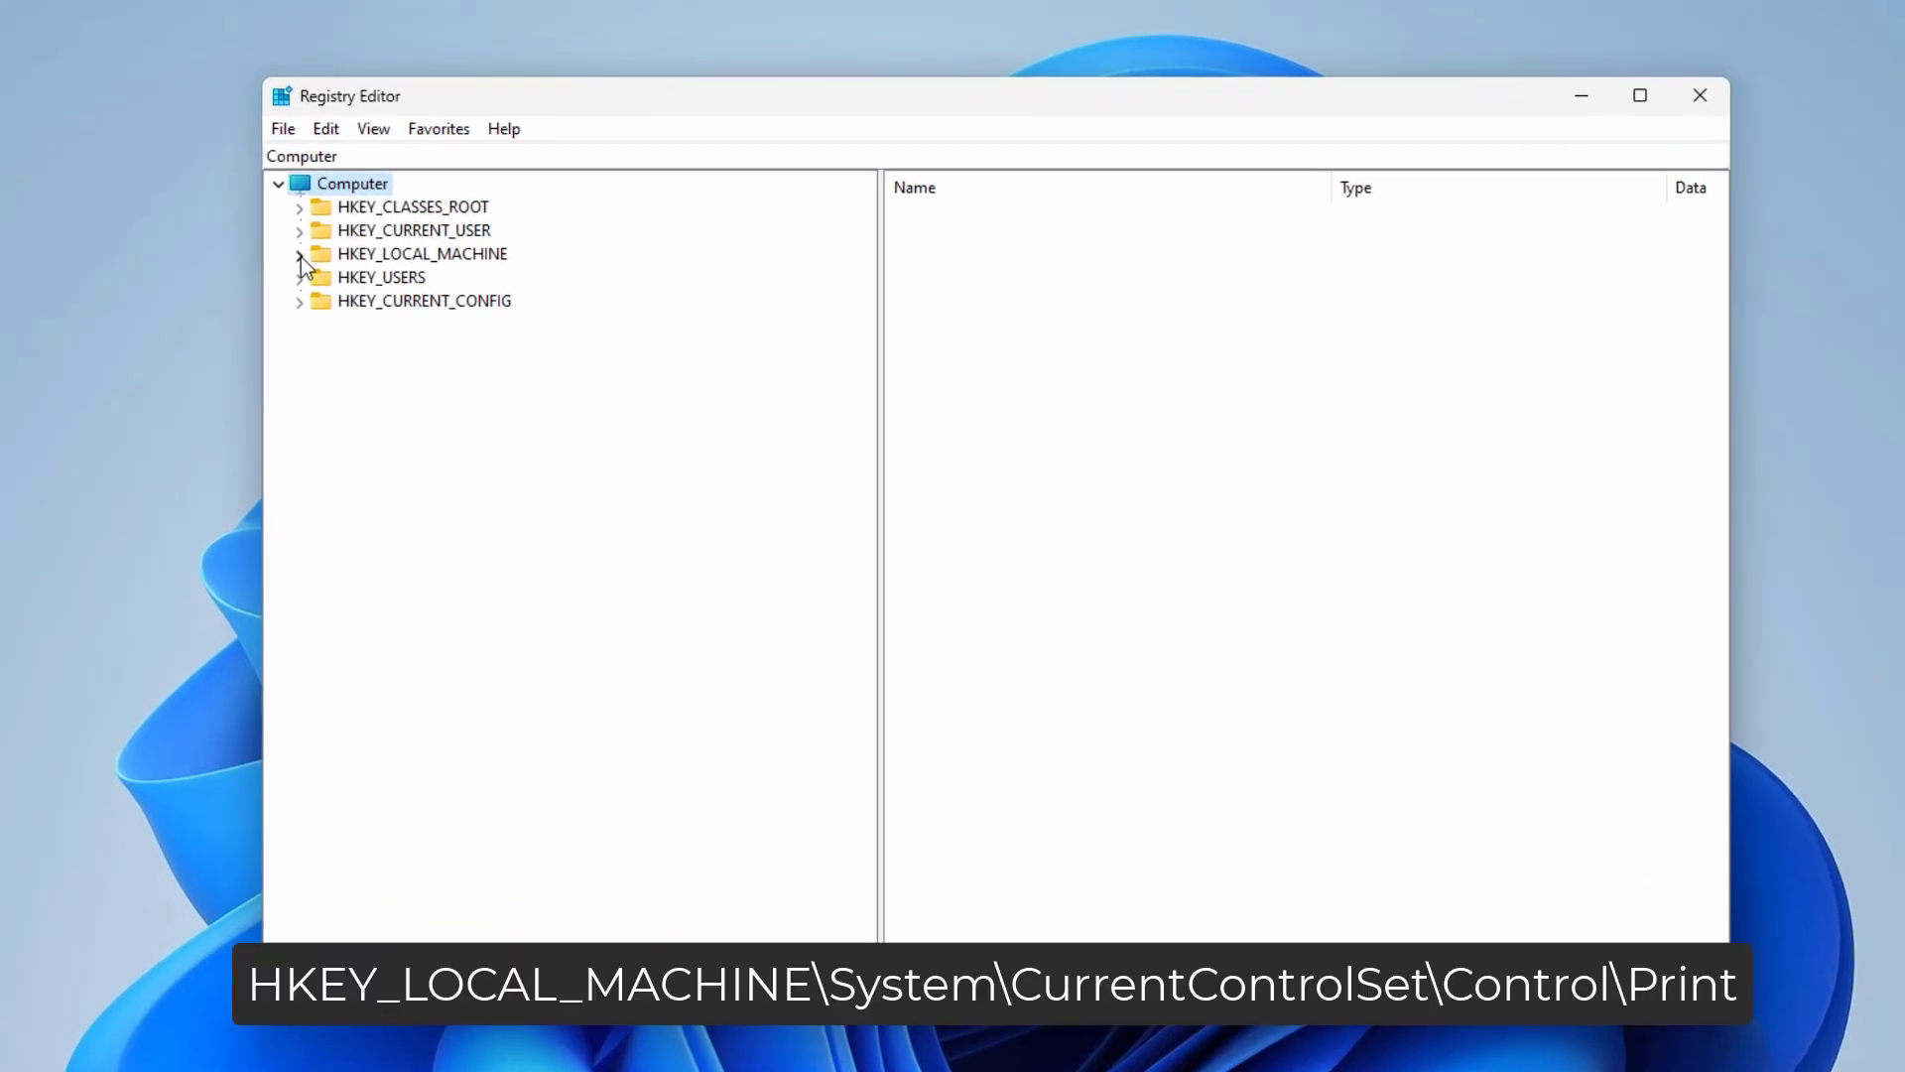
Expand the tree to HKEY_LOCAL_MACHINE\SYSTEM\CurrentControlSet\Control\Print and select that key.
click(299, 253)
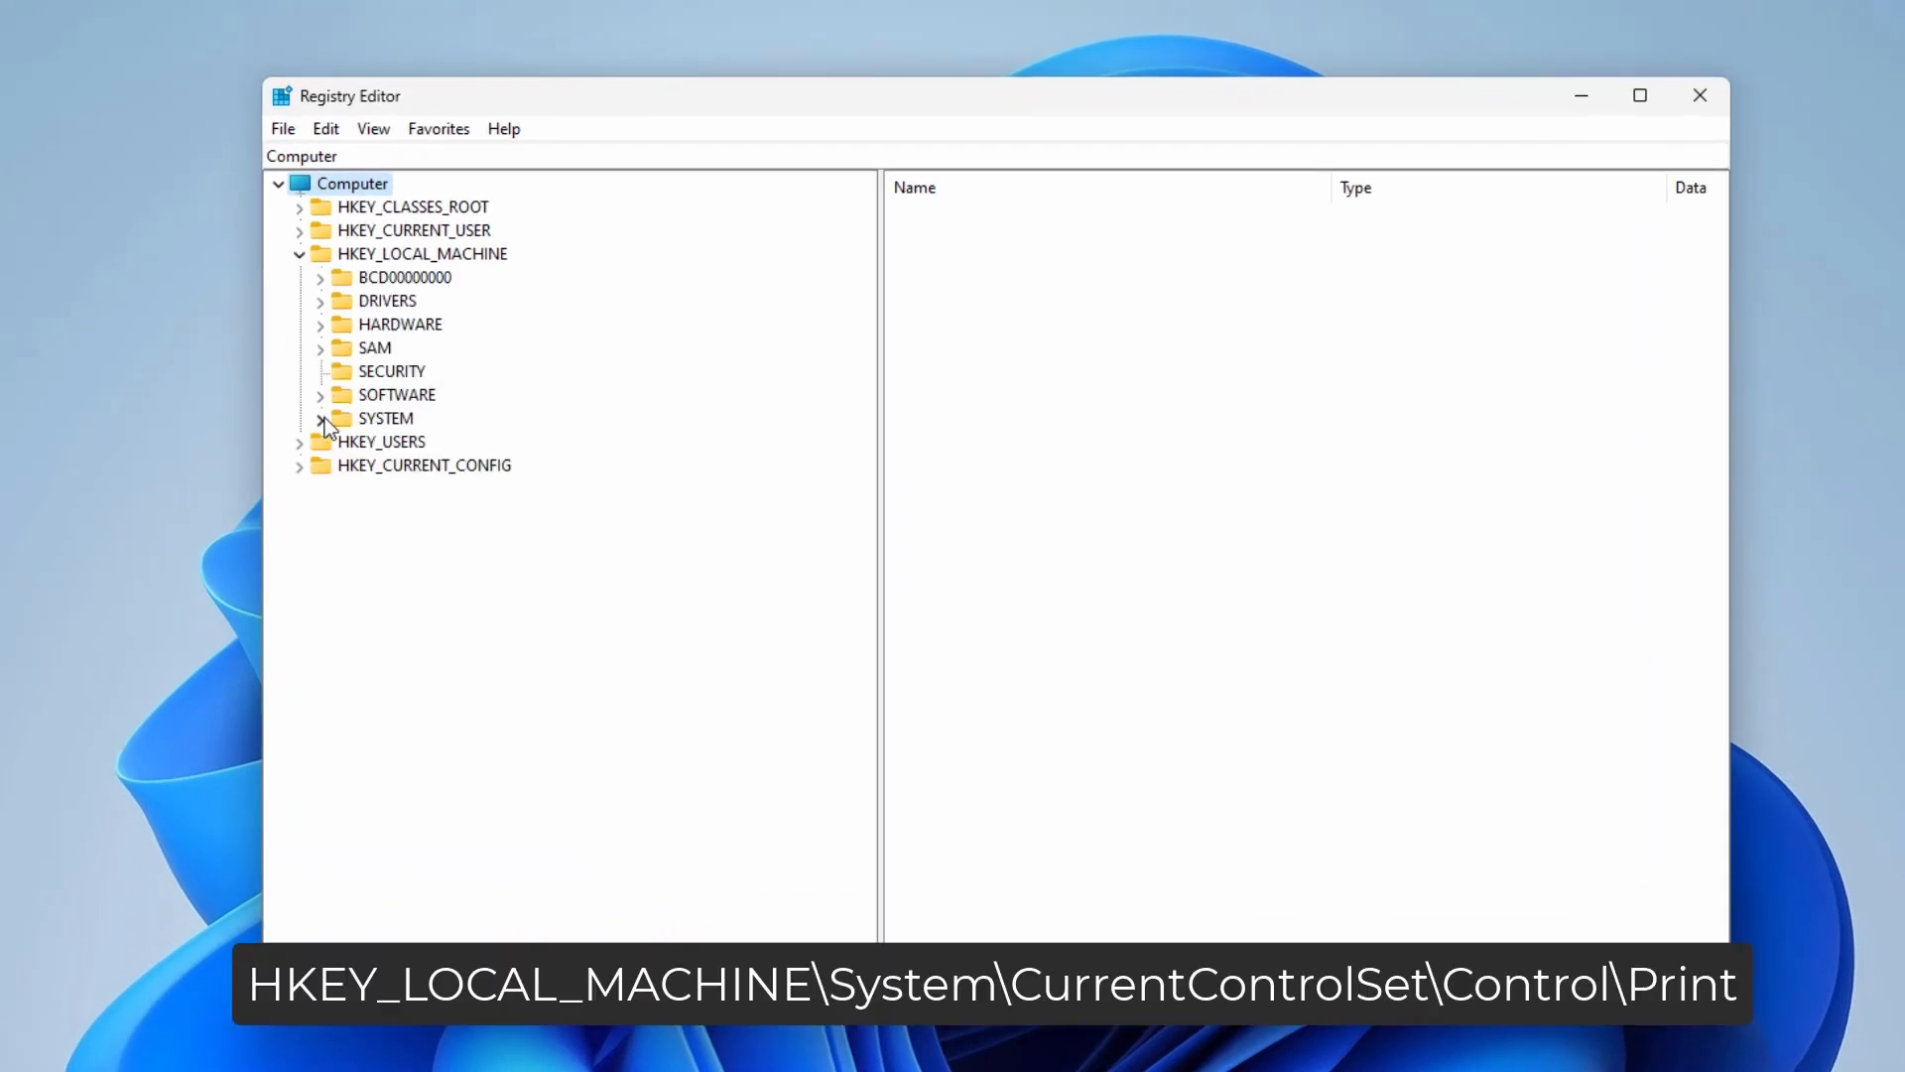
click(320, 418)
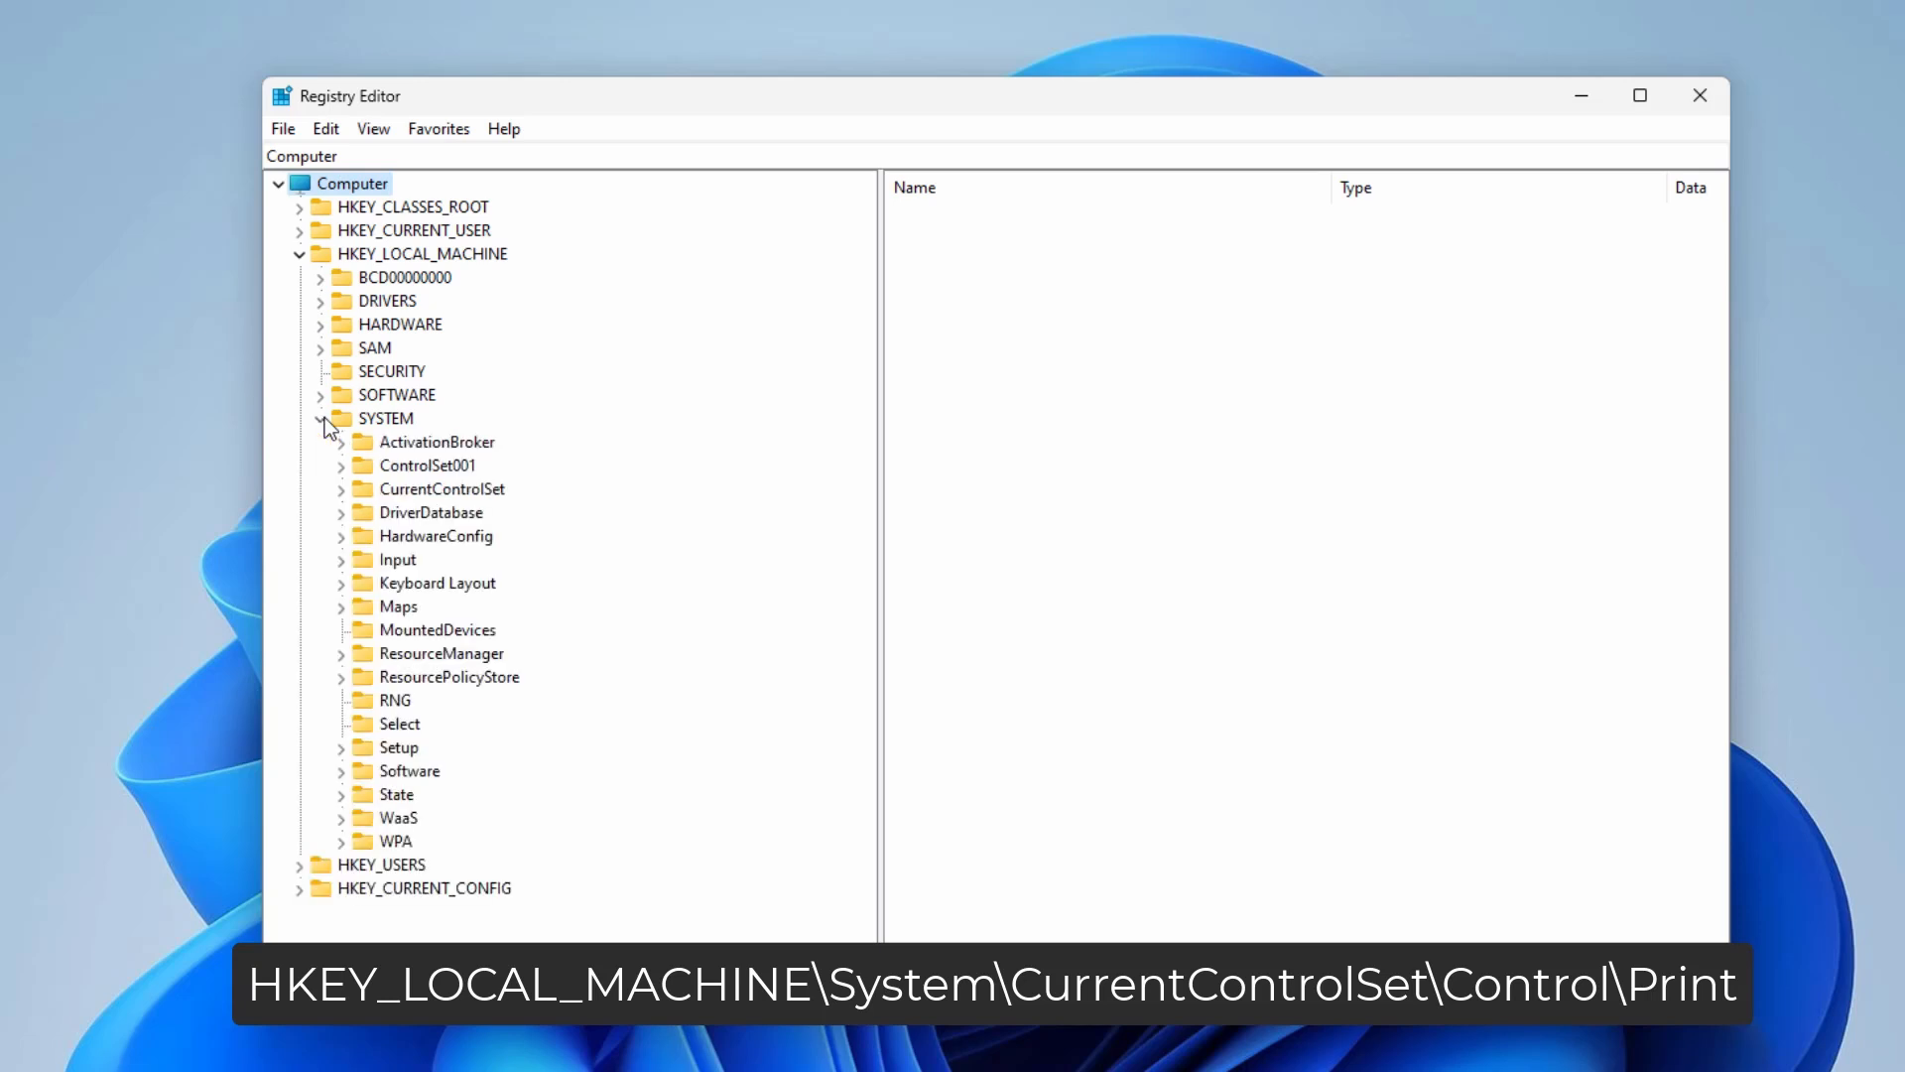
mouse_move(367, 503)
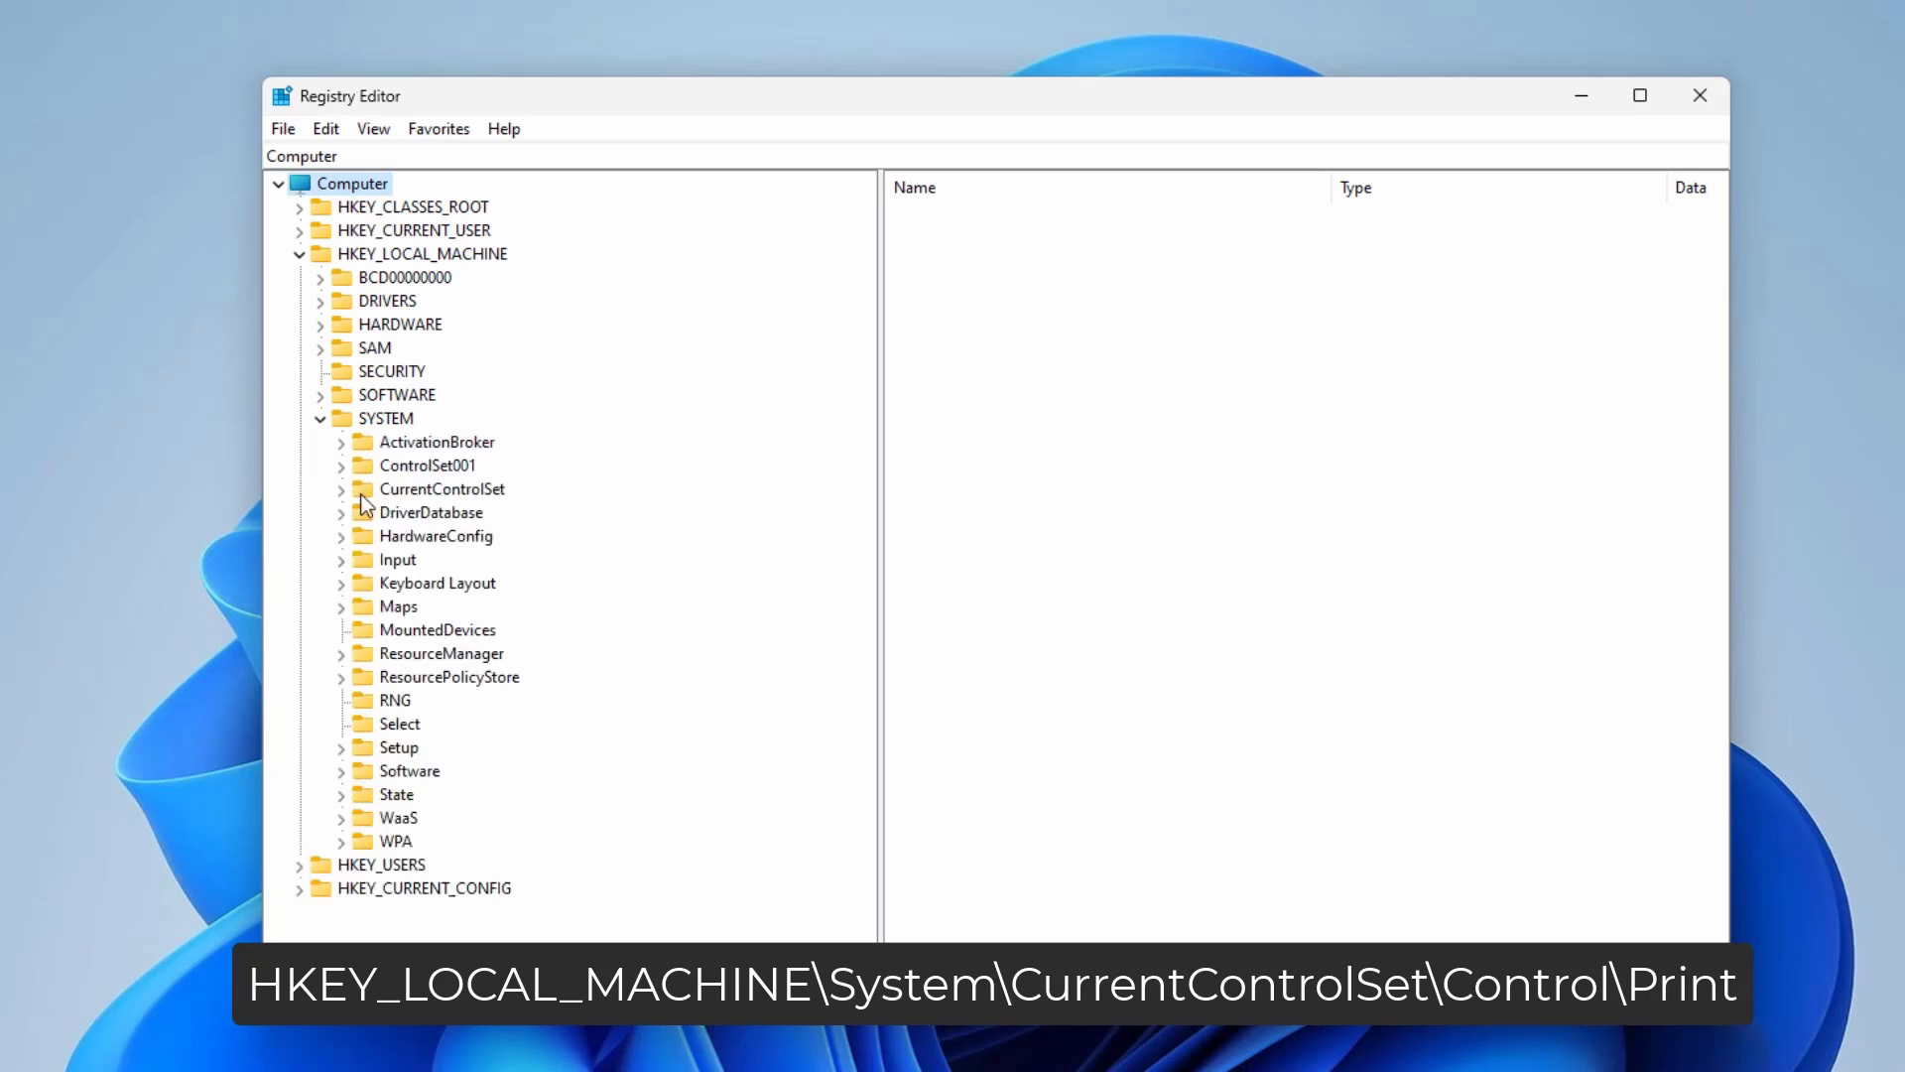
click(343, 488)
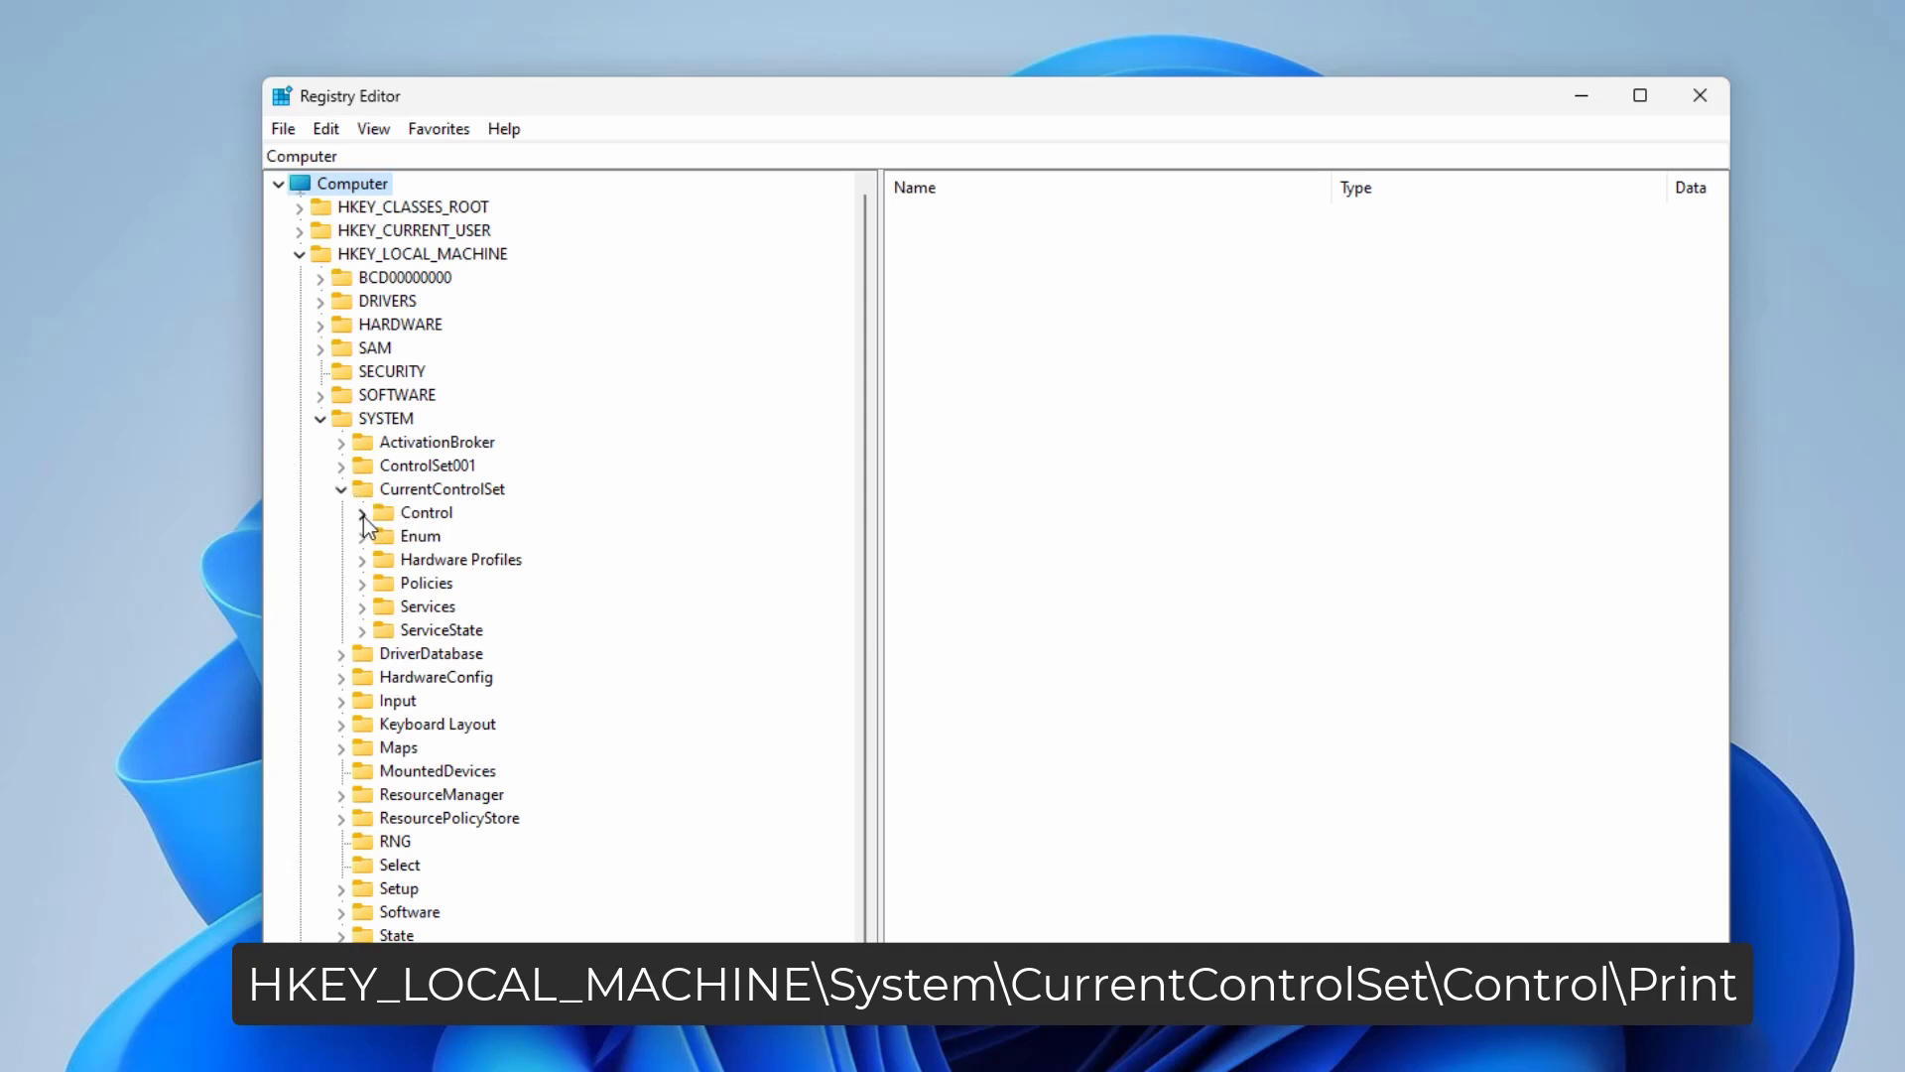
click(362, 512)
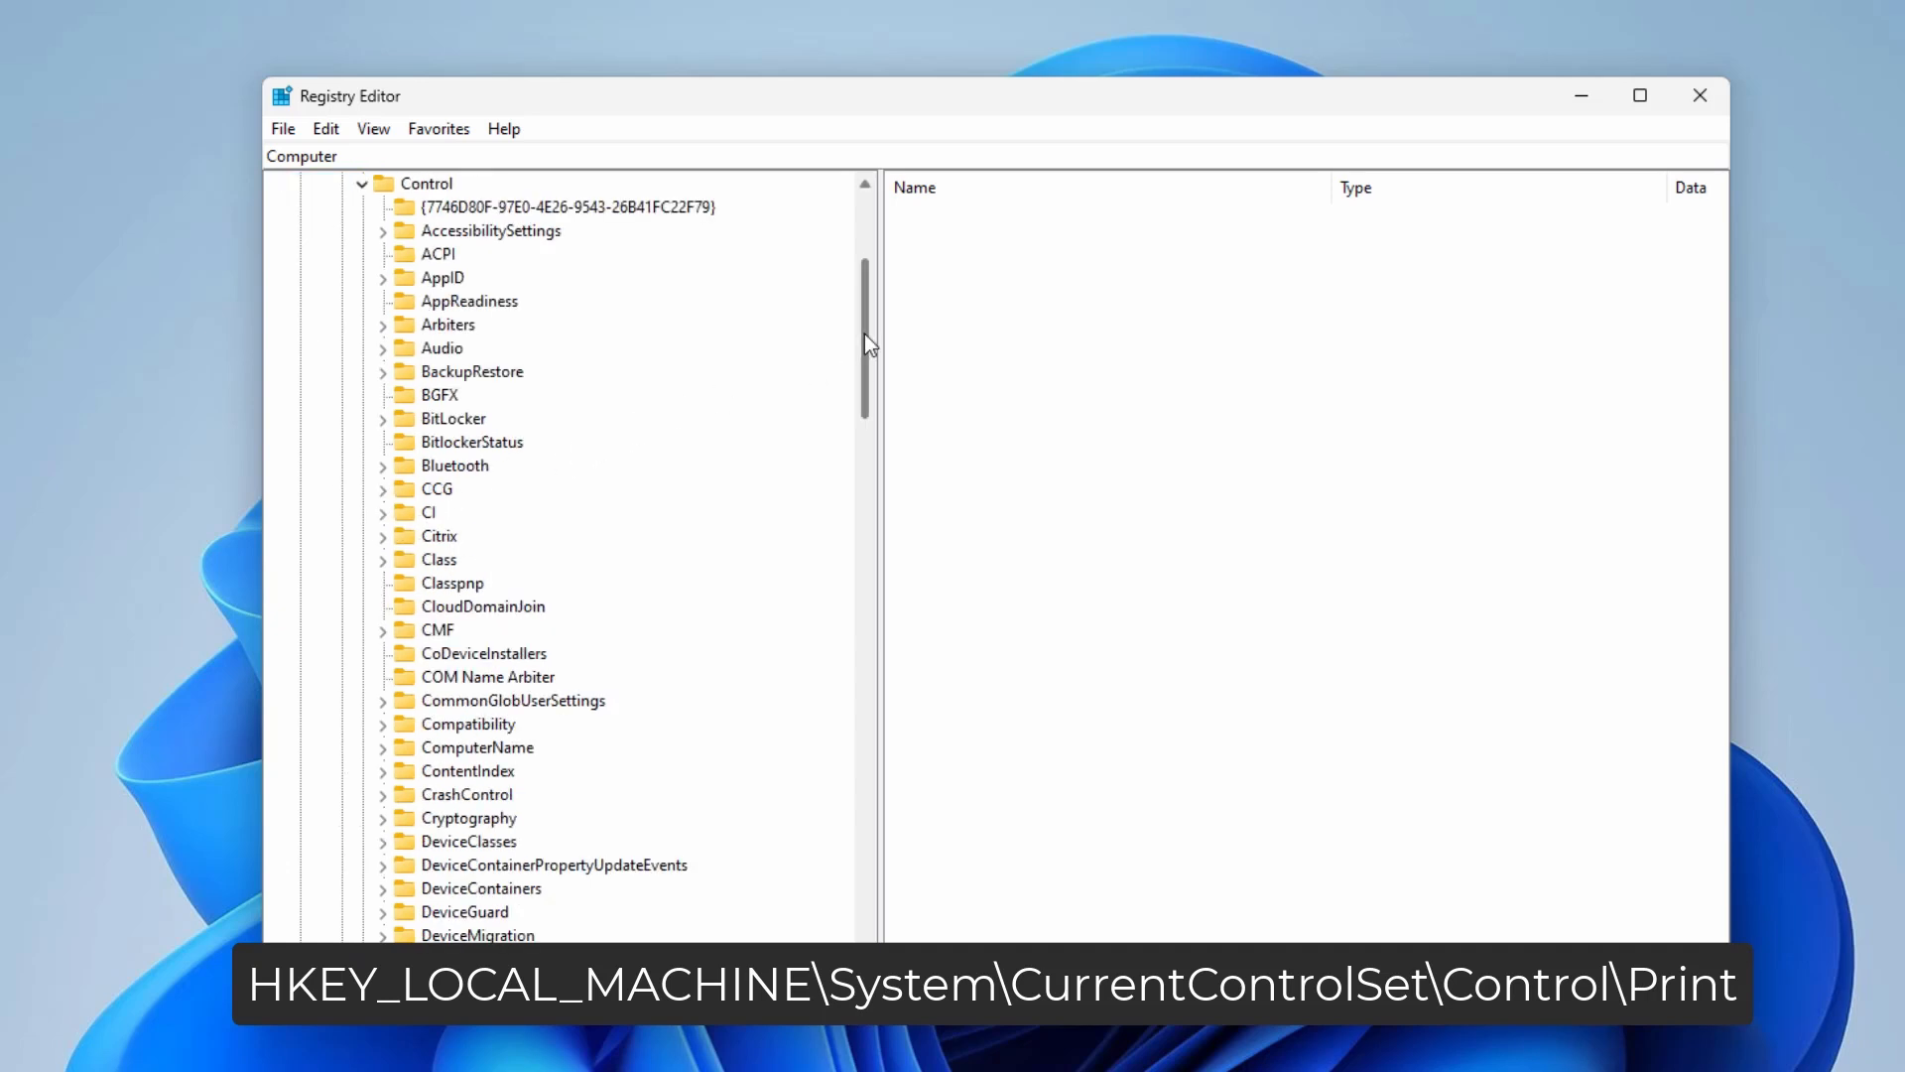
scroll(down, 3)
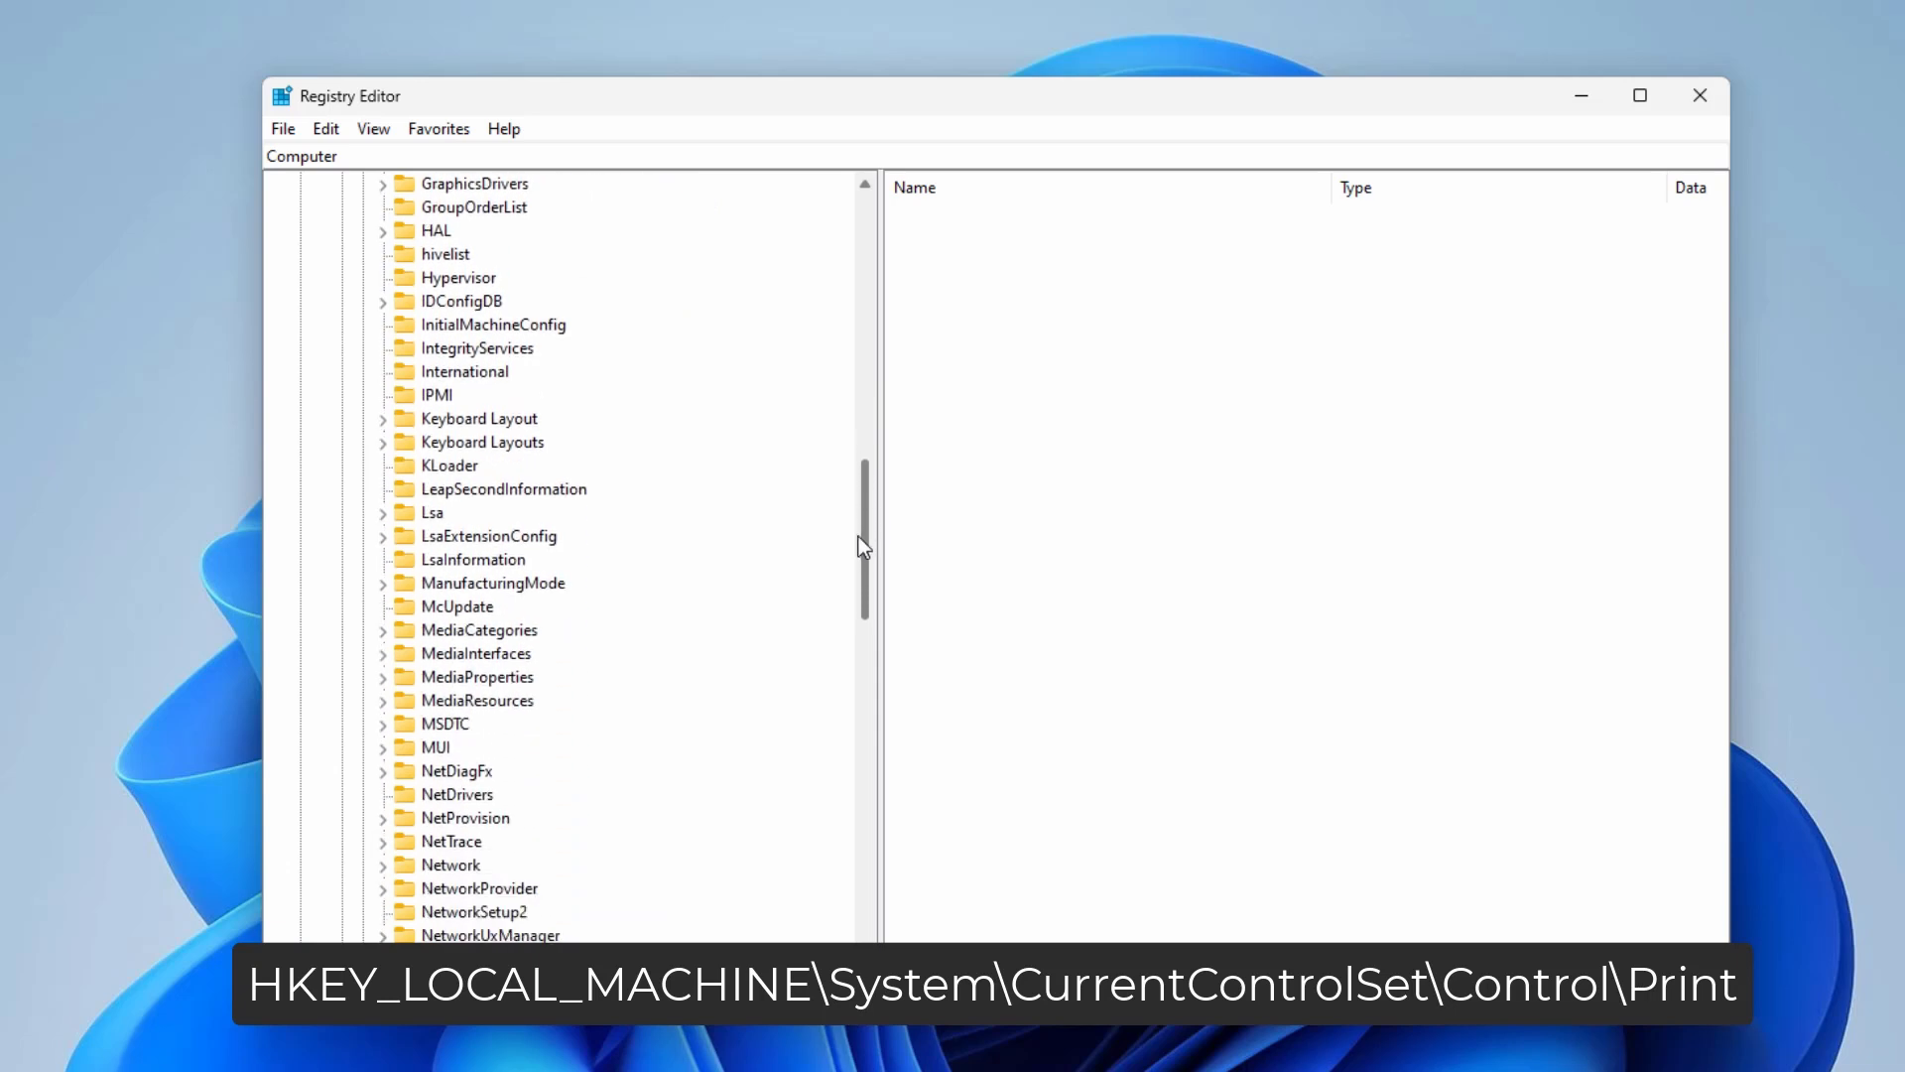
scroll(down, 3)
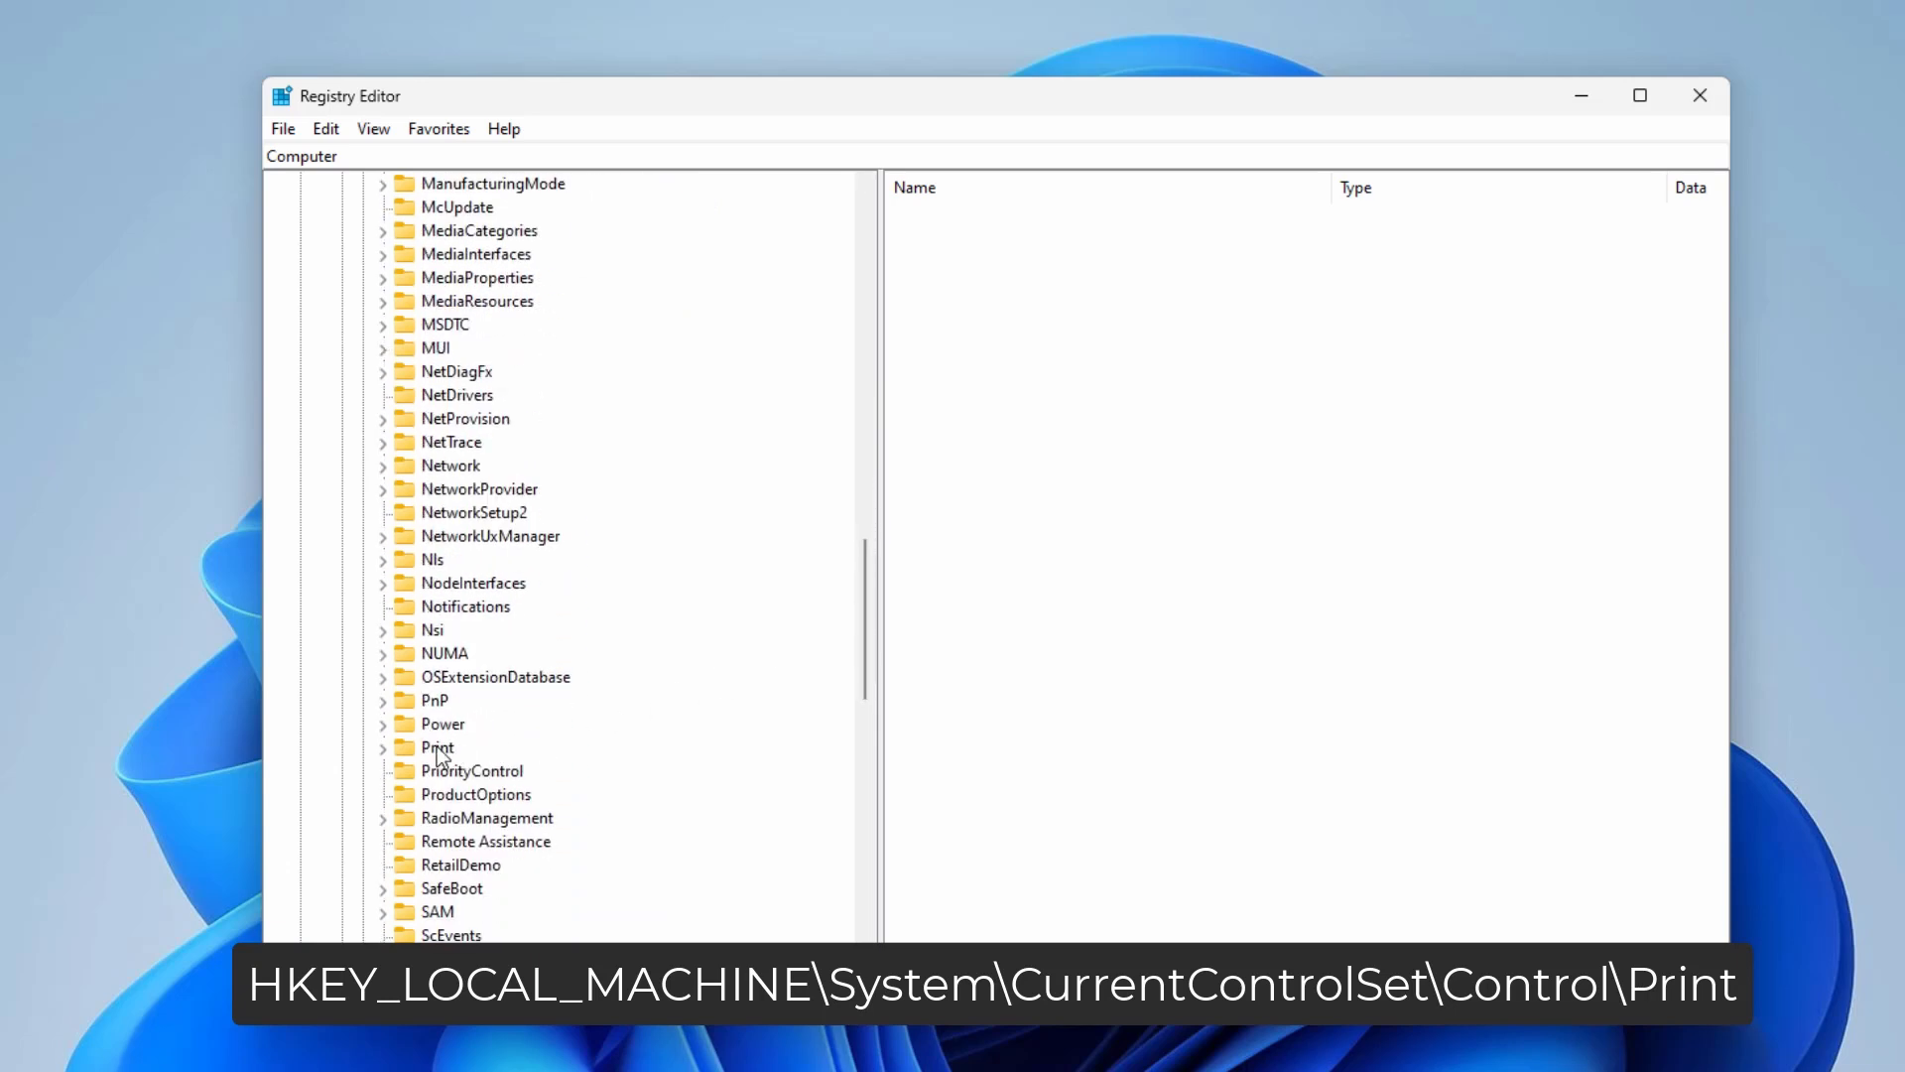
click(438, 746)
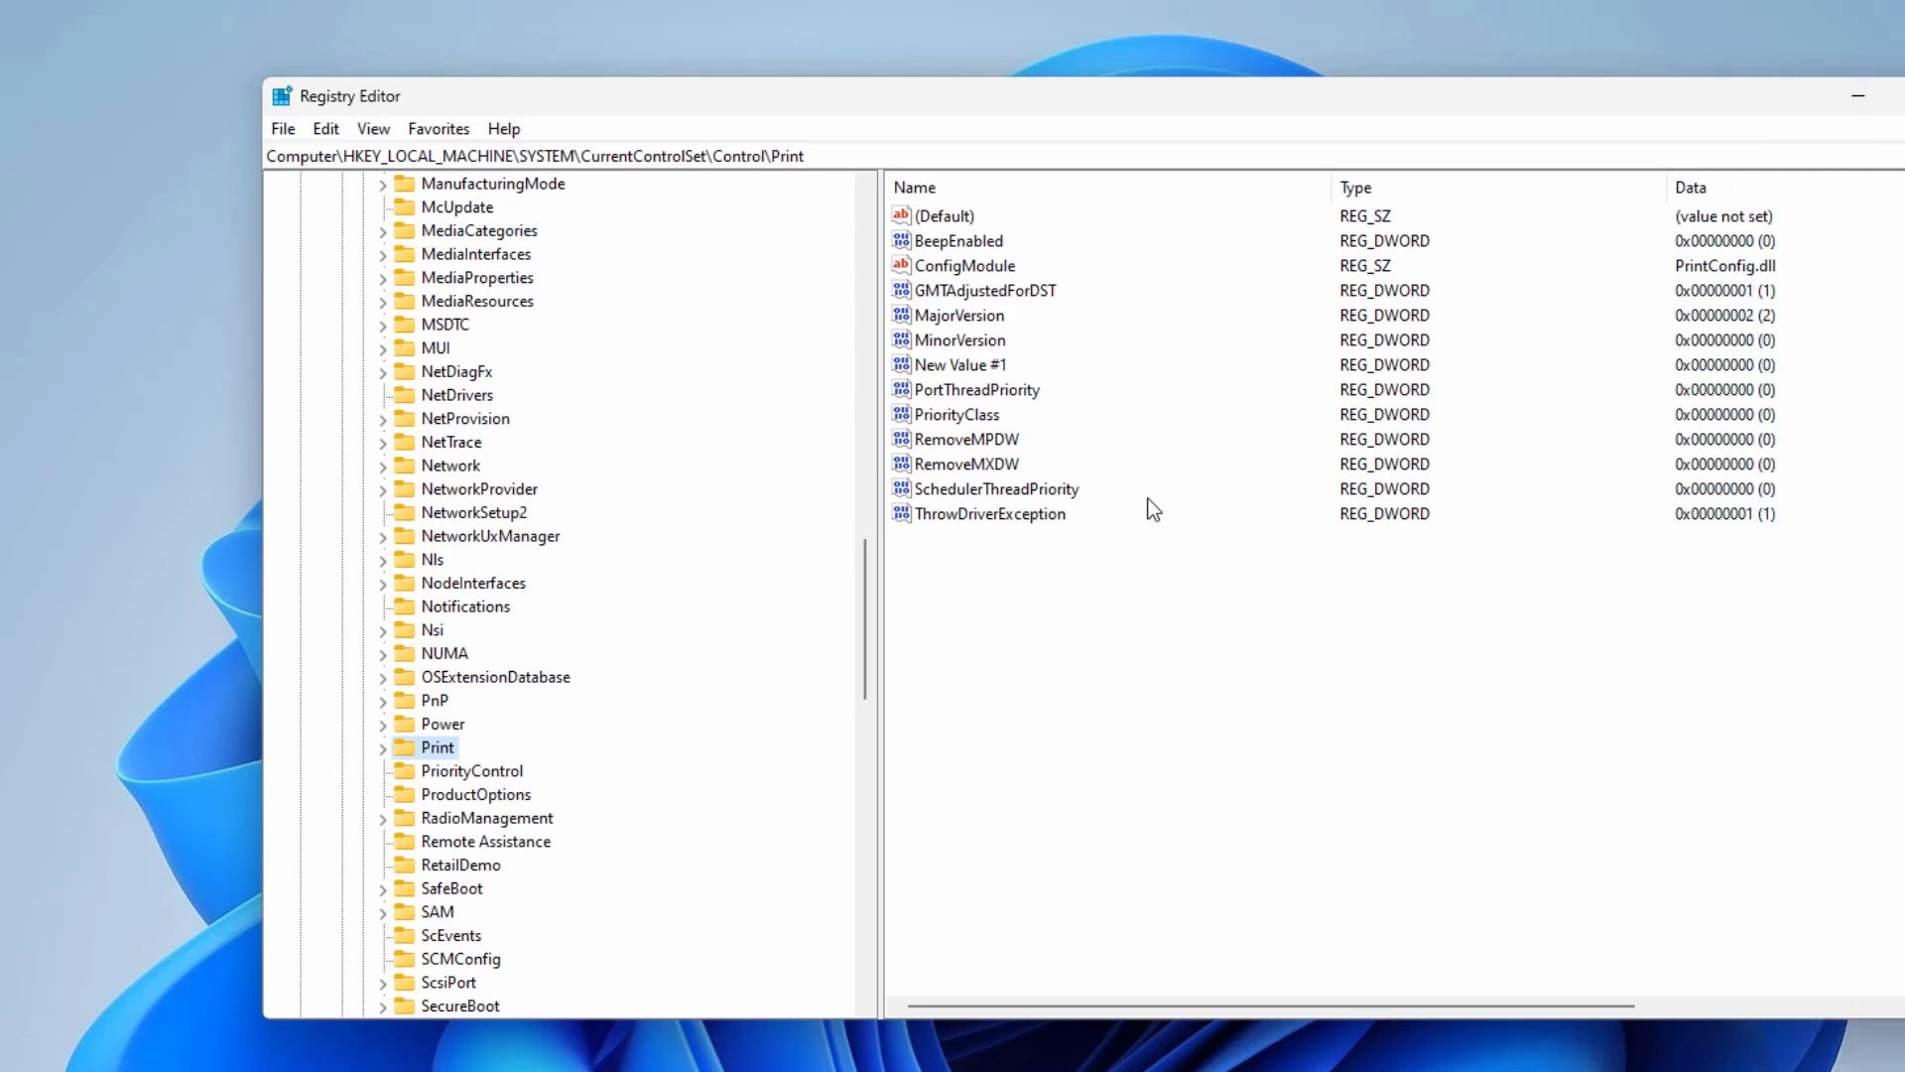
mouse_move(999, 720)
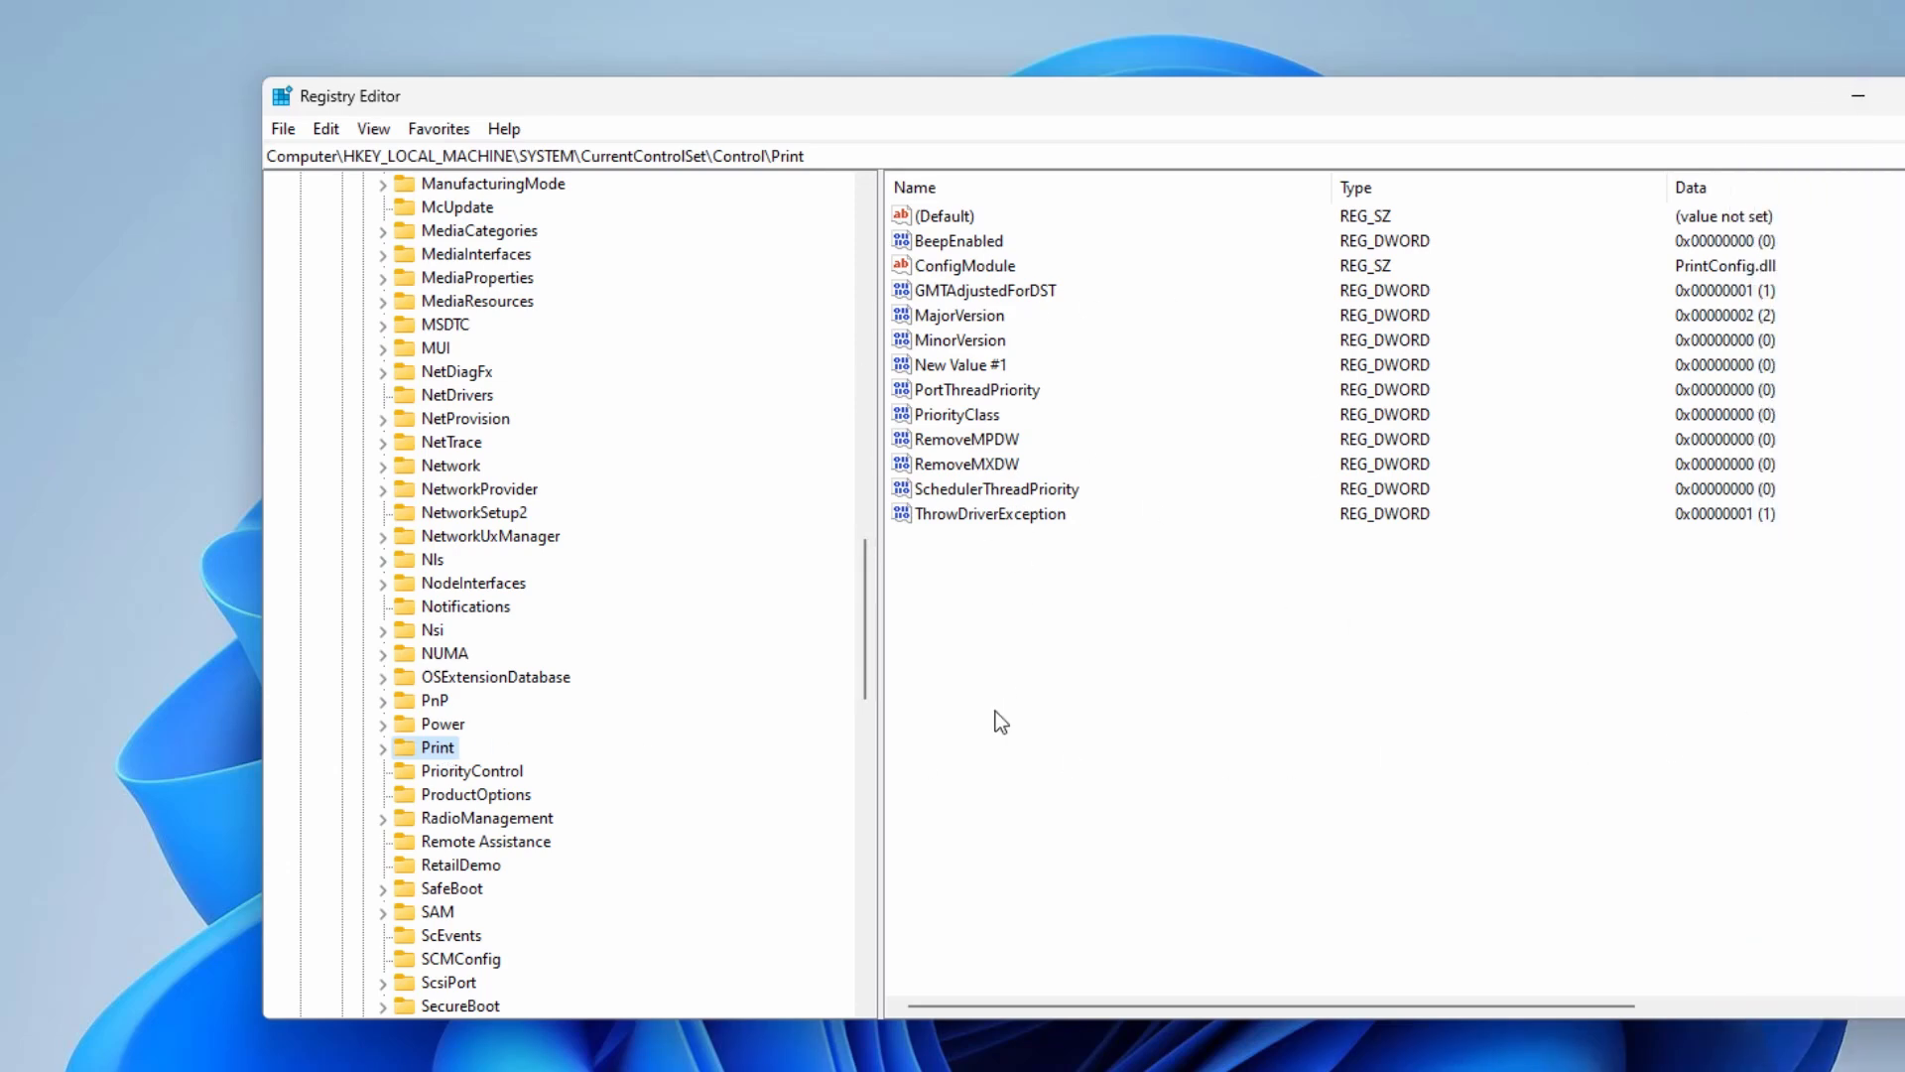
Create a DWORD (32-bit) value named RpcAuthnLevelPrivacyEnabled and open it for editing.
right_click(1000, 720)
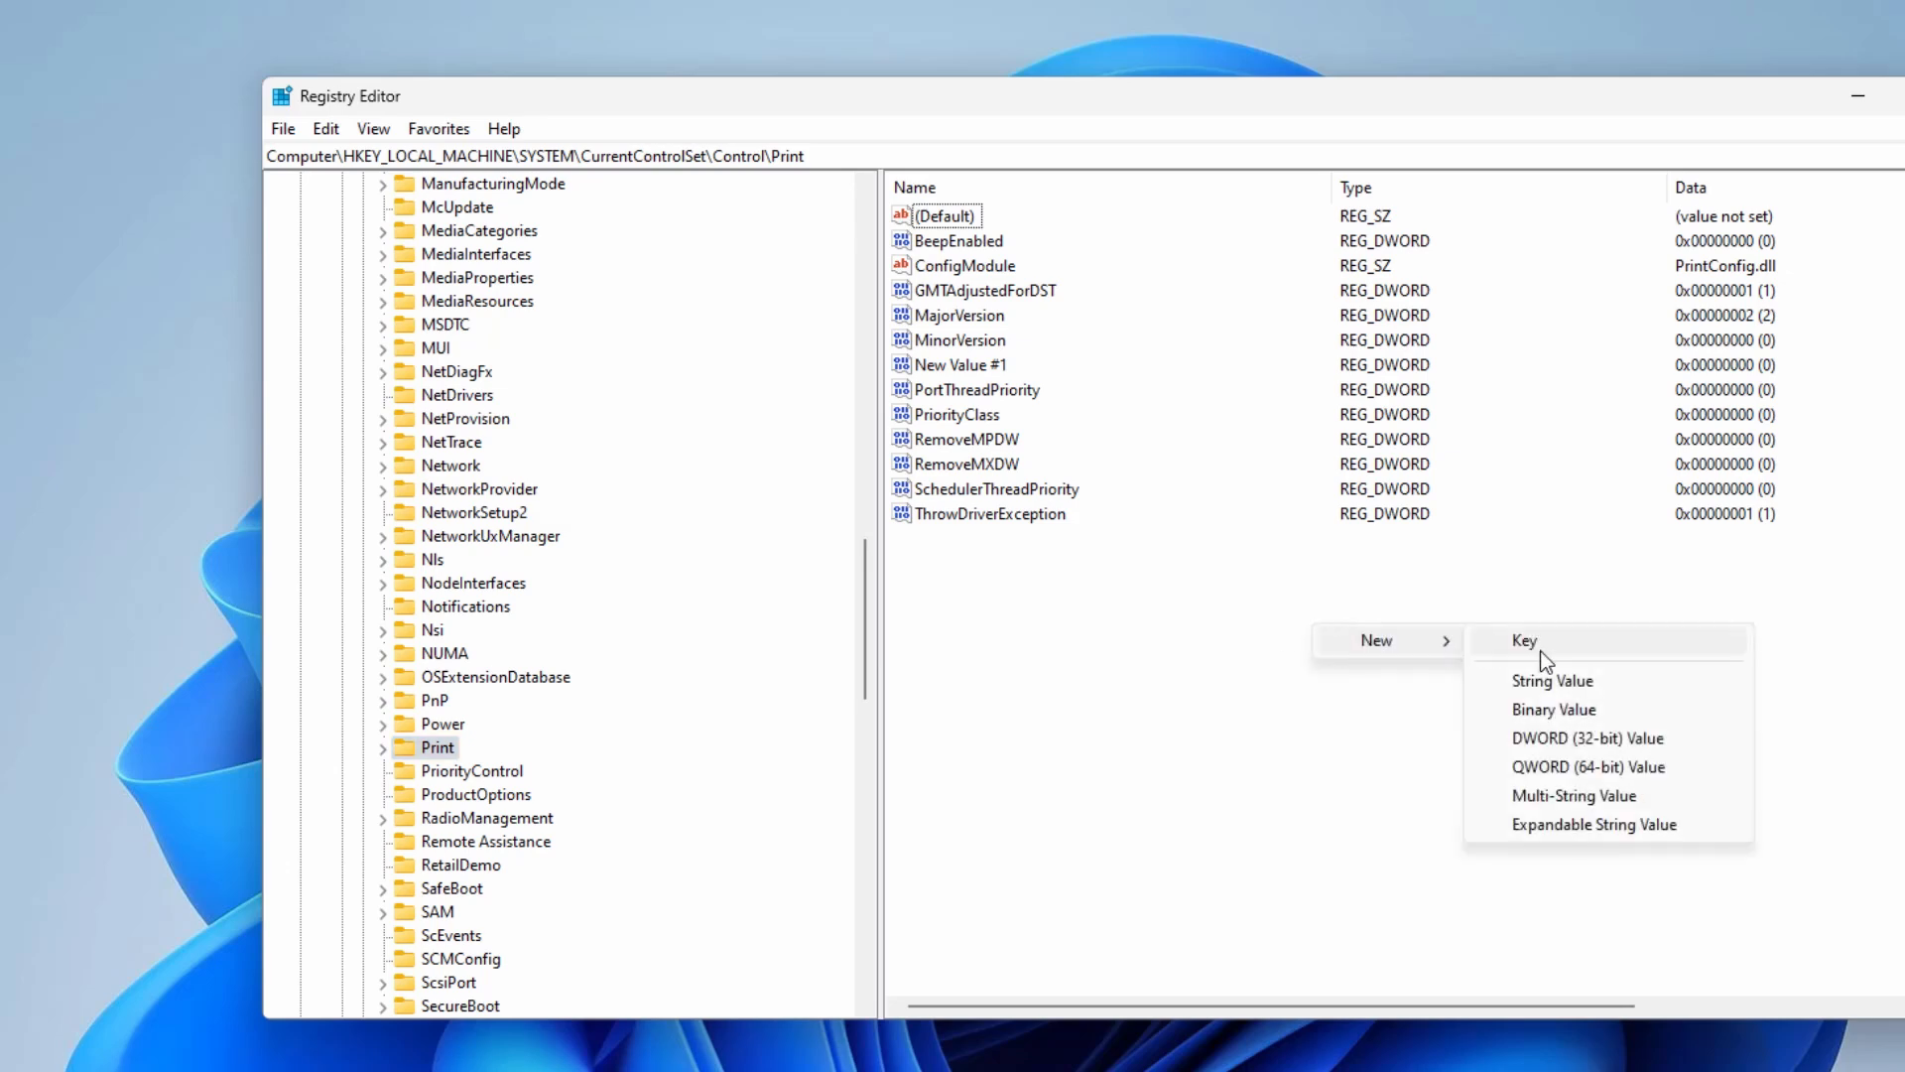
click(1587, 738)
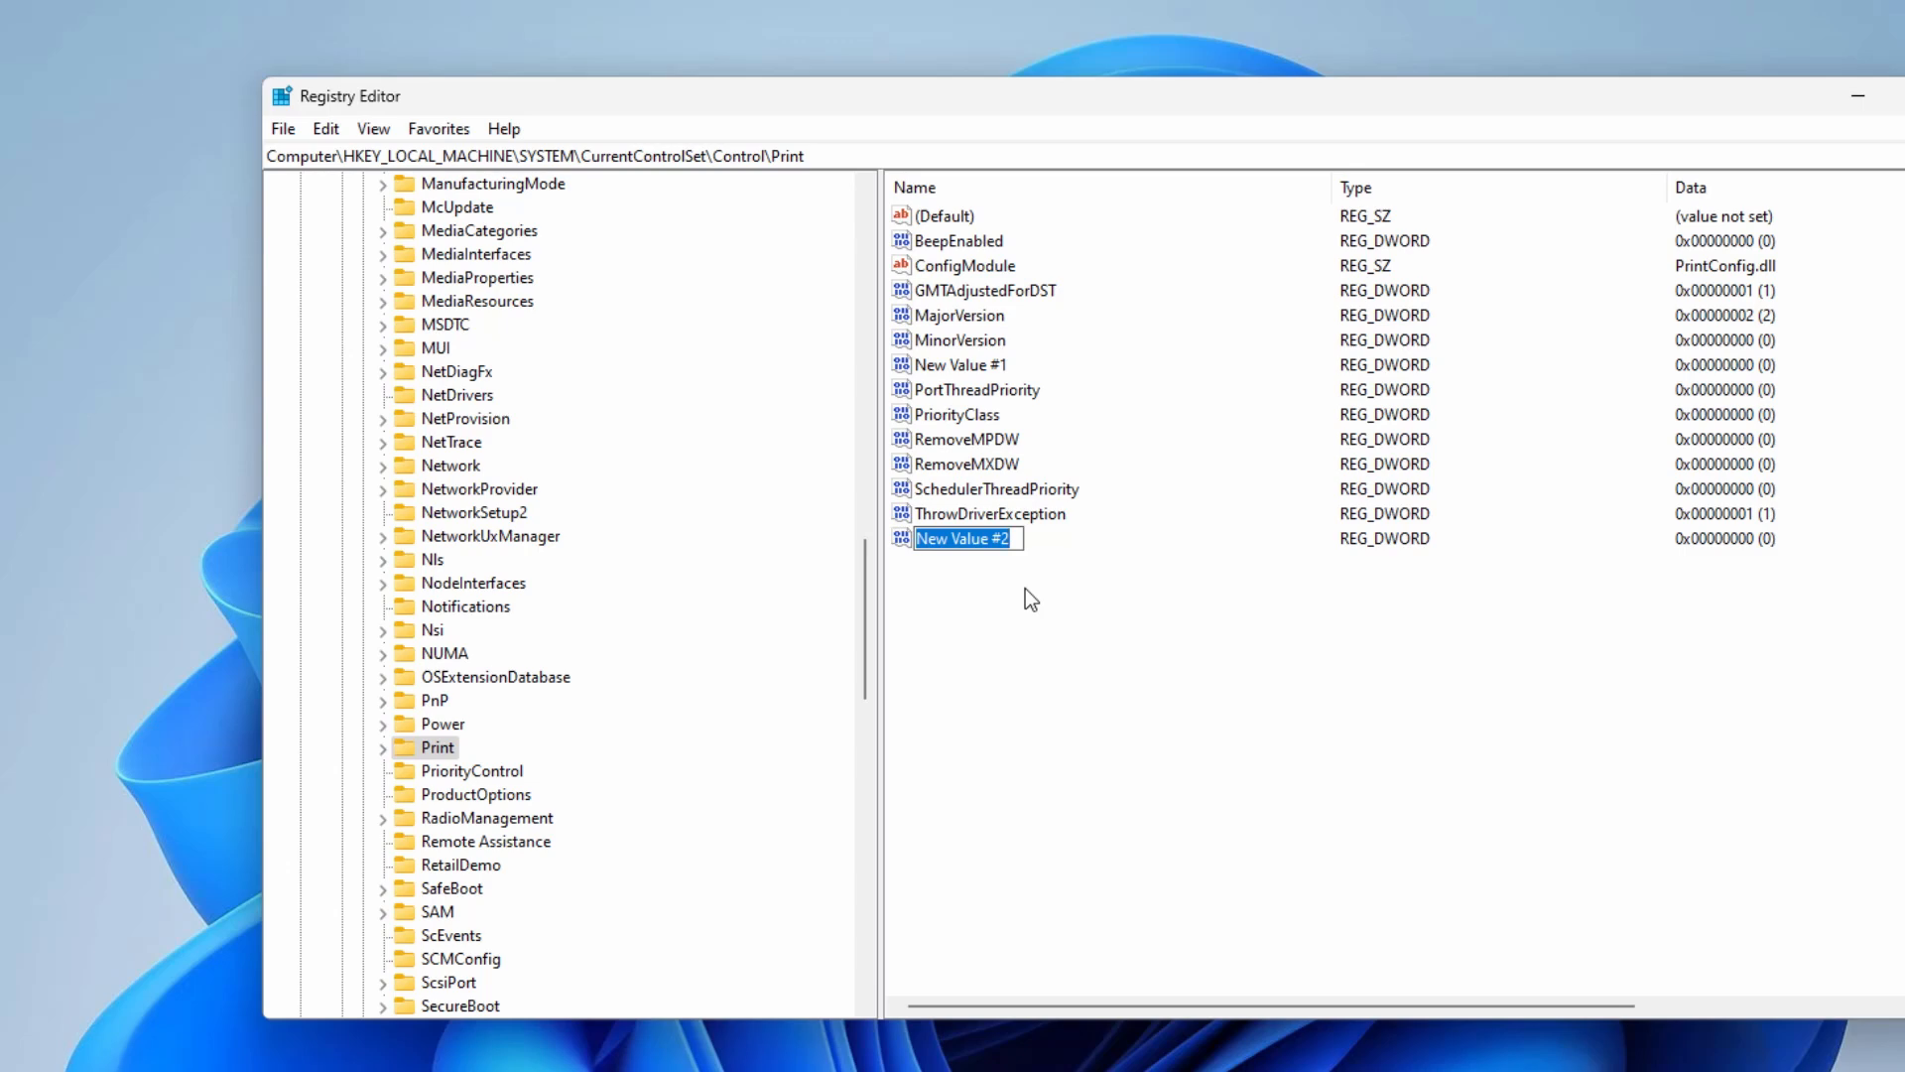
text(RpcAuthnLevelPri)
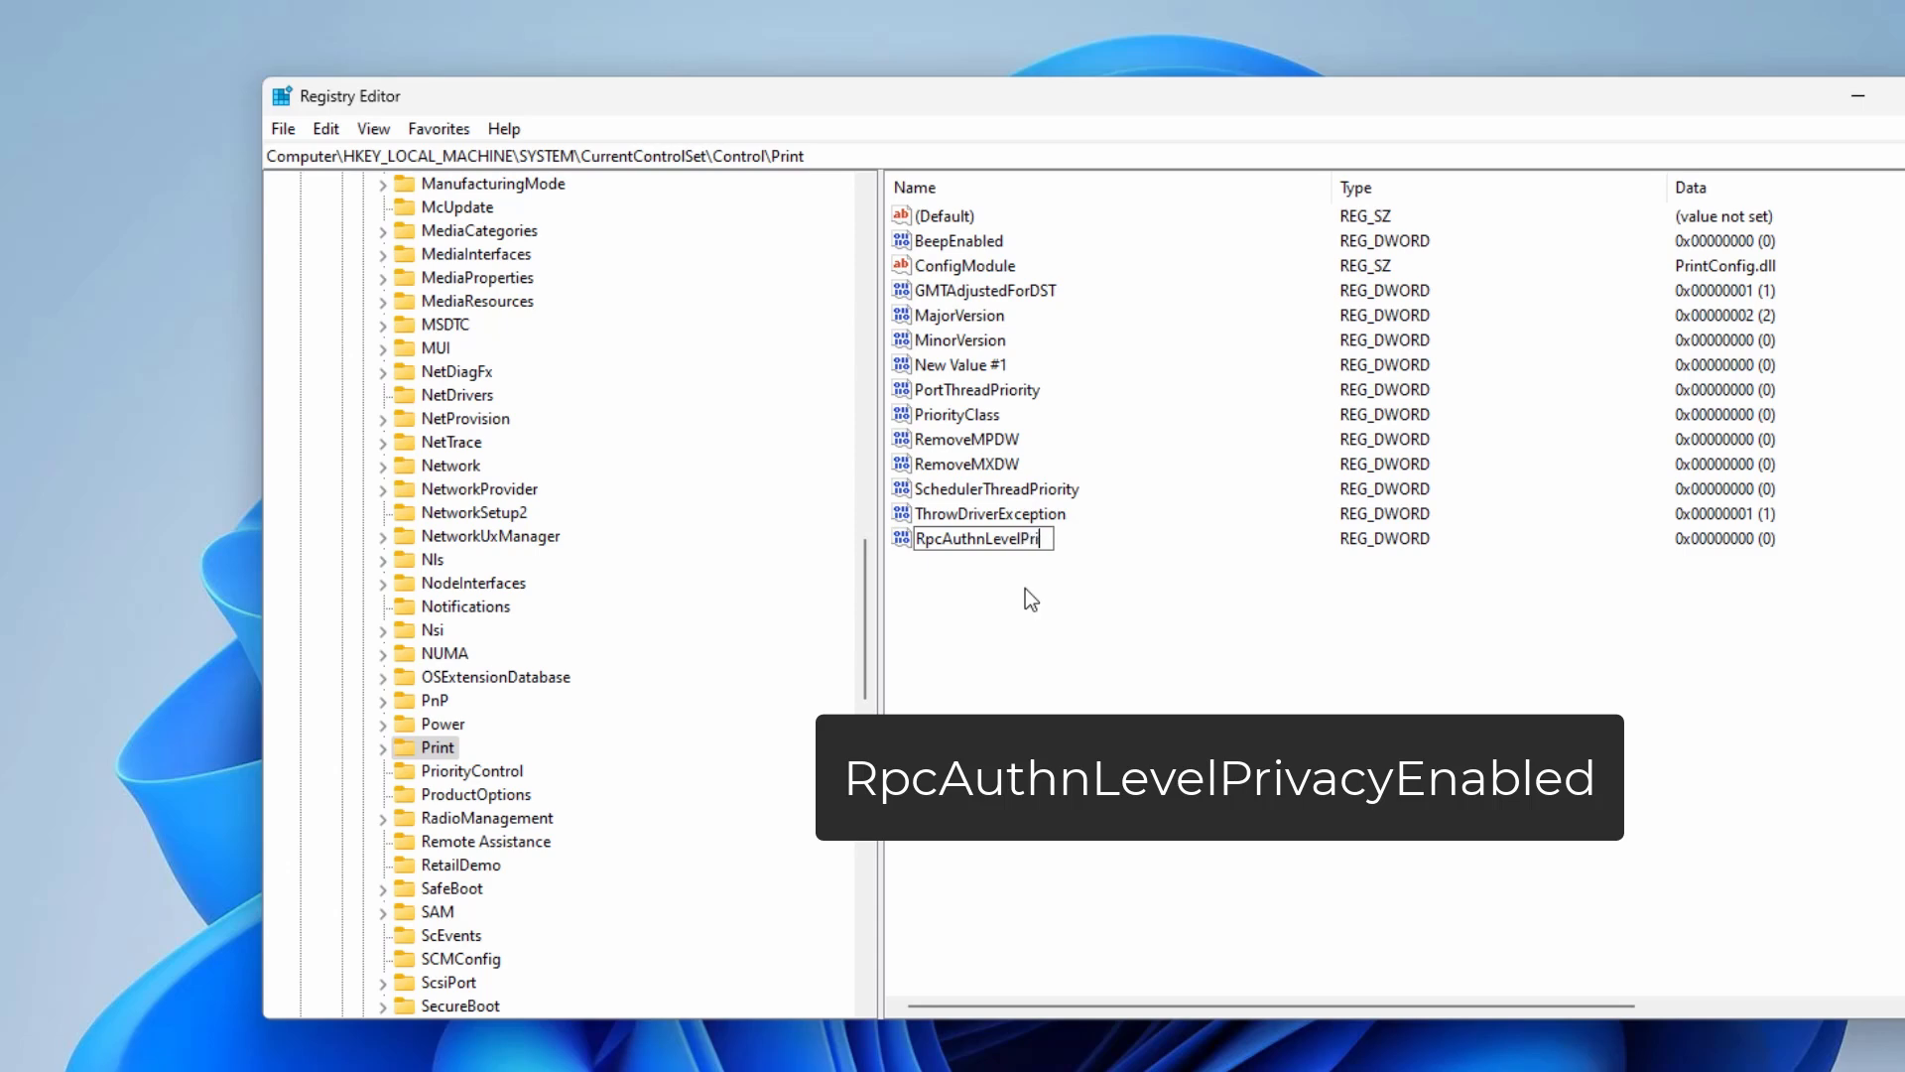
text(vacyEnabl)
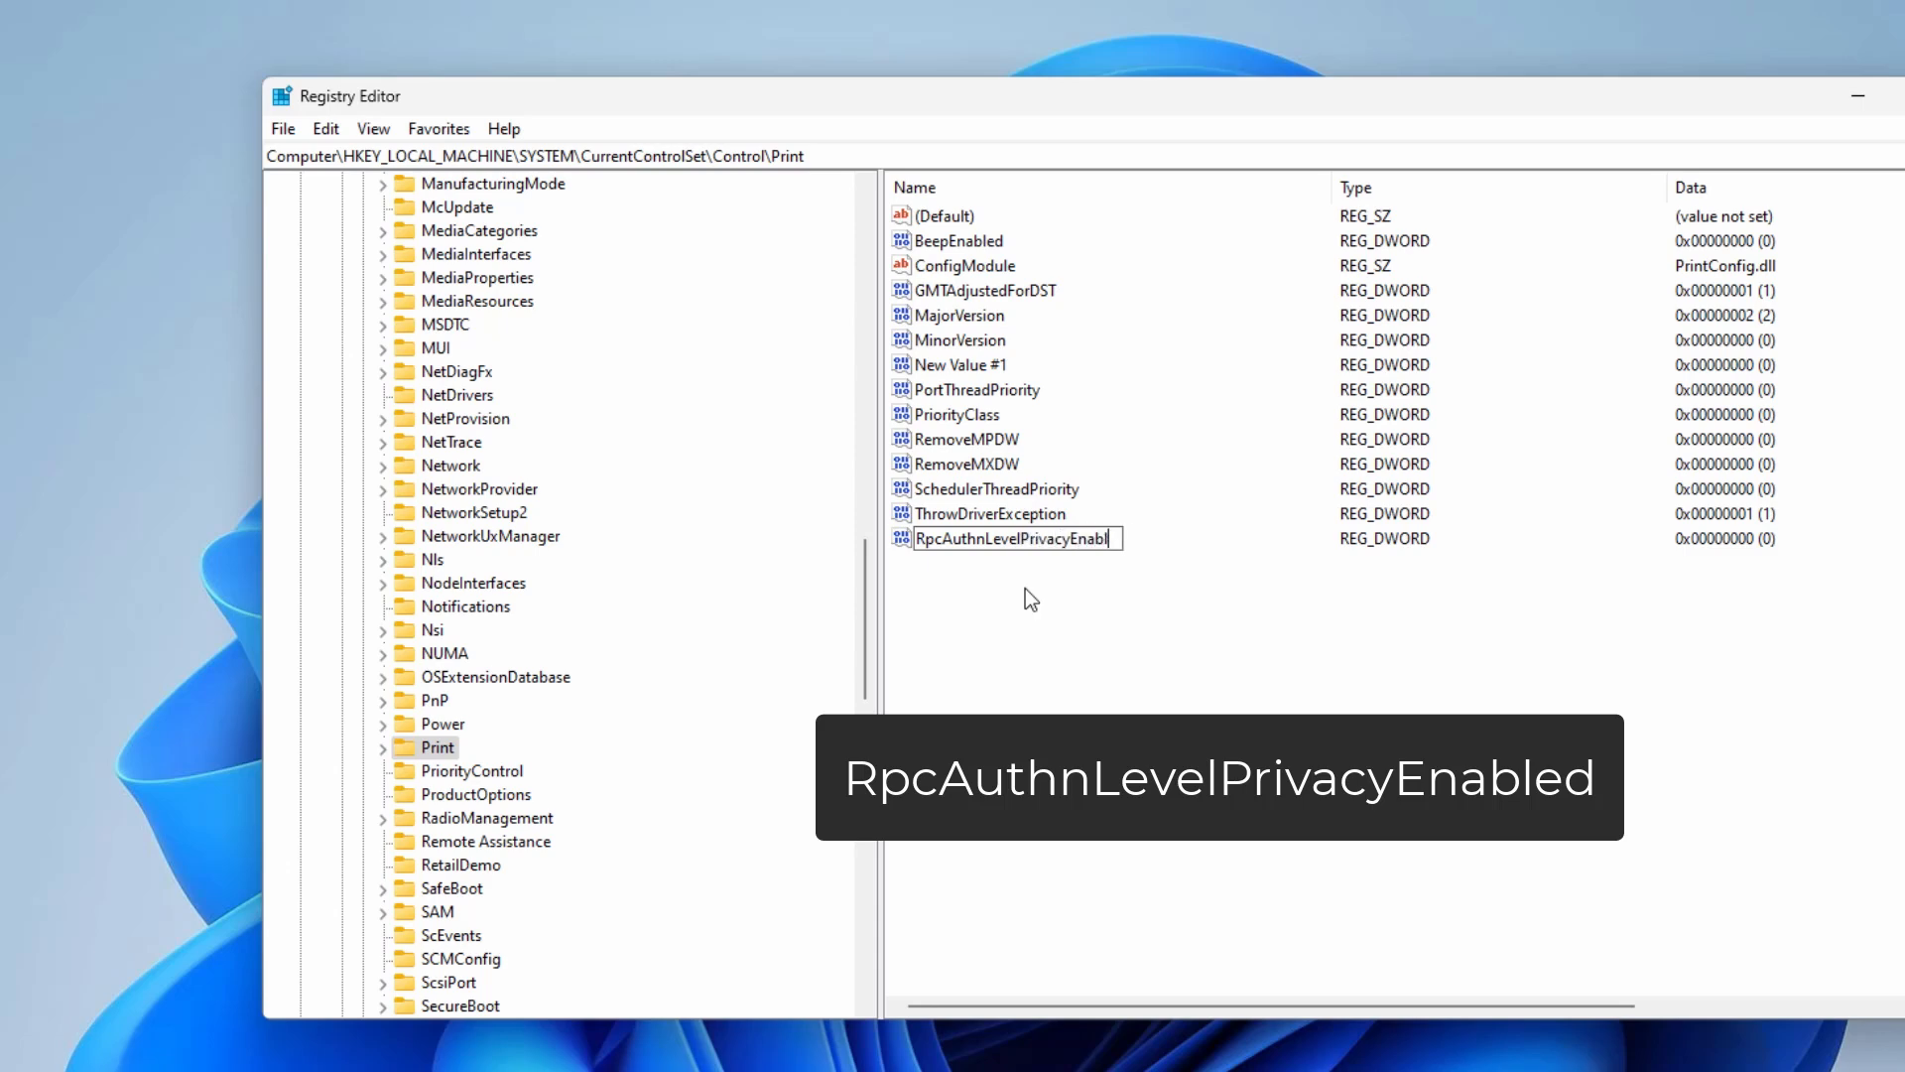
key(Return)
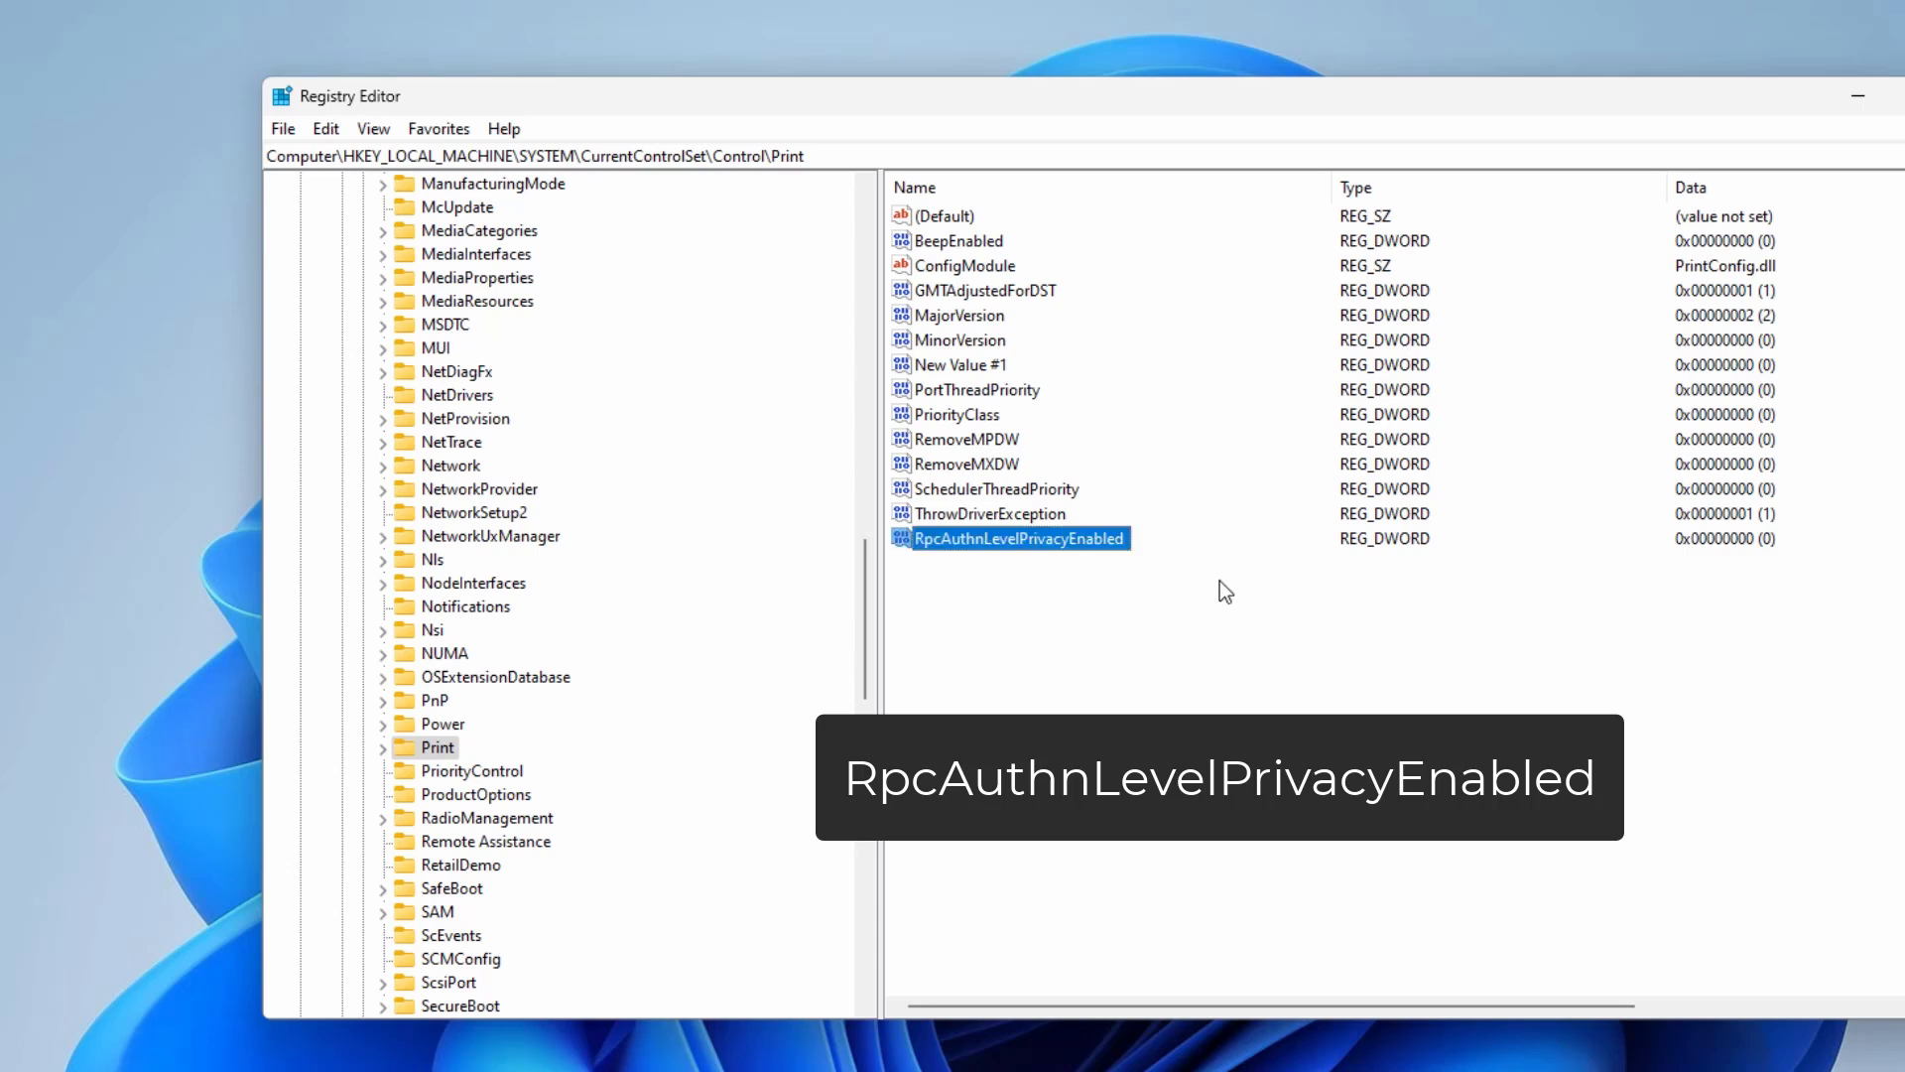
mouse_move(1623, 568)
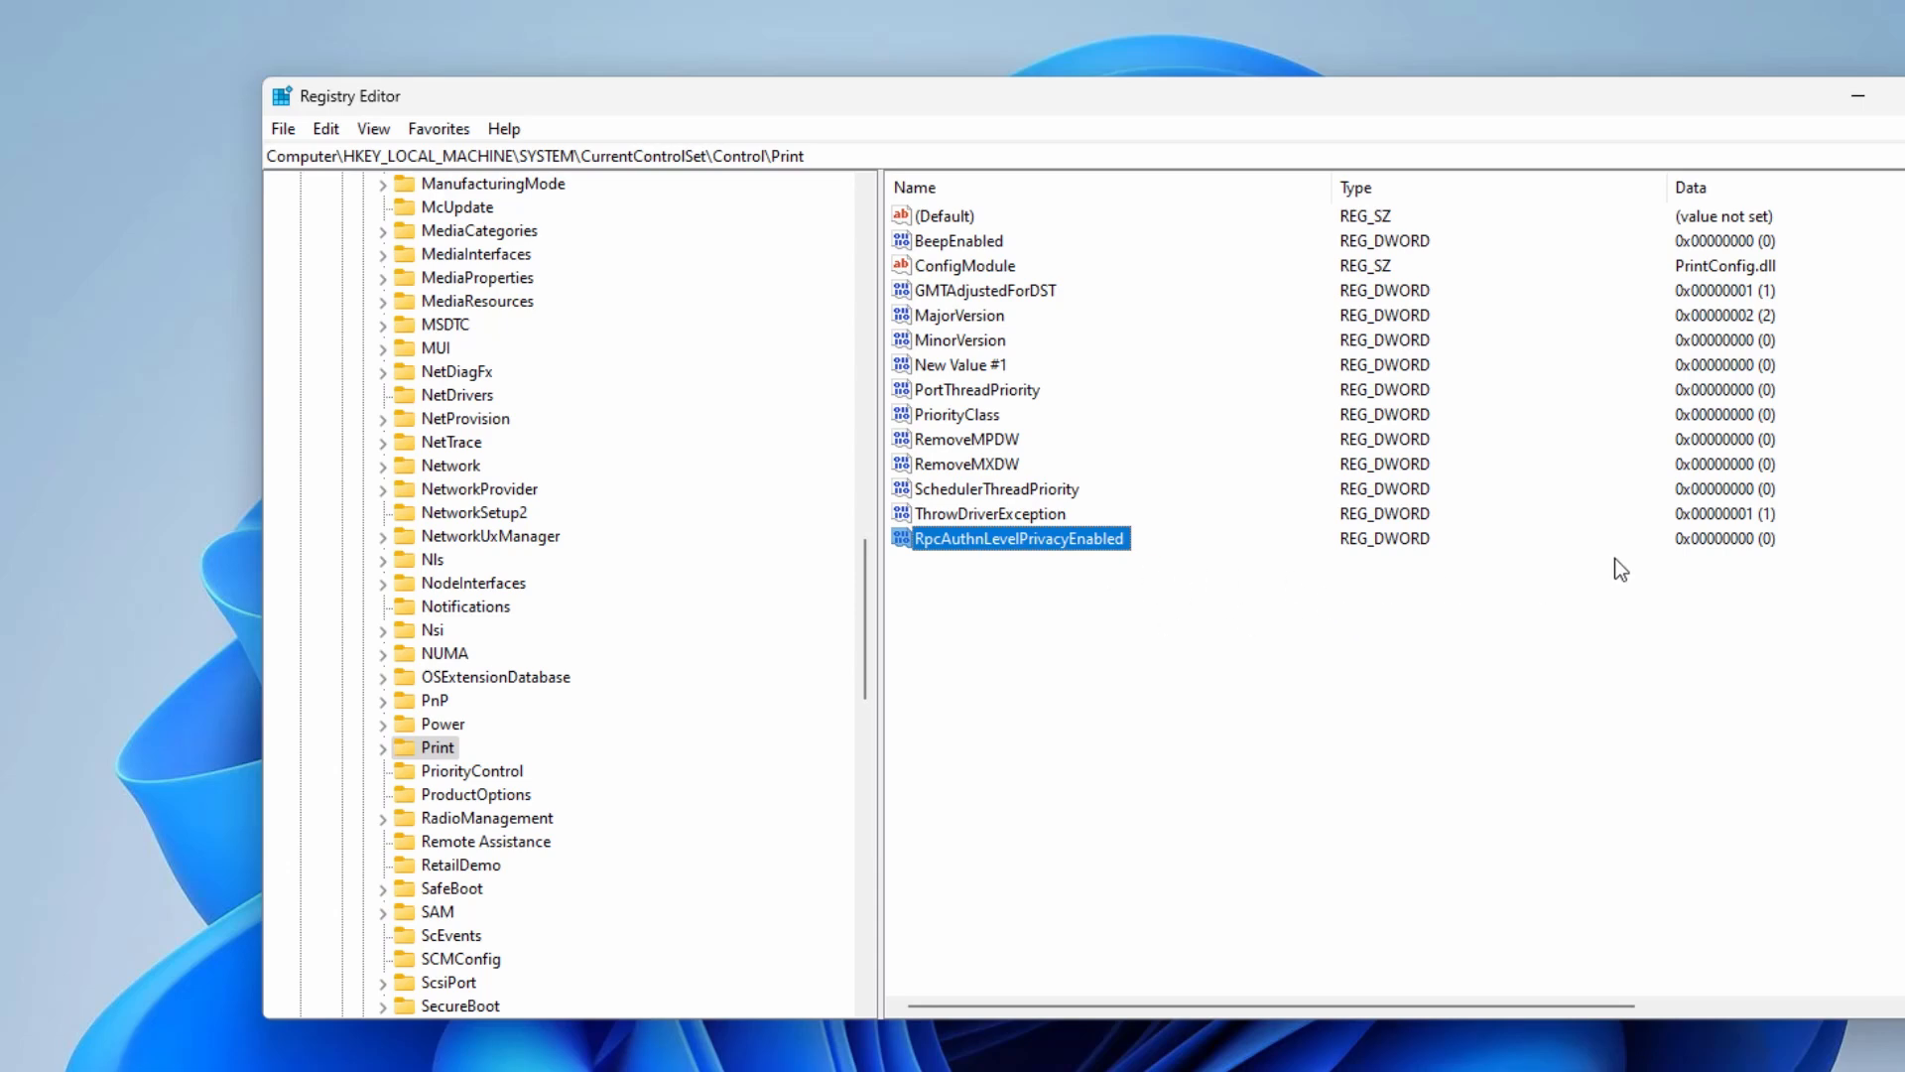
double_click(1019, 538)
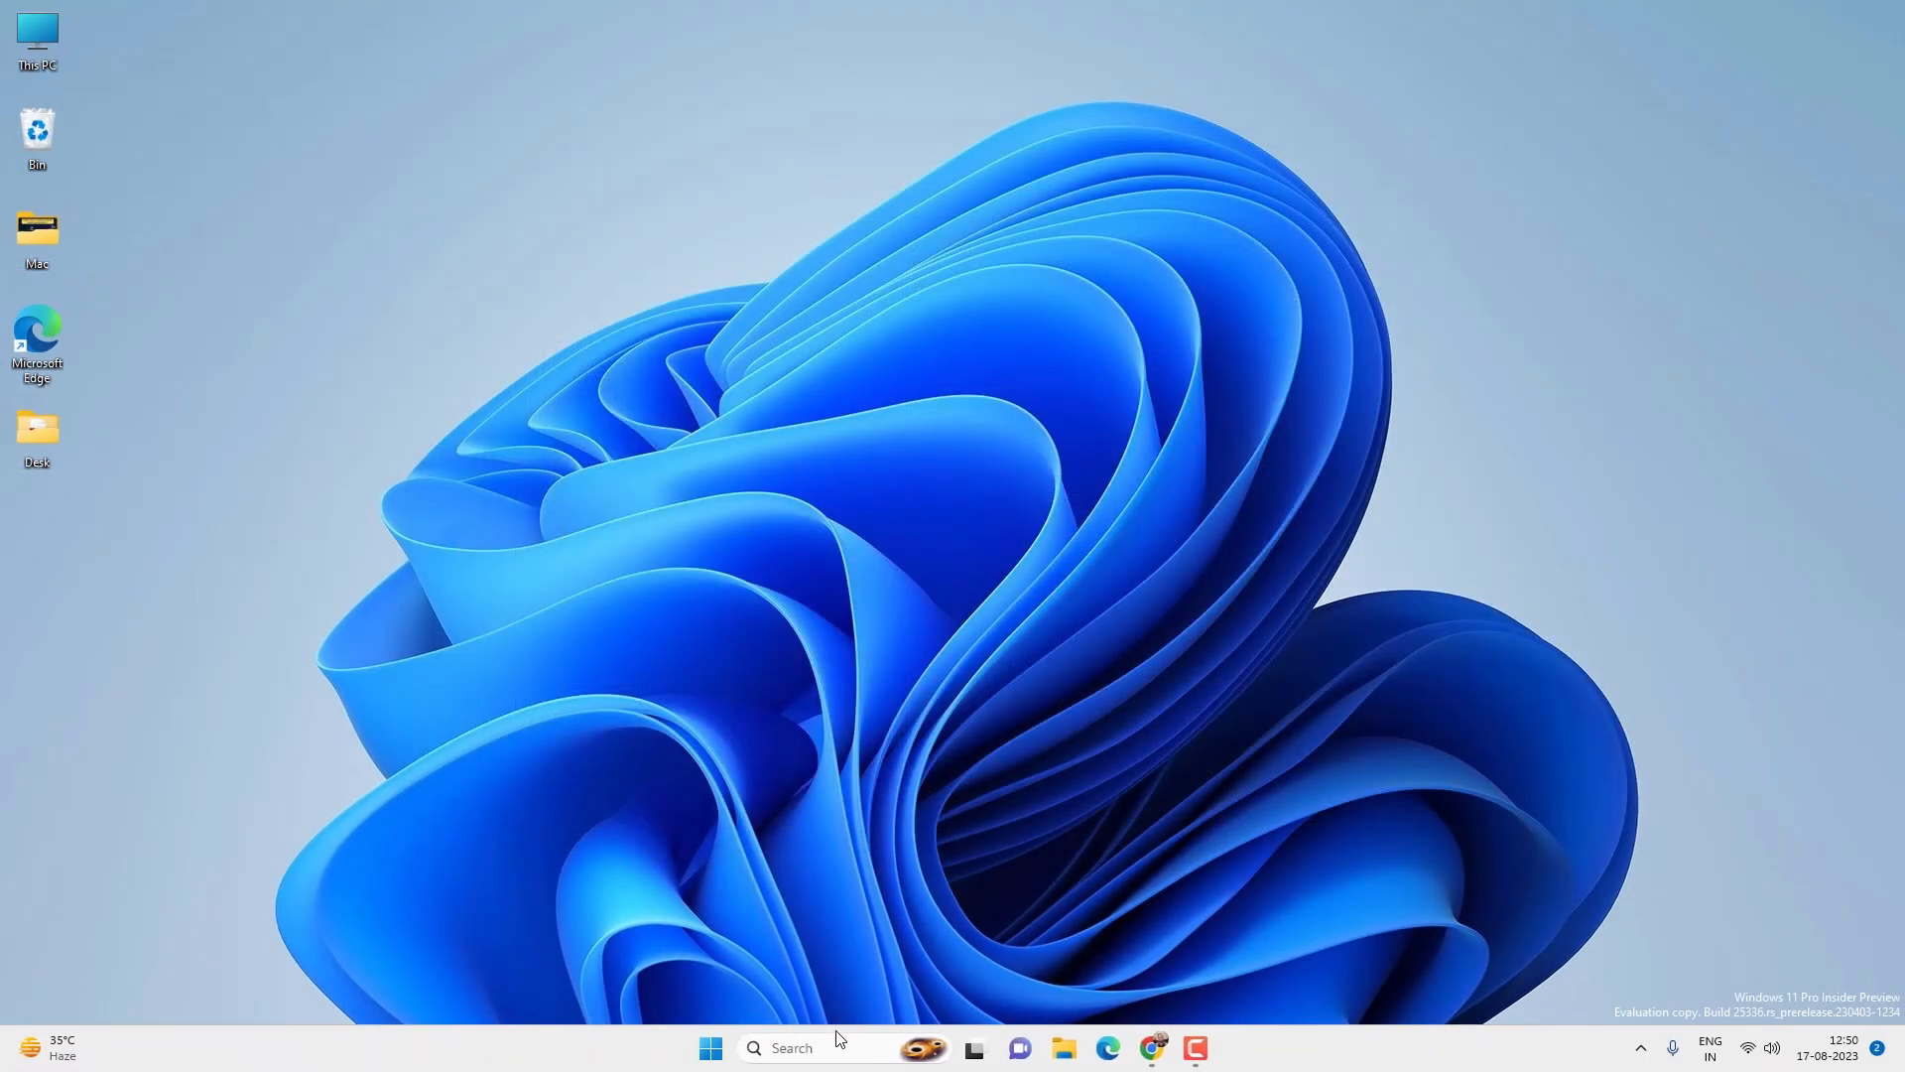
Search Windows for 'services' to launch the Services console.
text(settings)
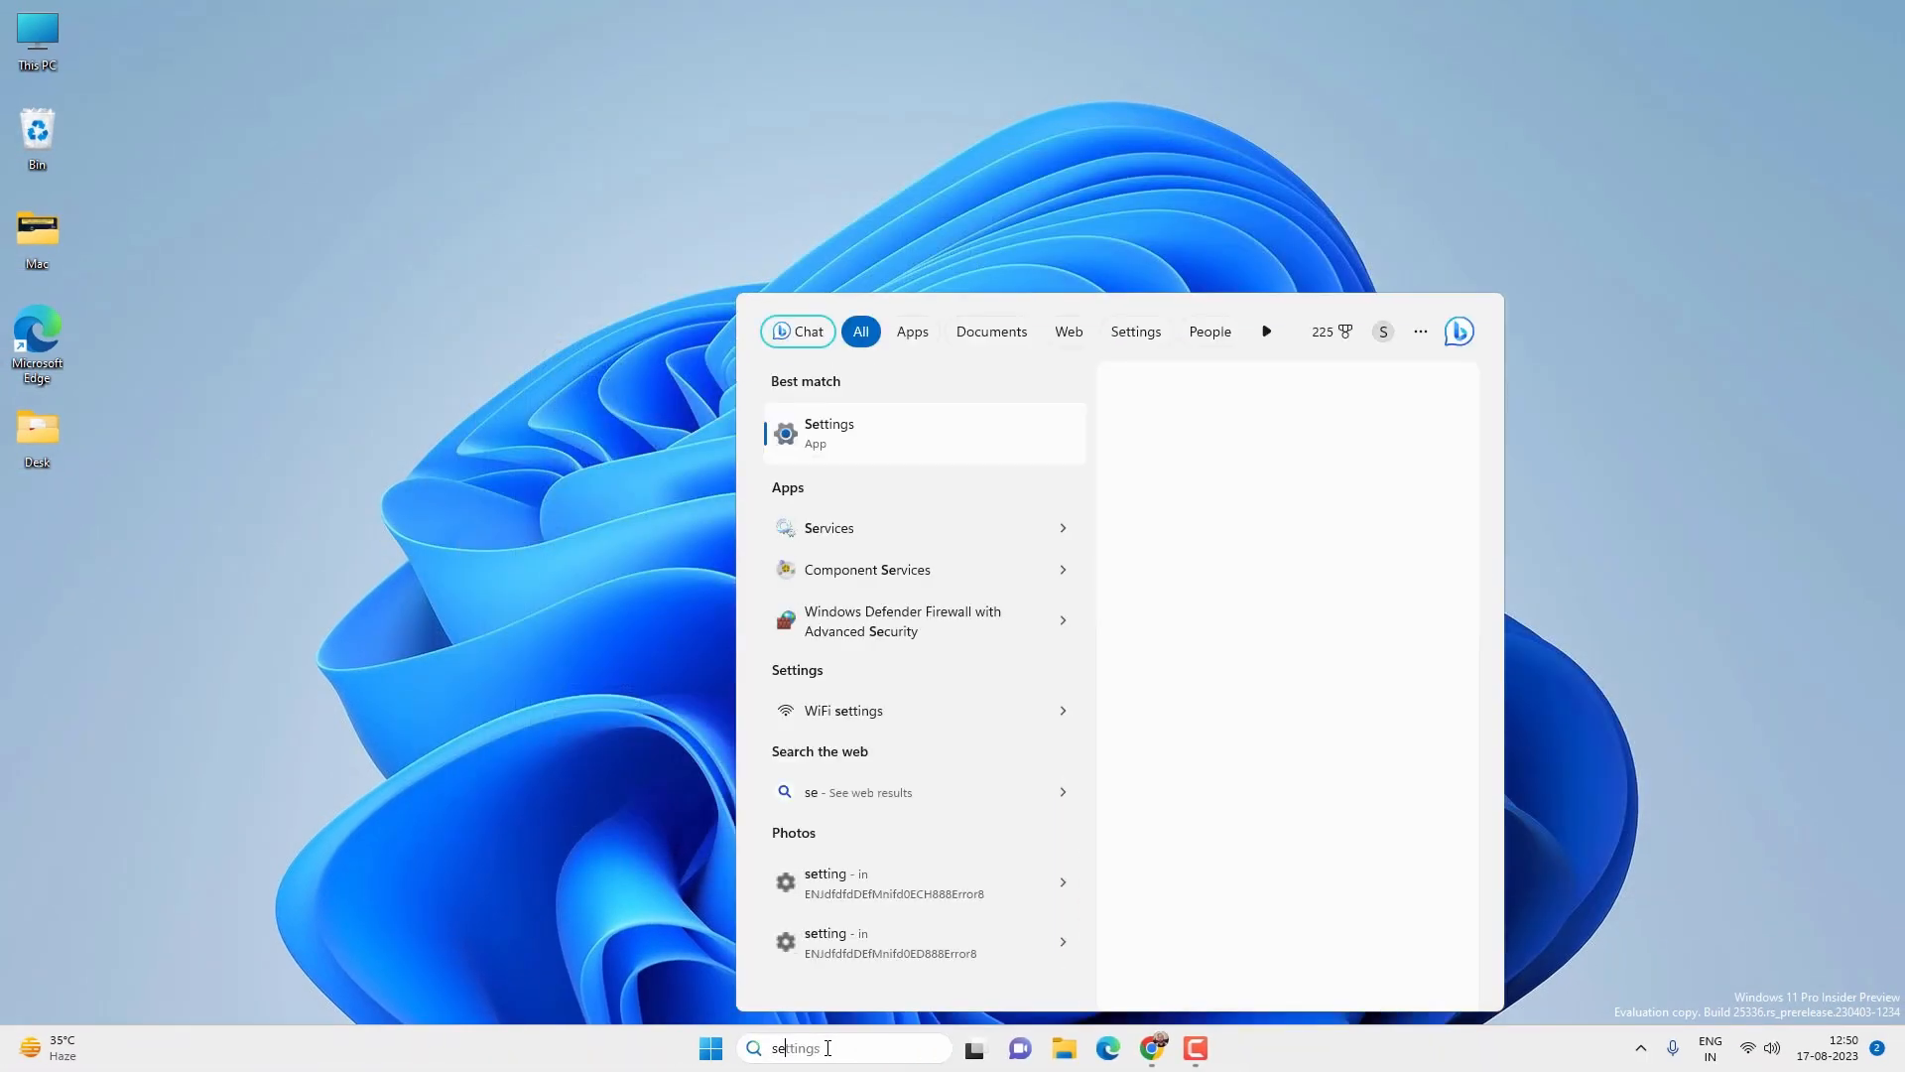
text(services)
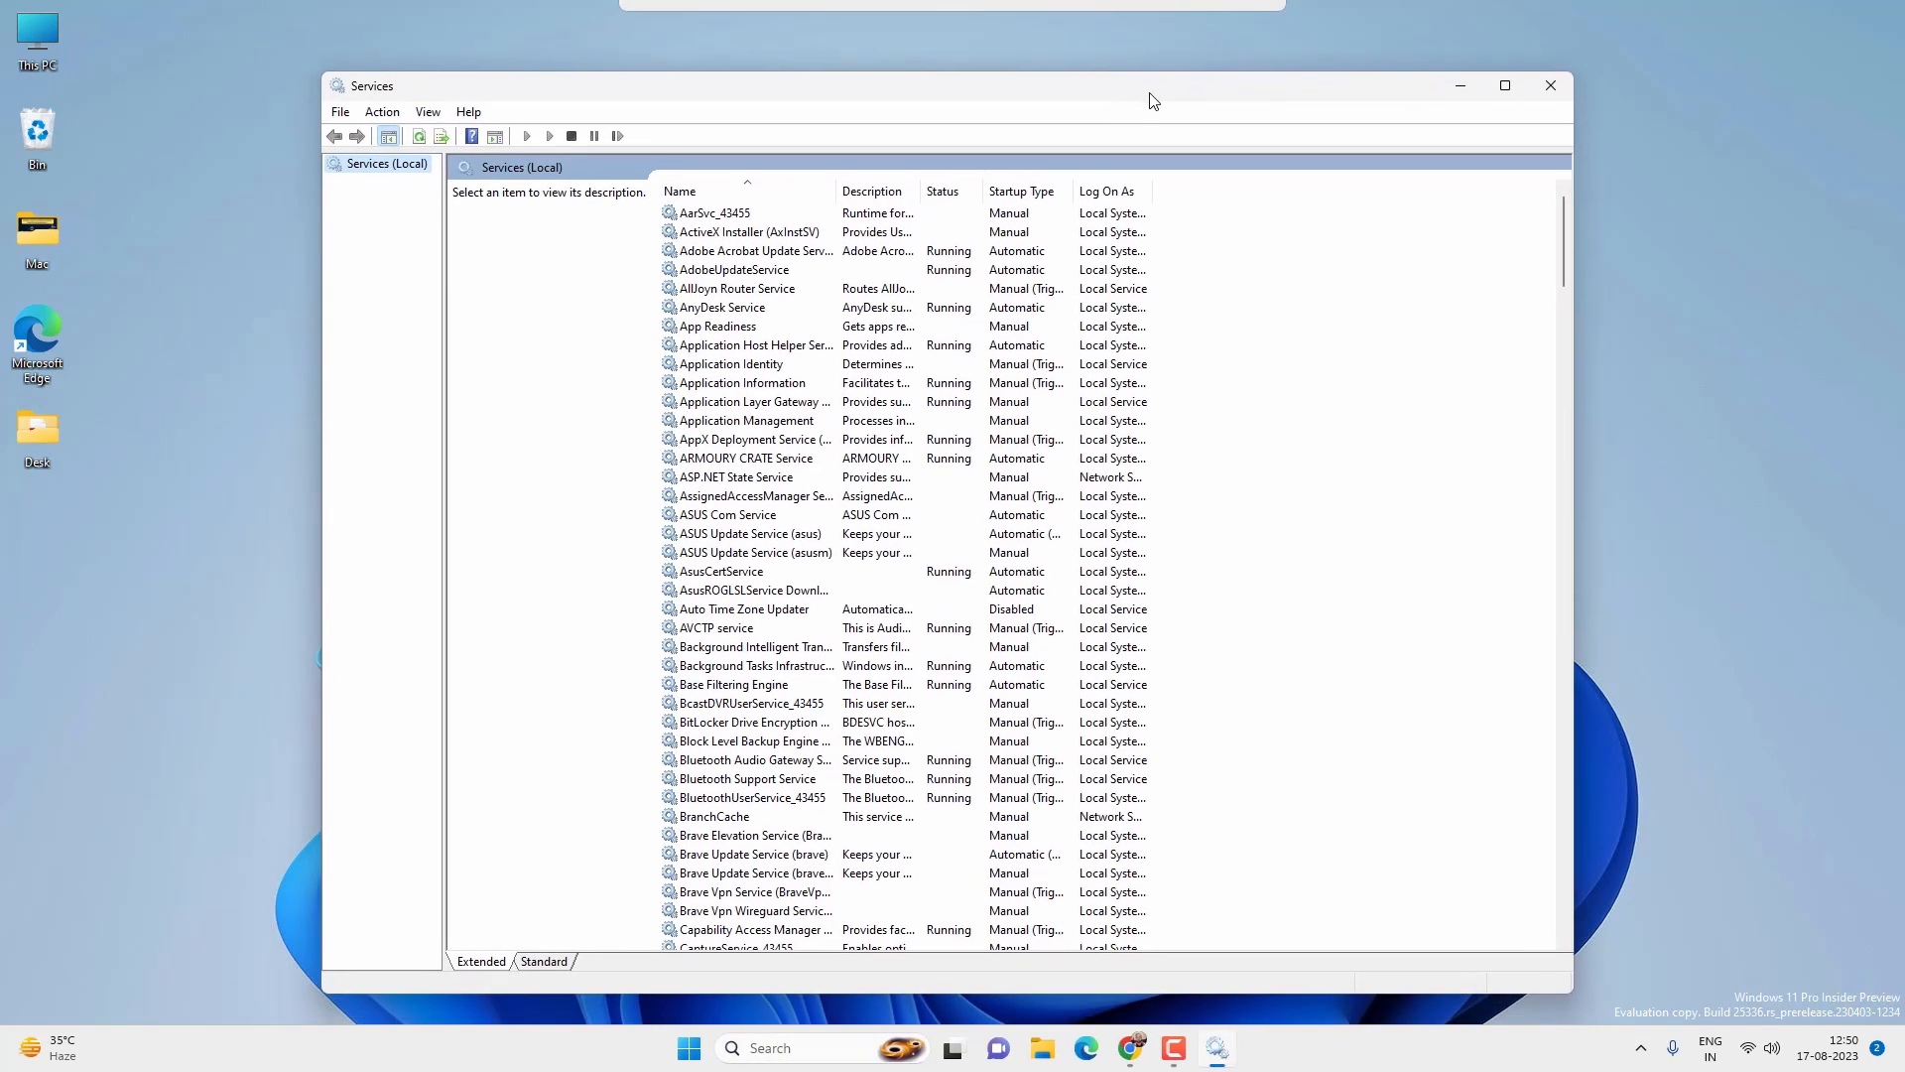
Select Print Spooler, restart it from the left pane, and close the Services window.
scroll(down, 3)
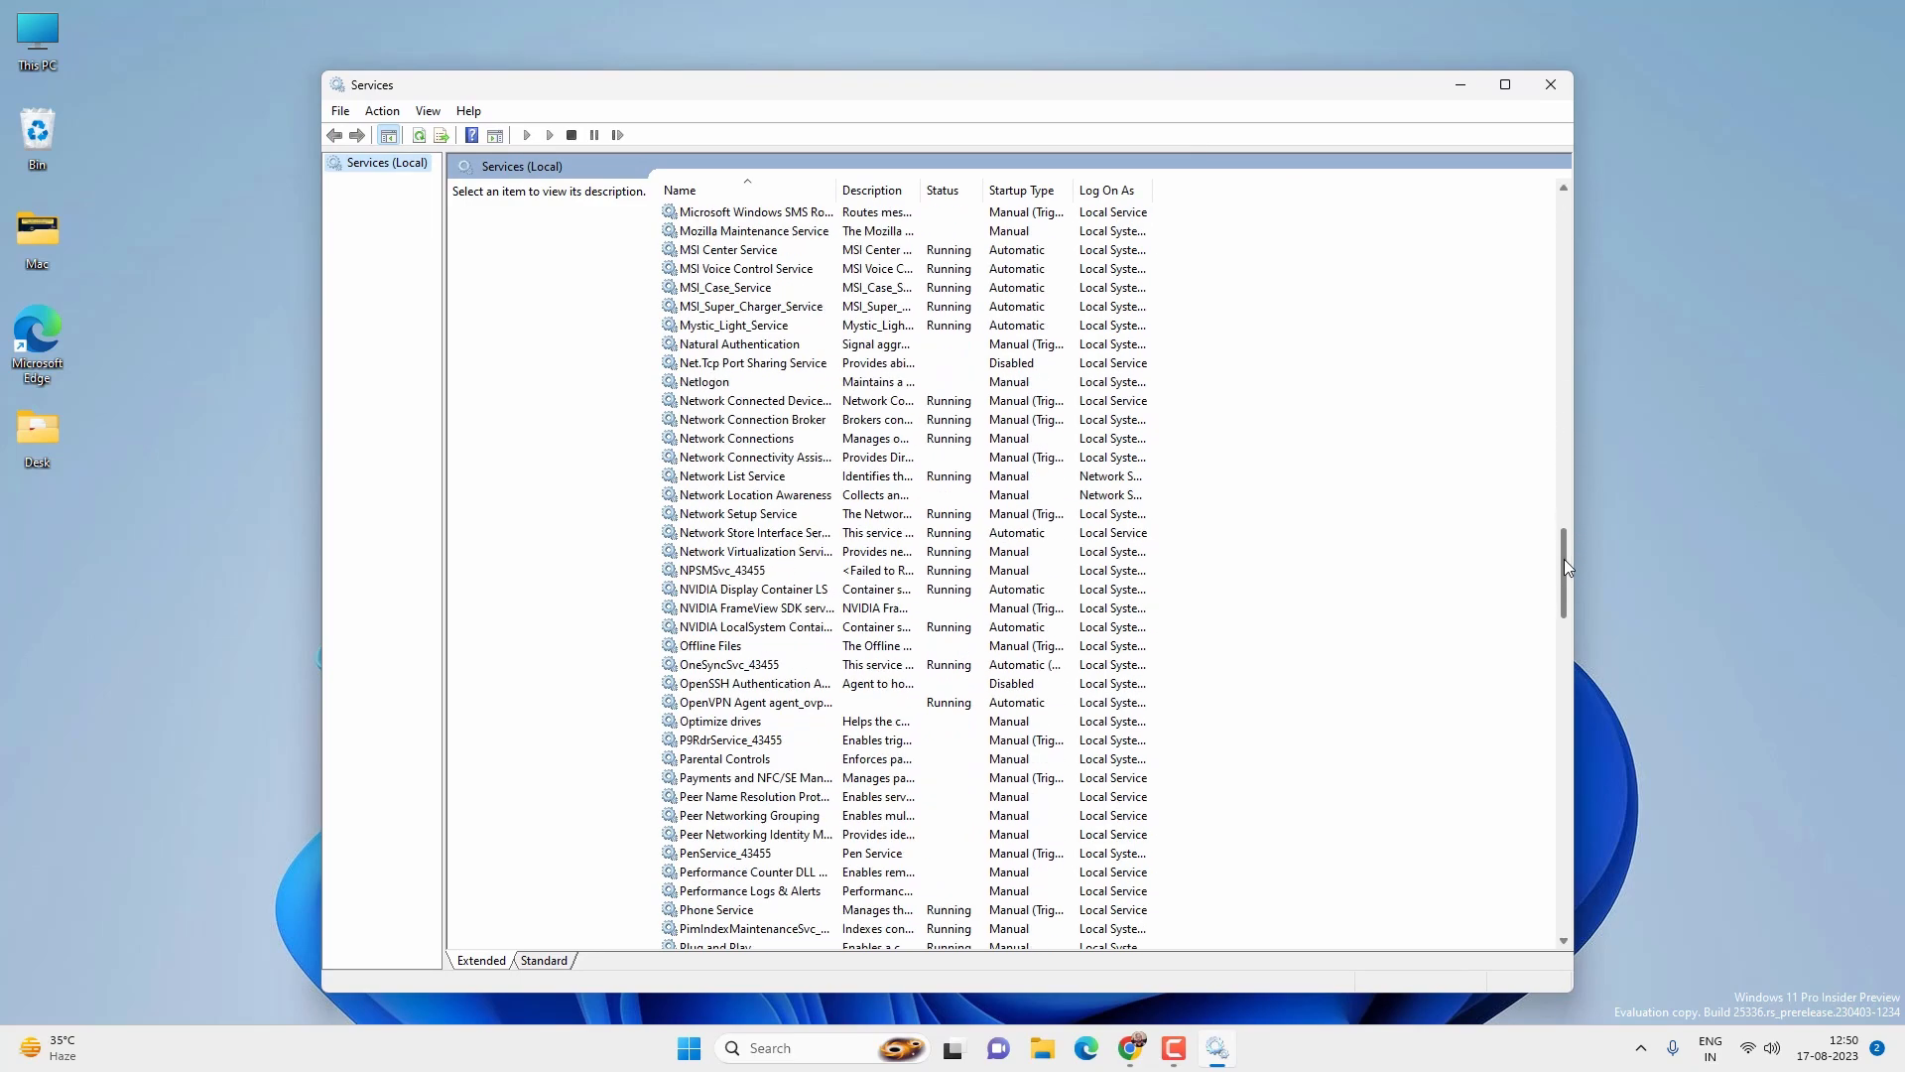
click(715, 626)
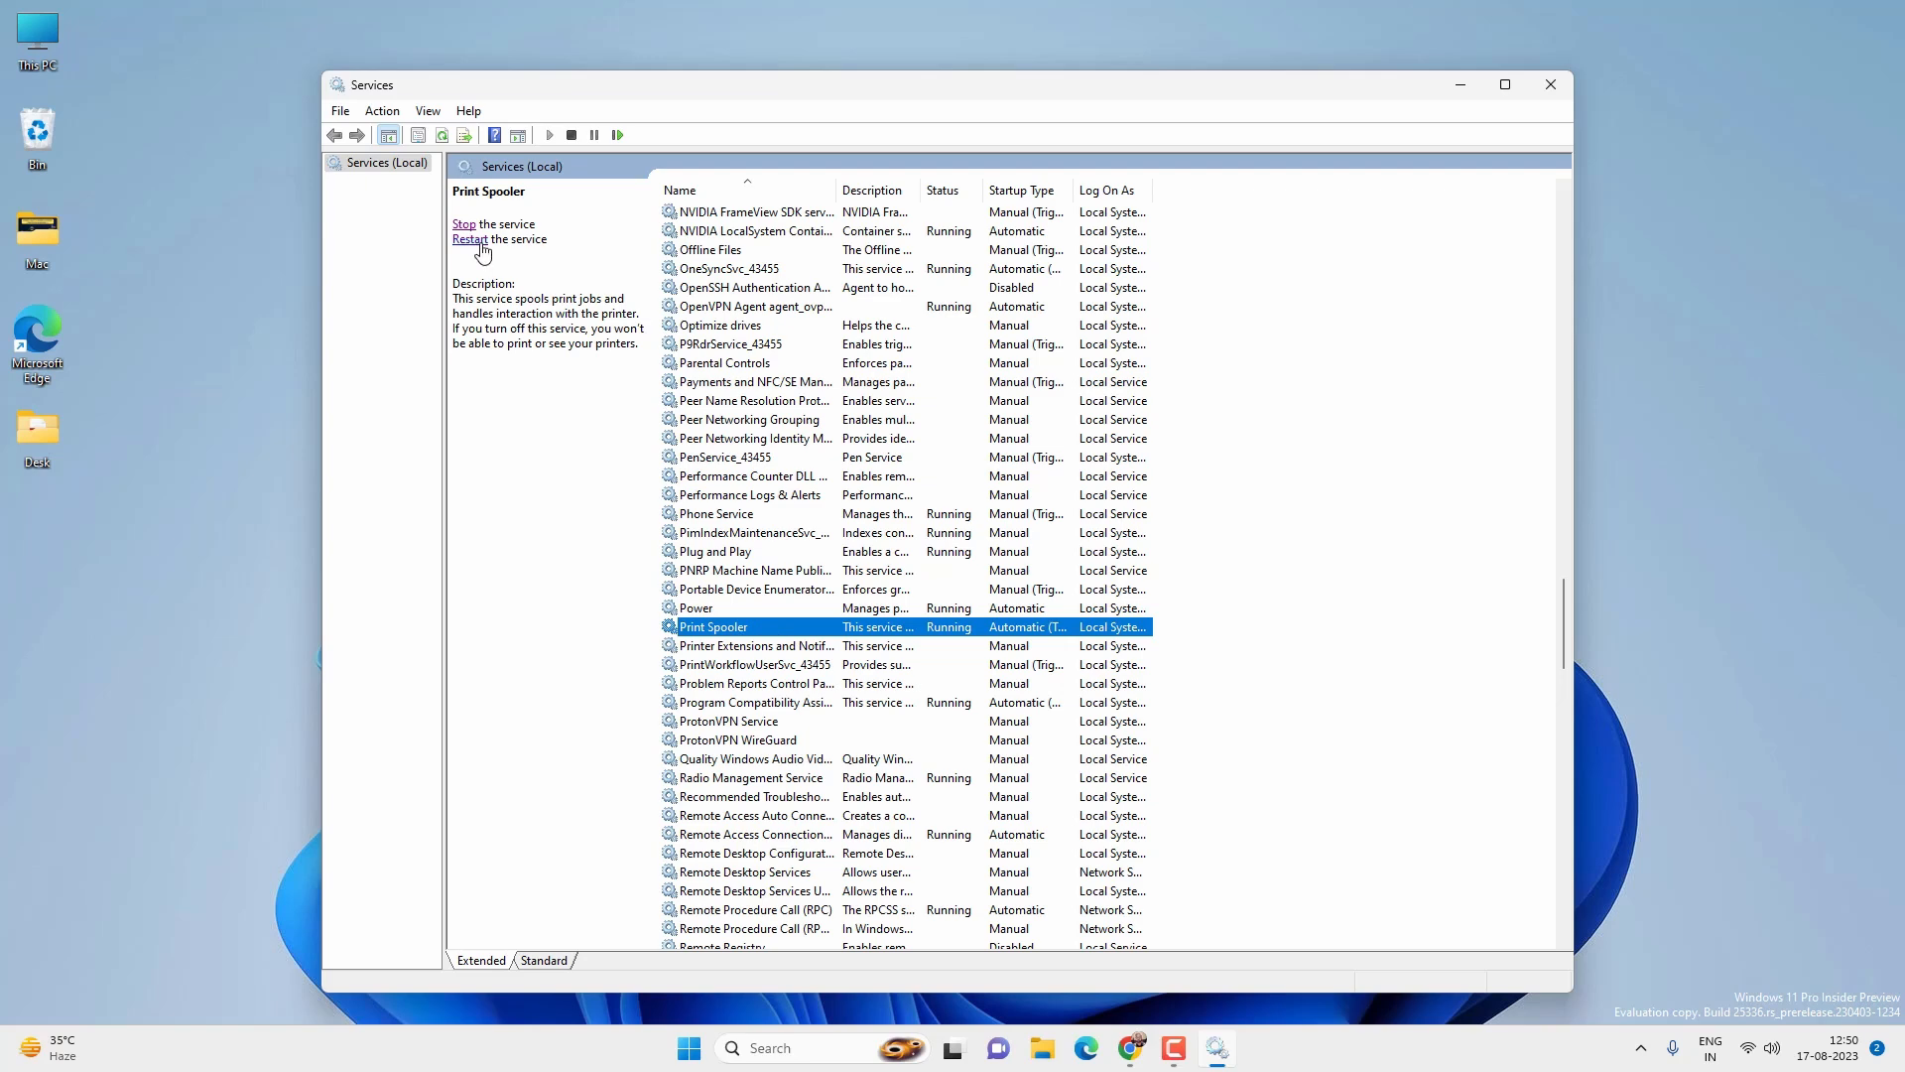
click(470, 239)
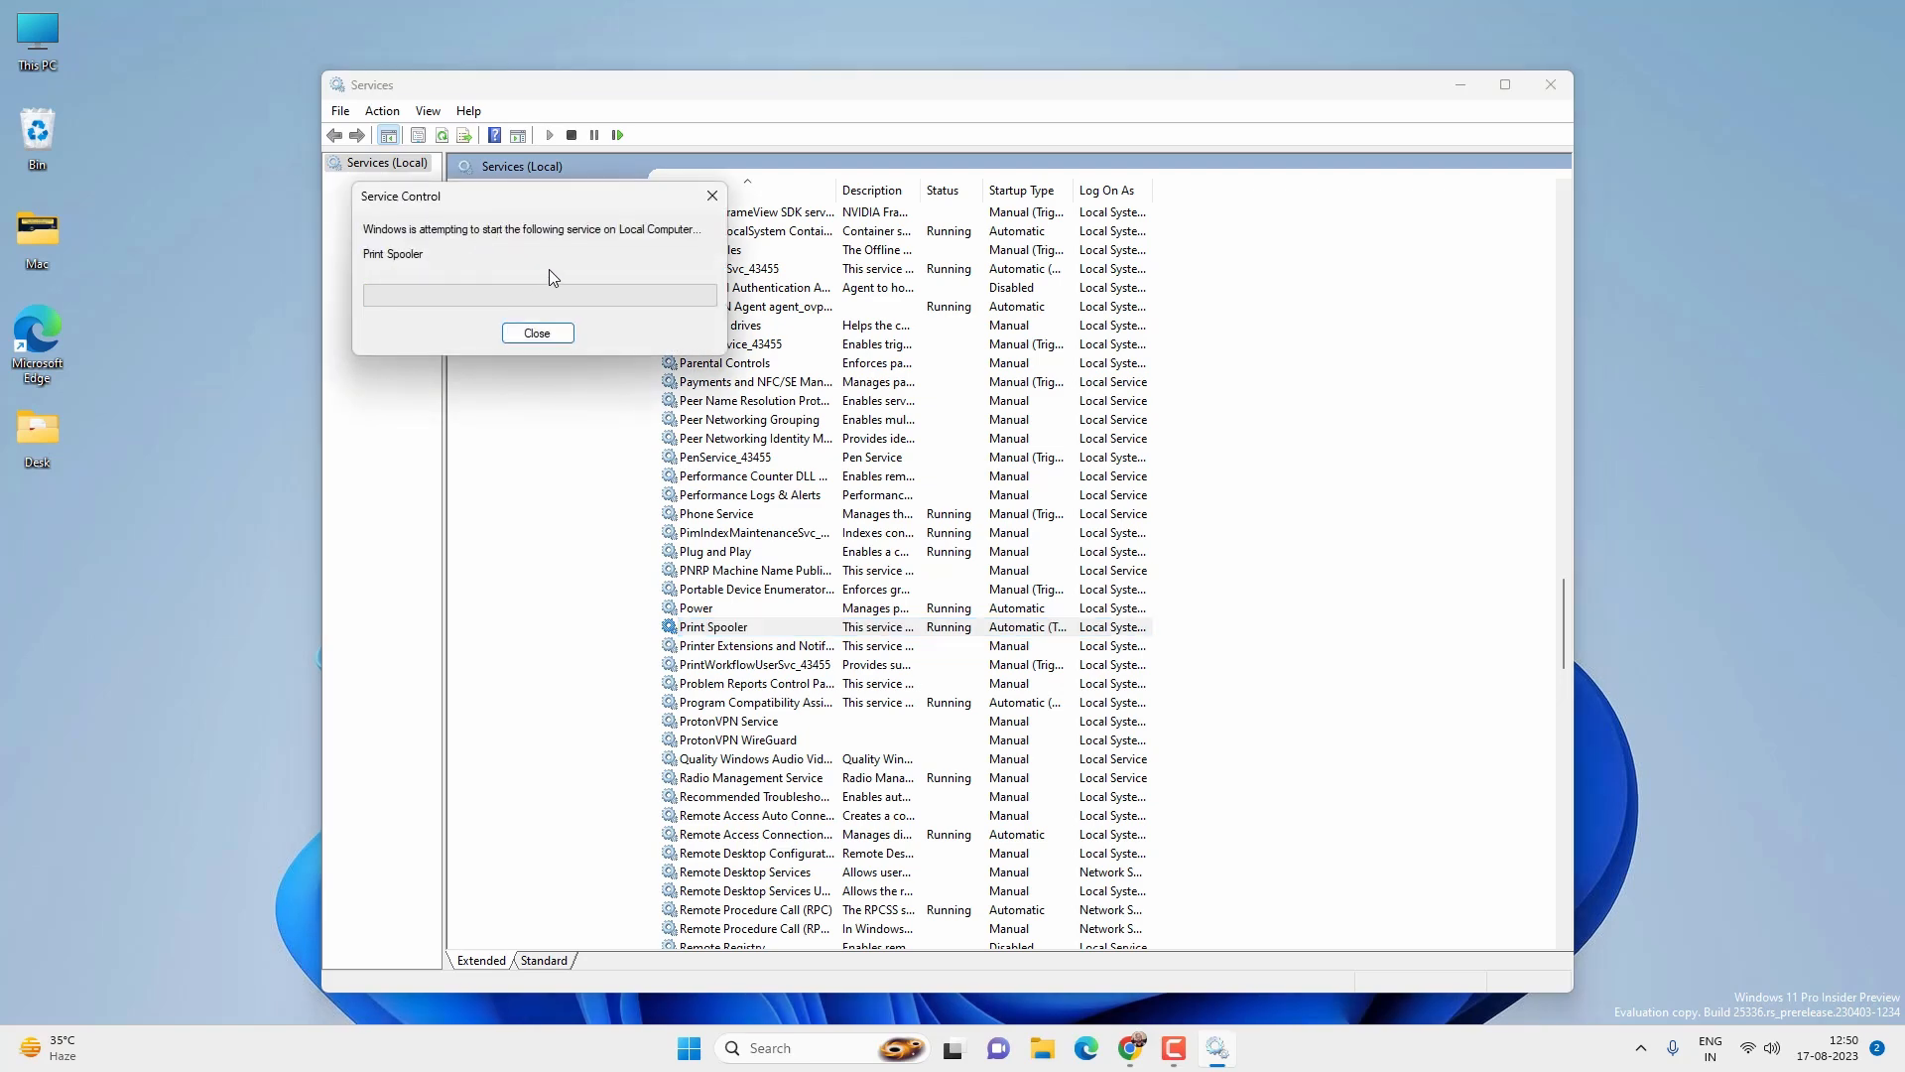
click(536, 332)
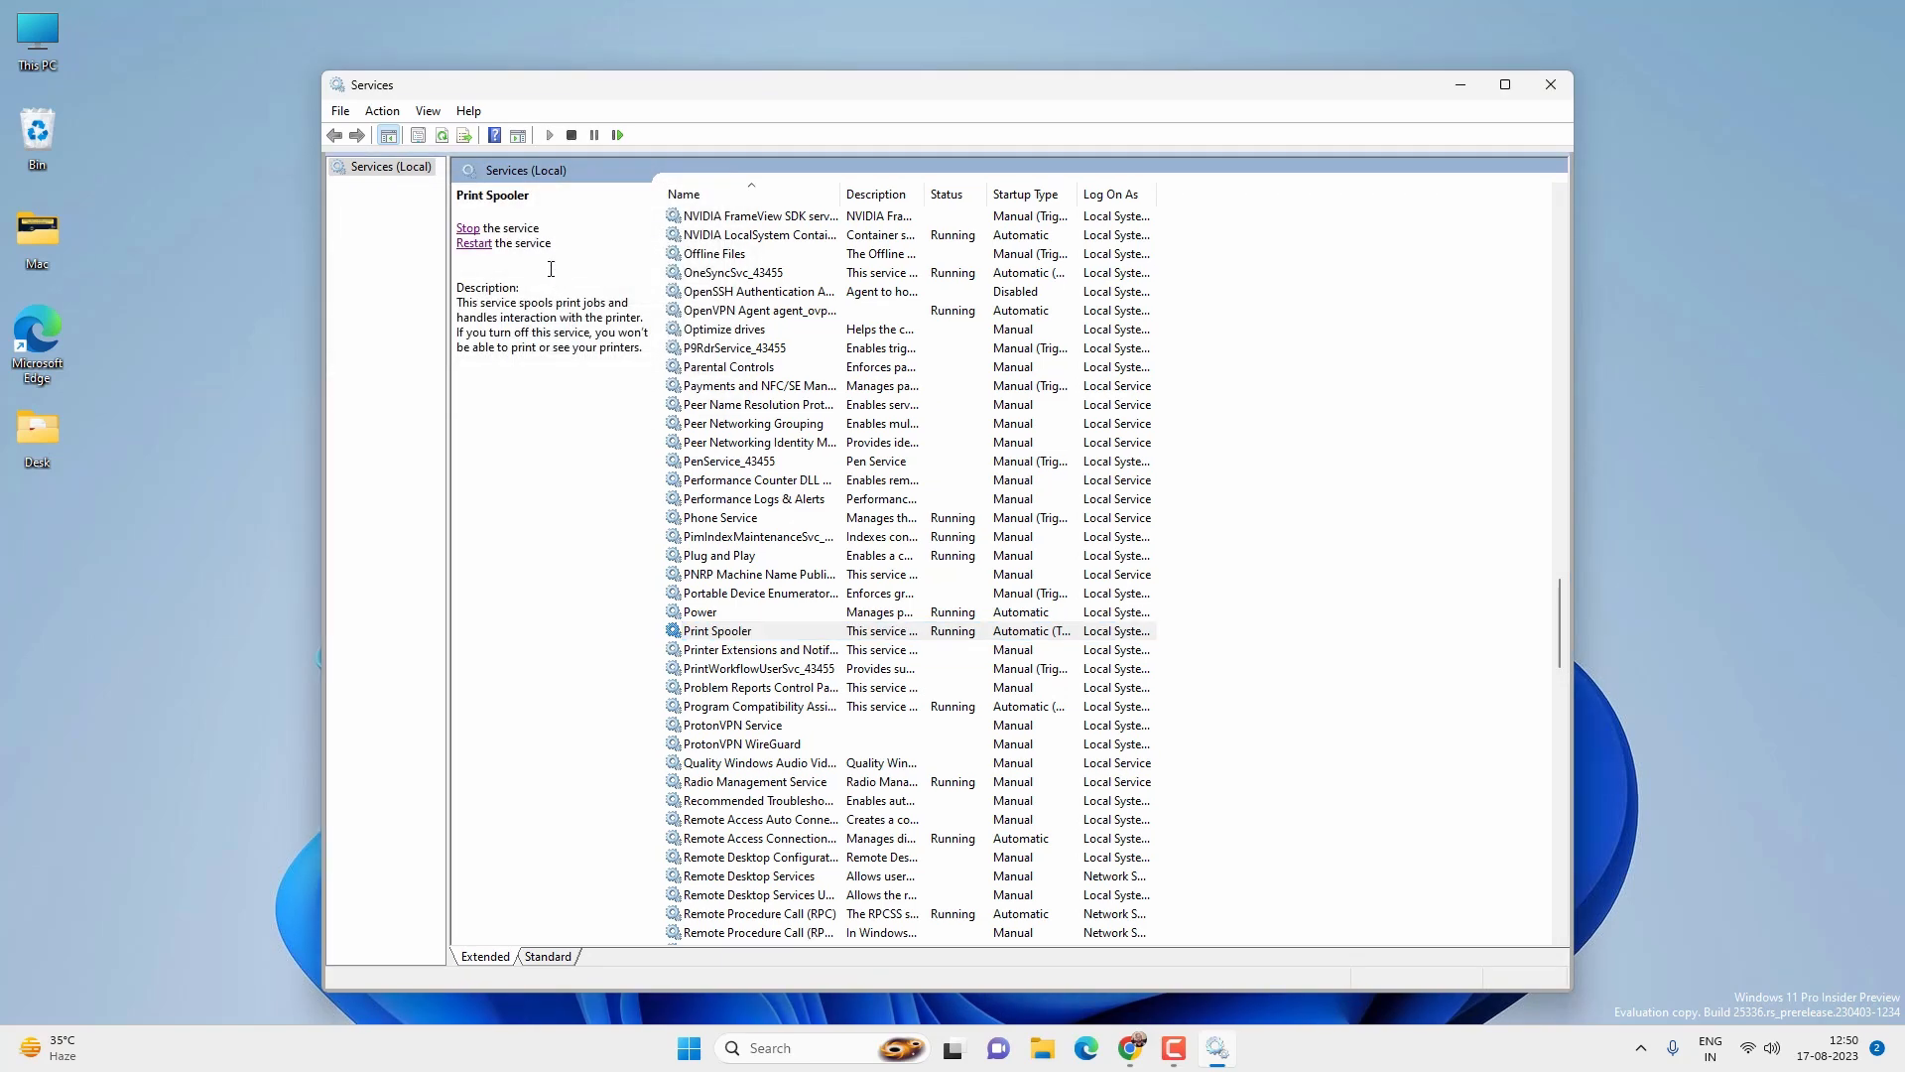
click(717, 629)
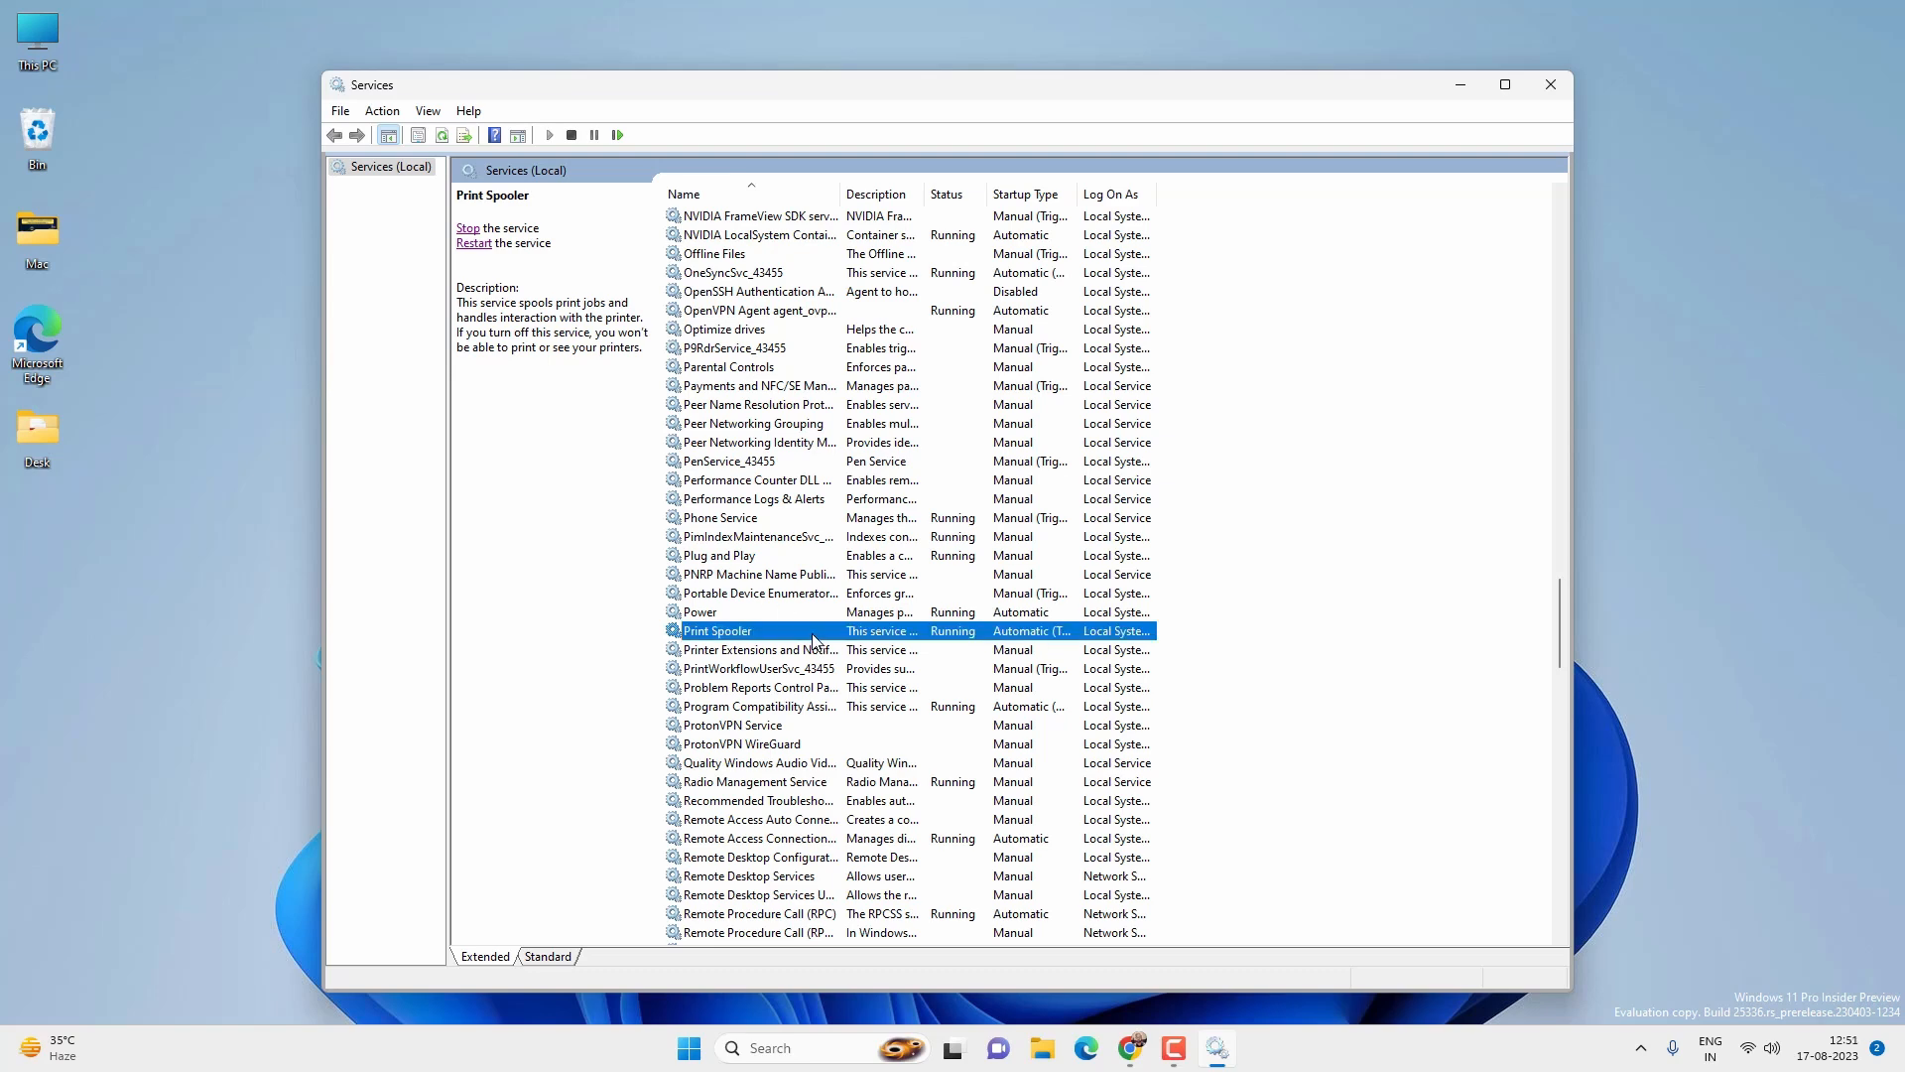
mouse_move(1552, 85)
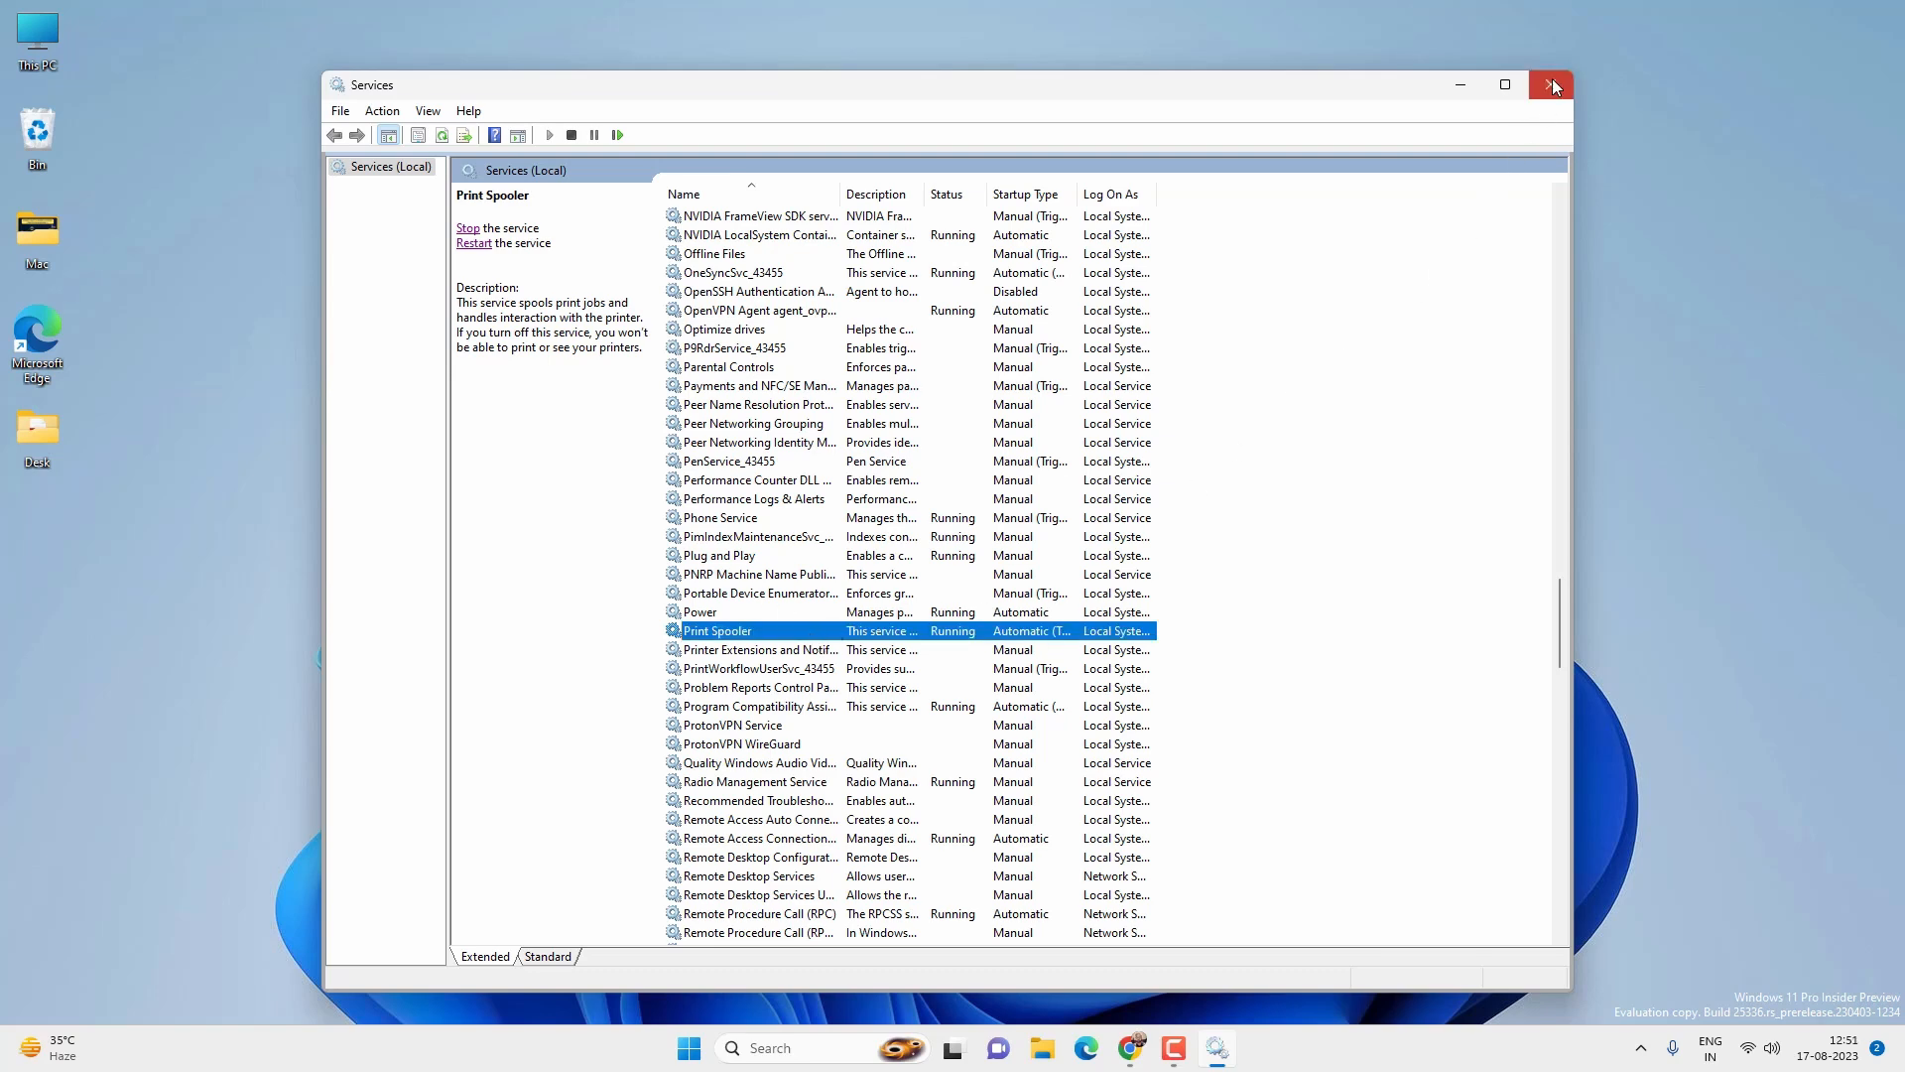
click(1553, 85)
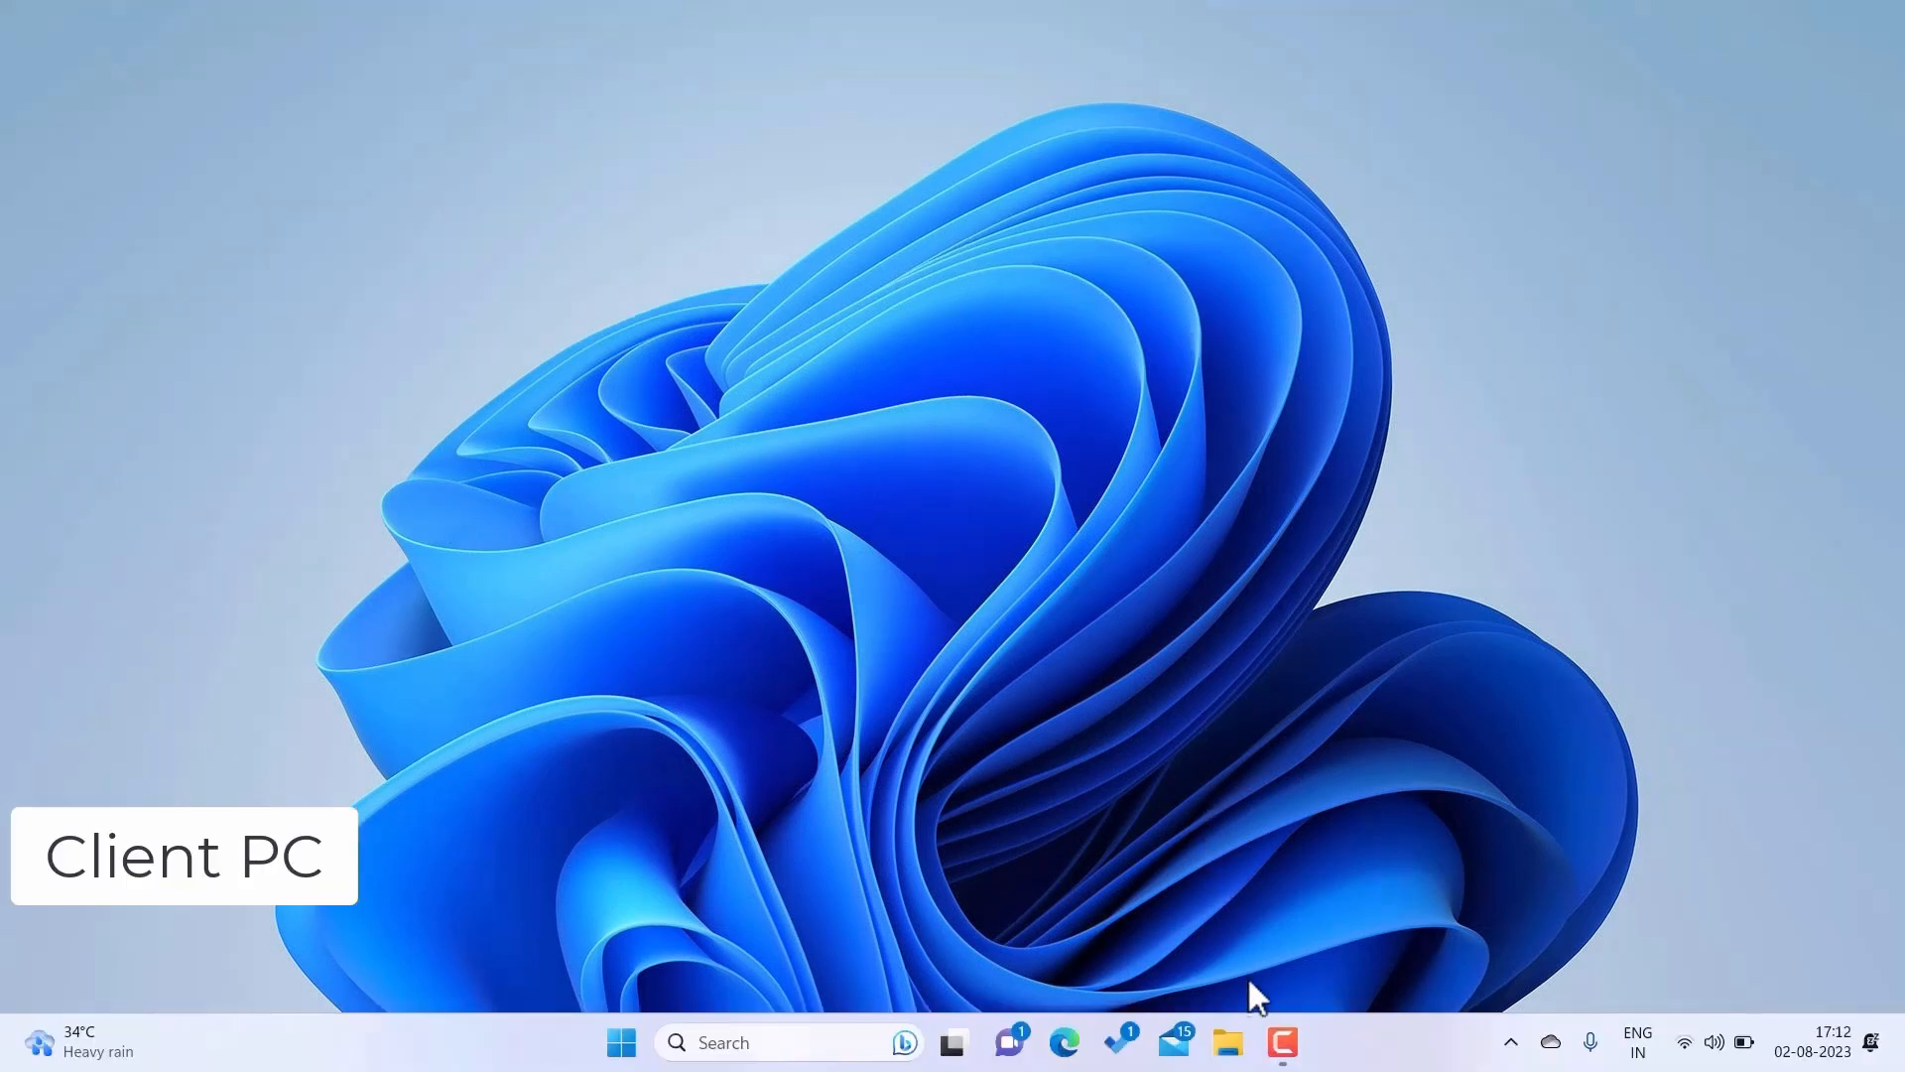
mouse_move(1185, 765)
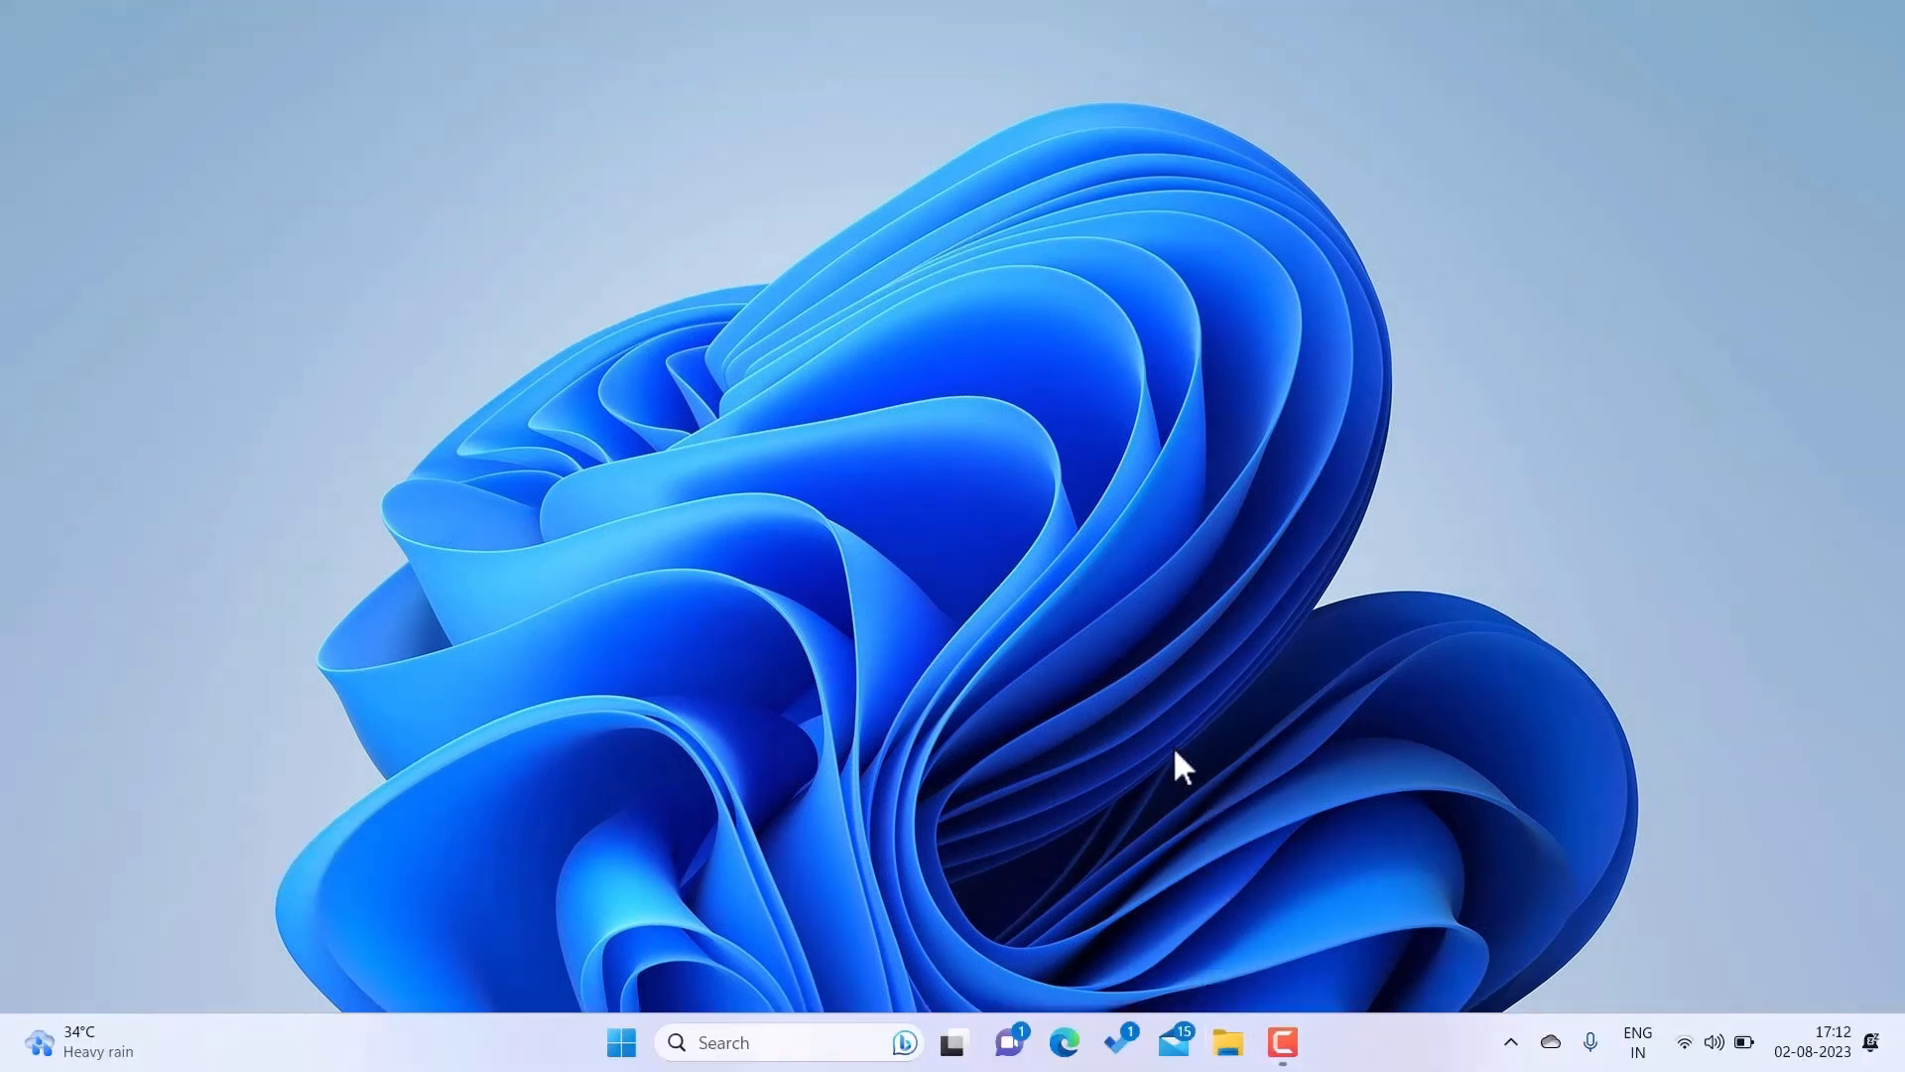
Open ITECHFEVER under Network and choose Connect on the EPSON L380 Series printer.
click(1227, 1043)
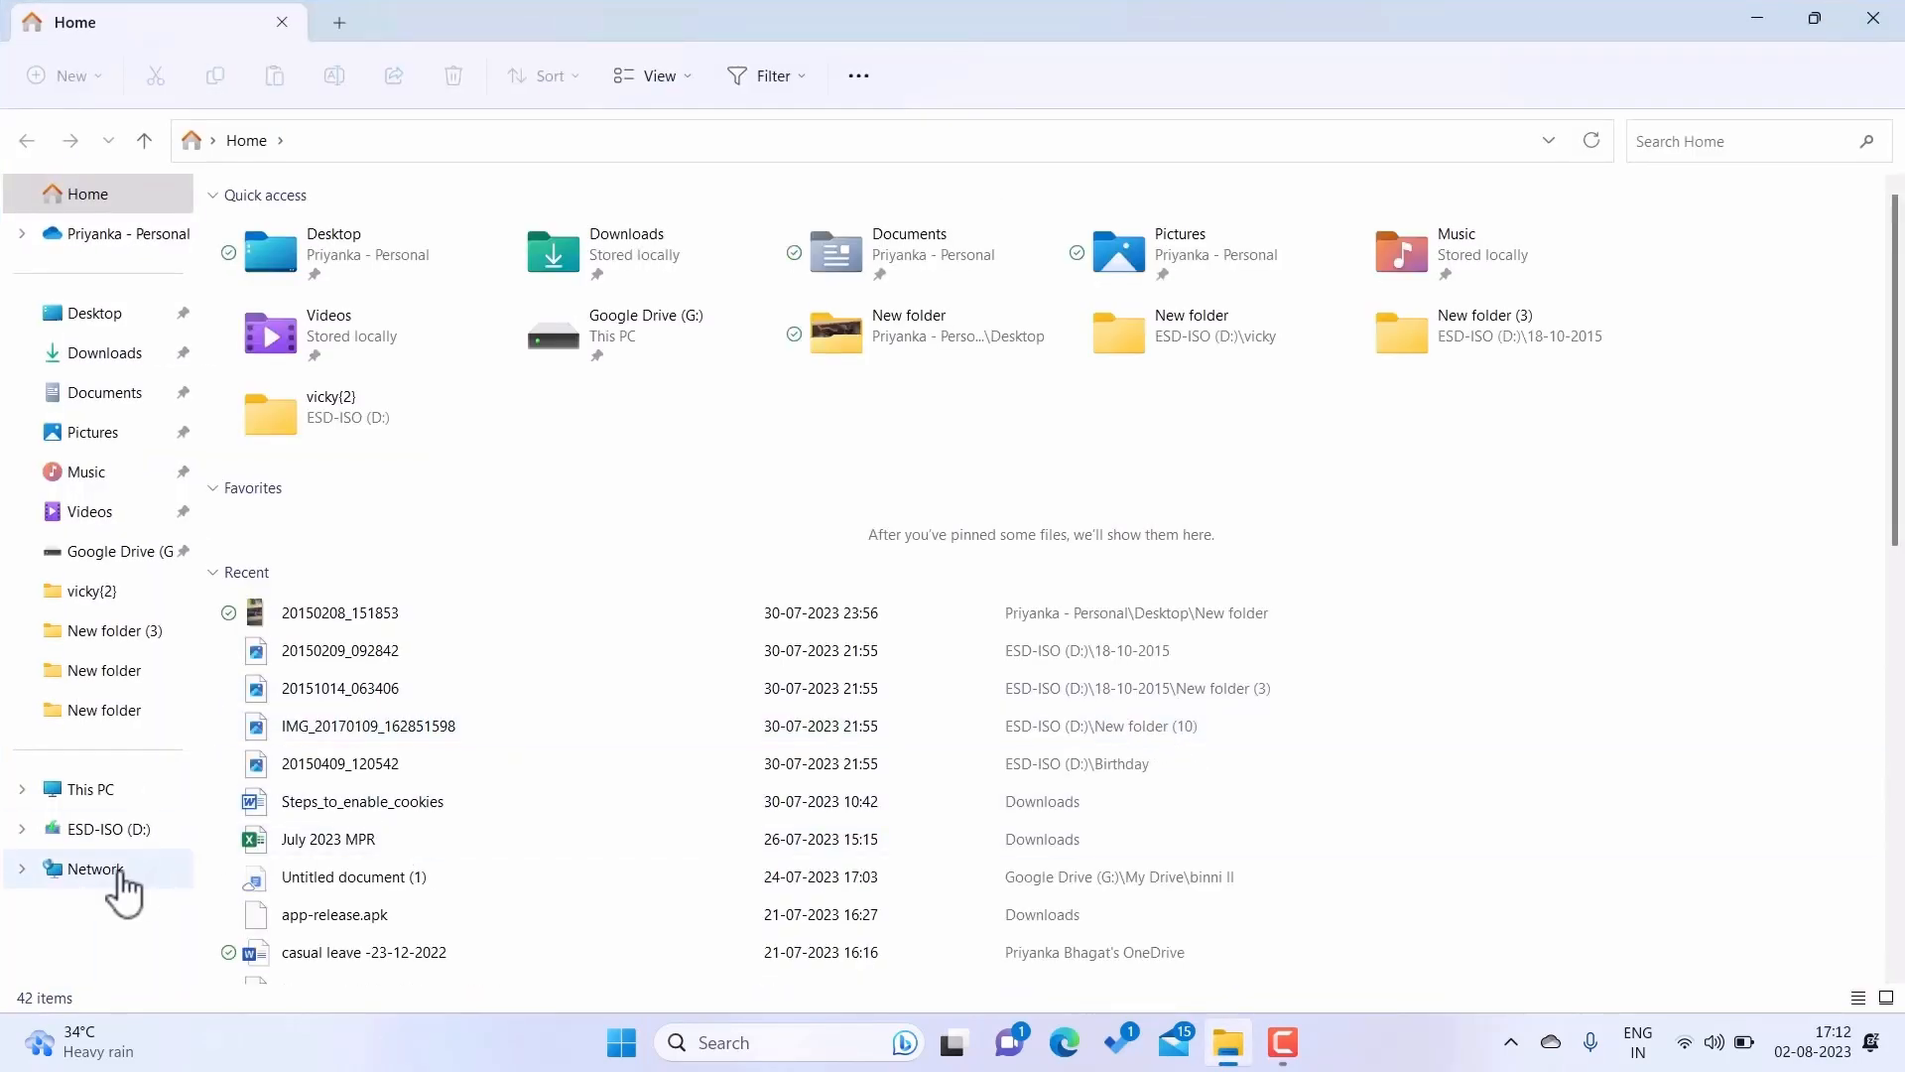
click(96, 867)
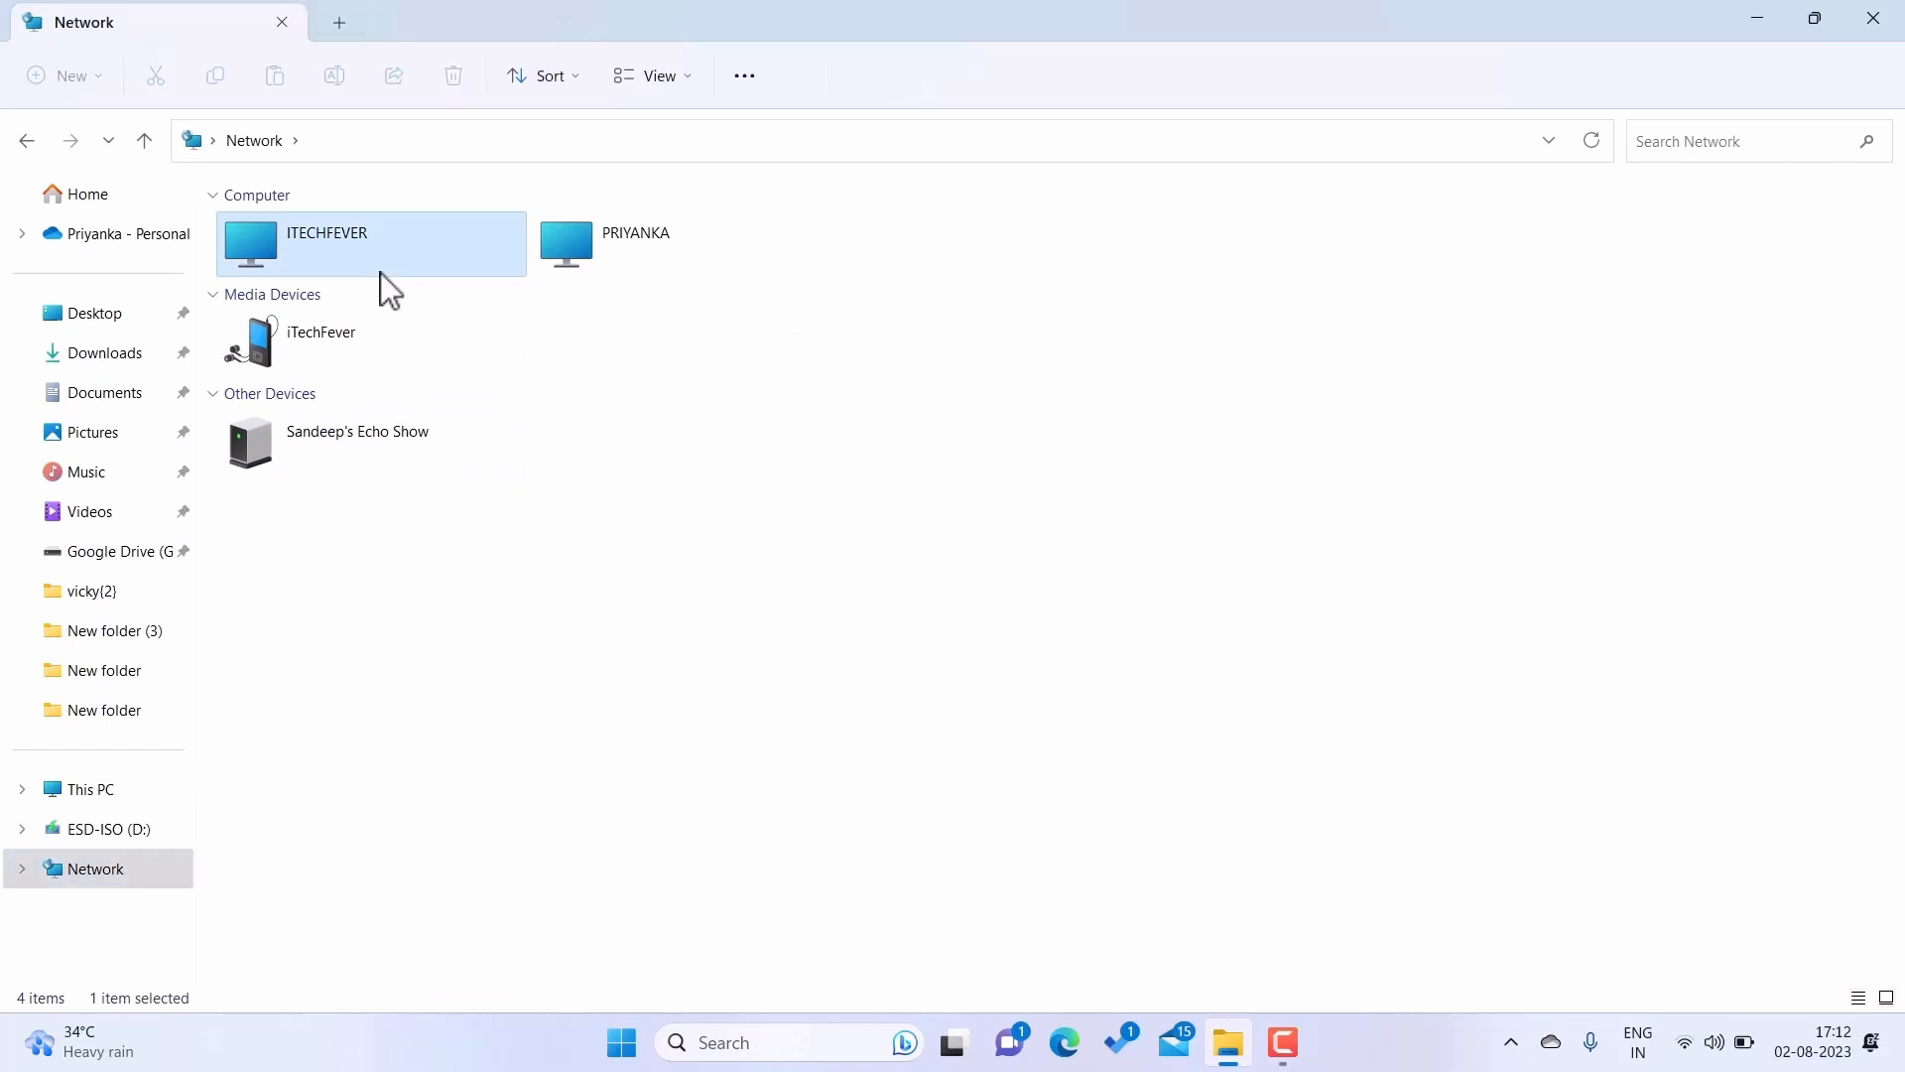
double_click(371, 243)
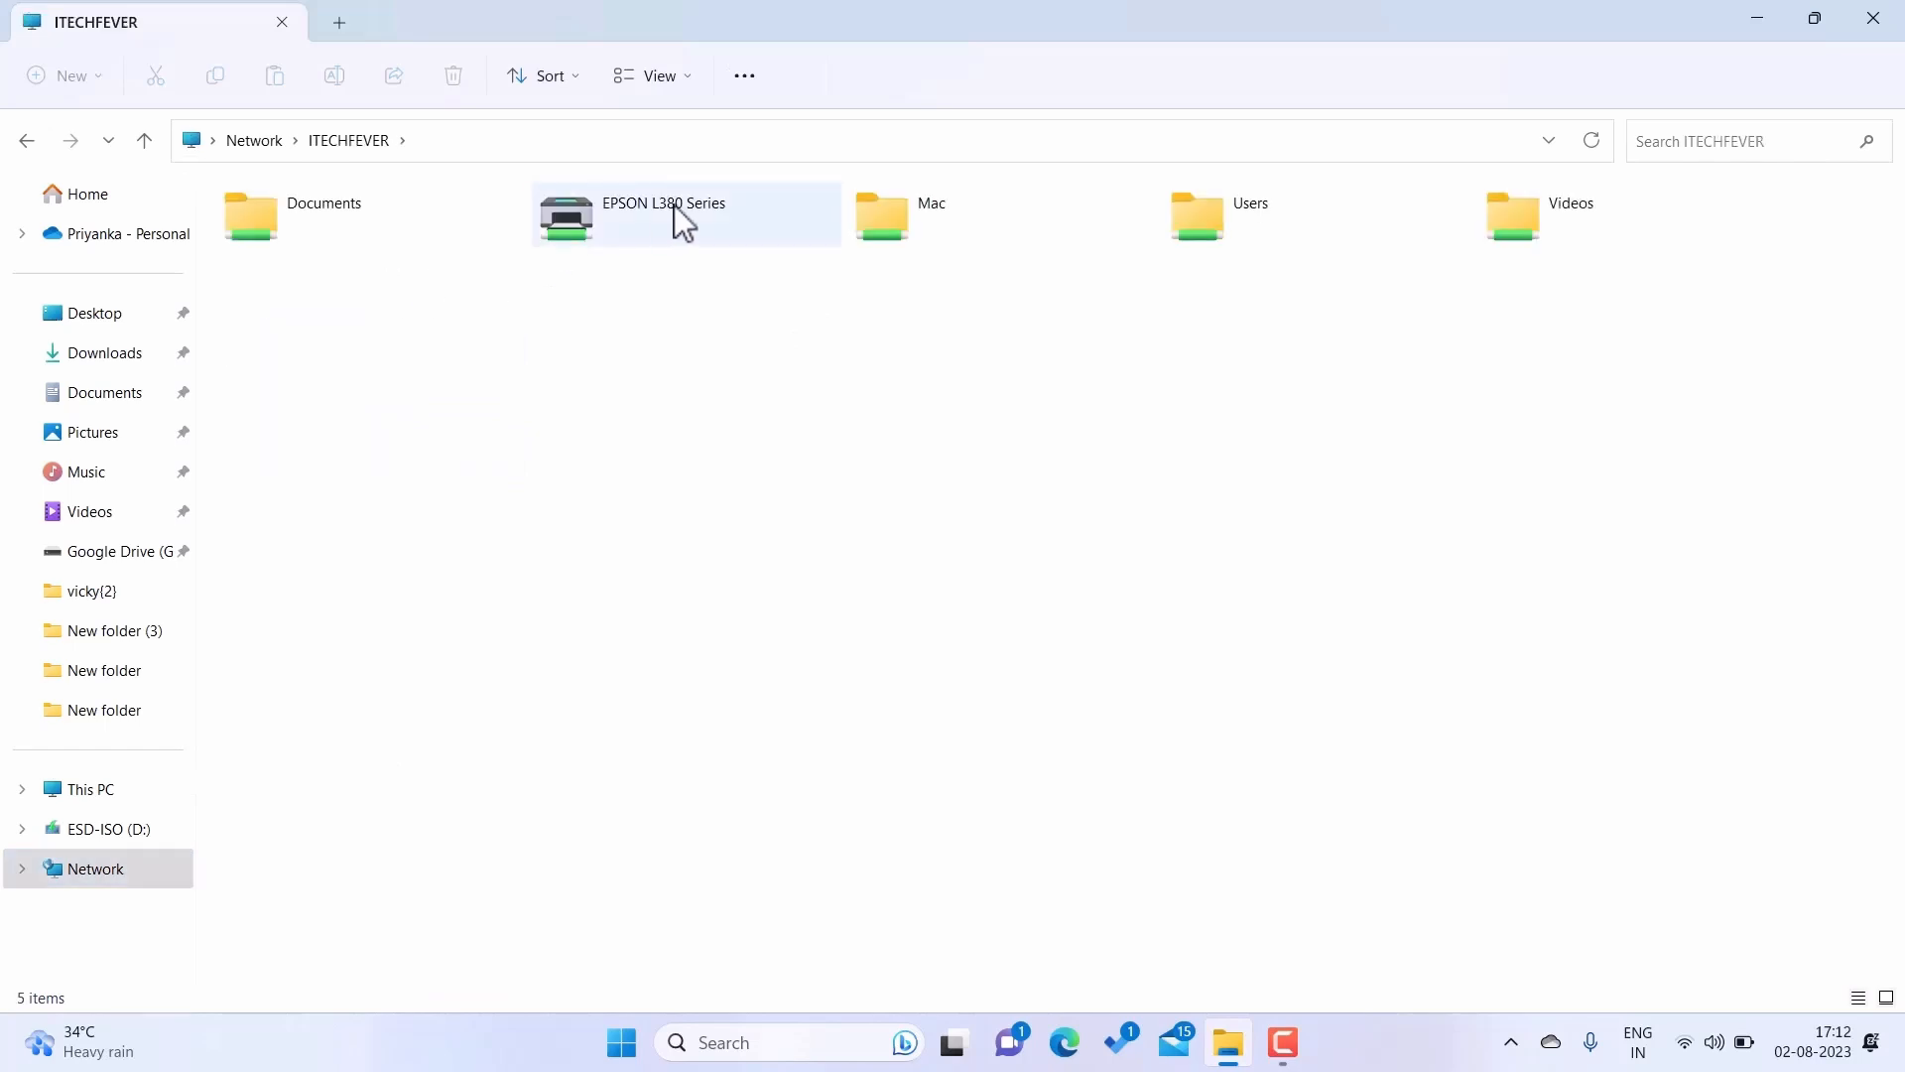
right_click(680, 218)
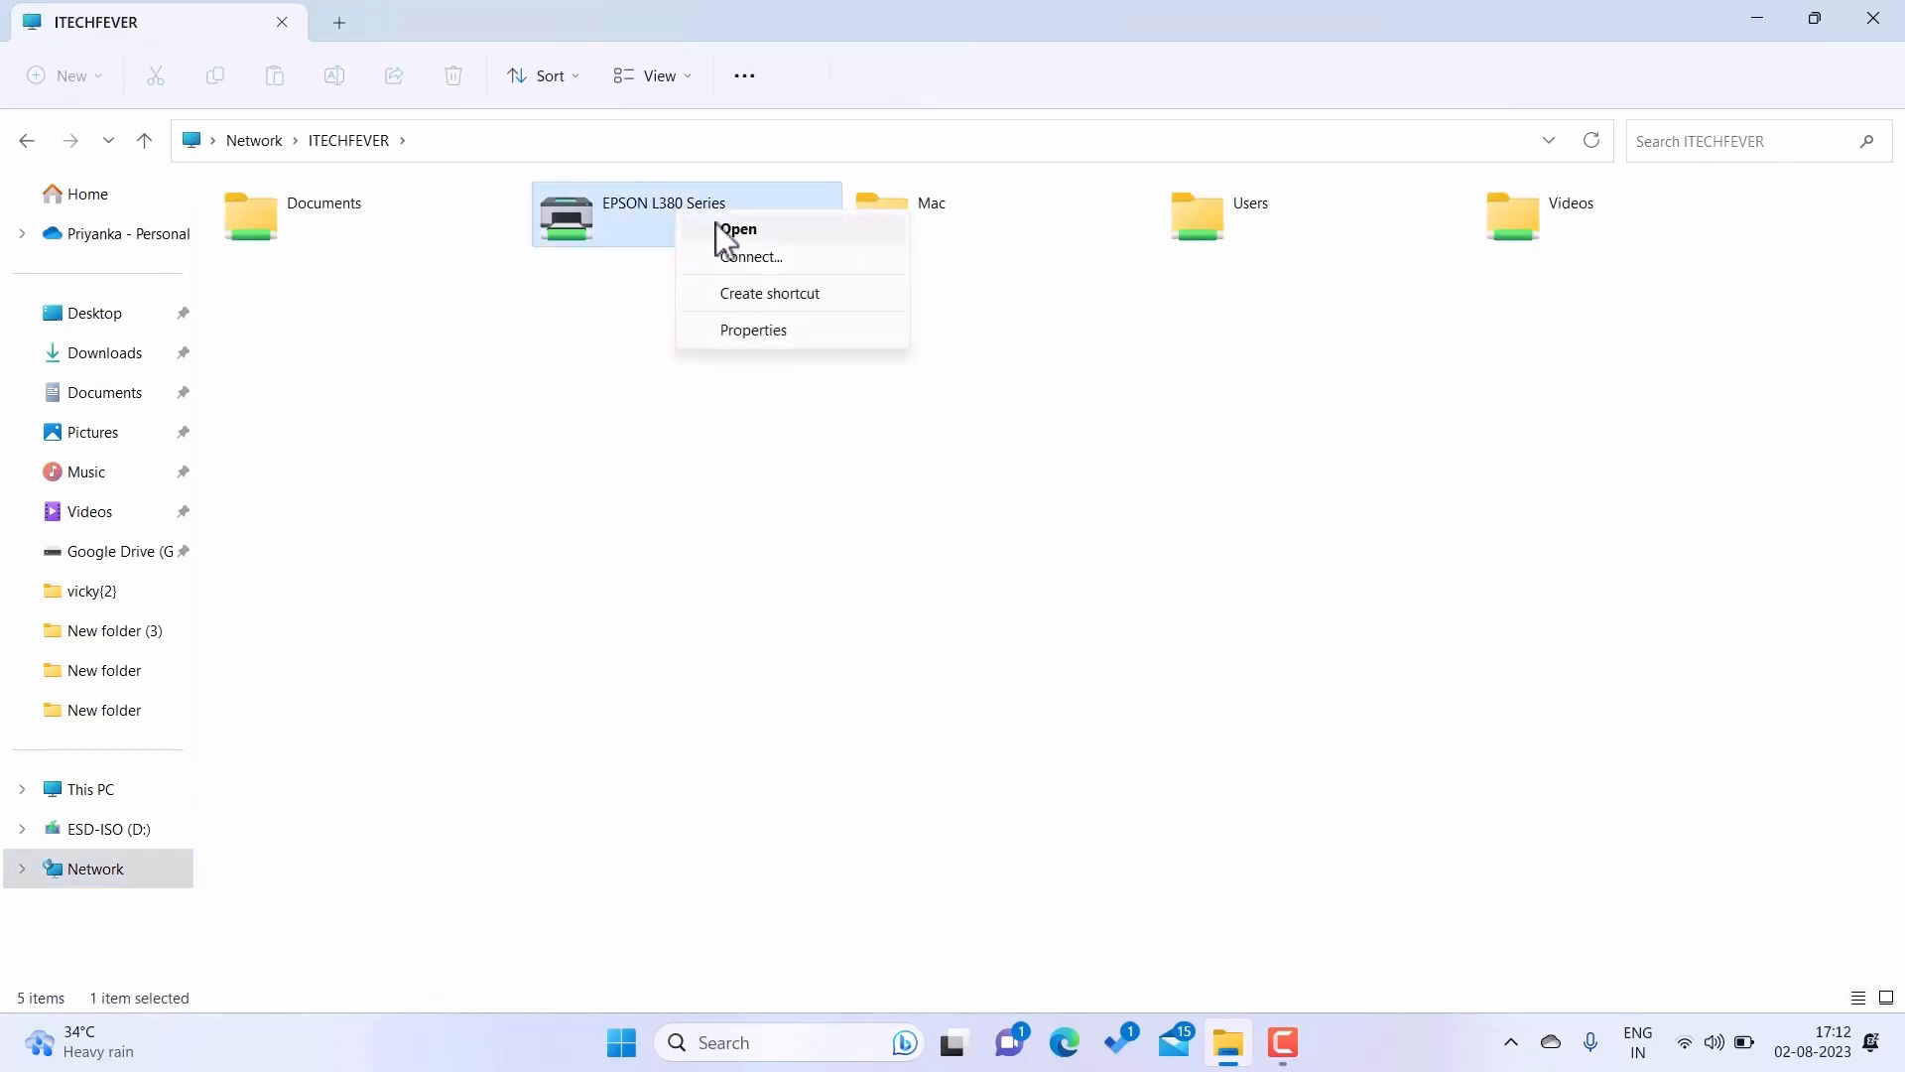
click(796, 276)
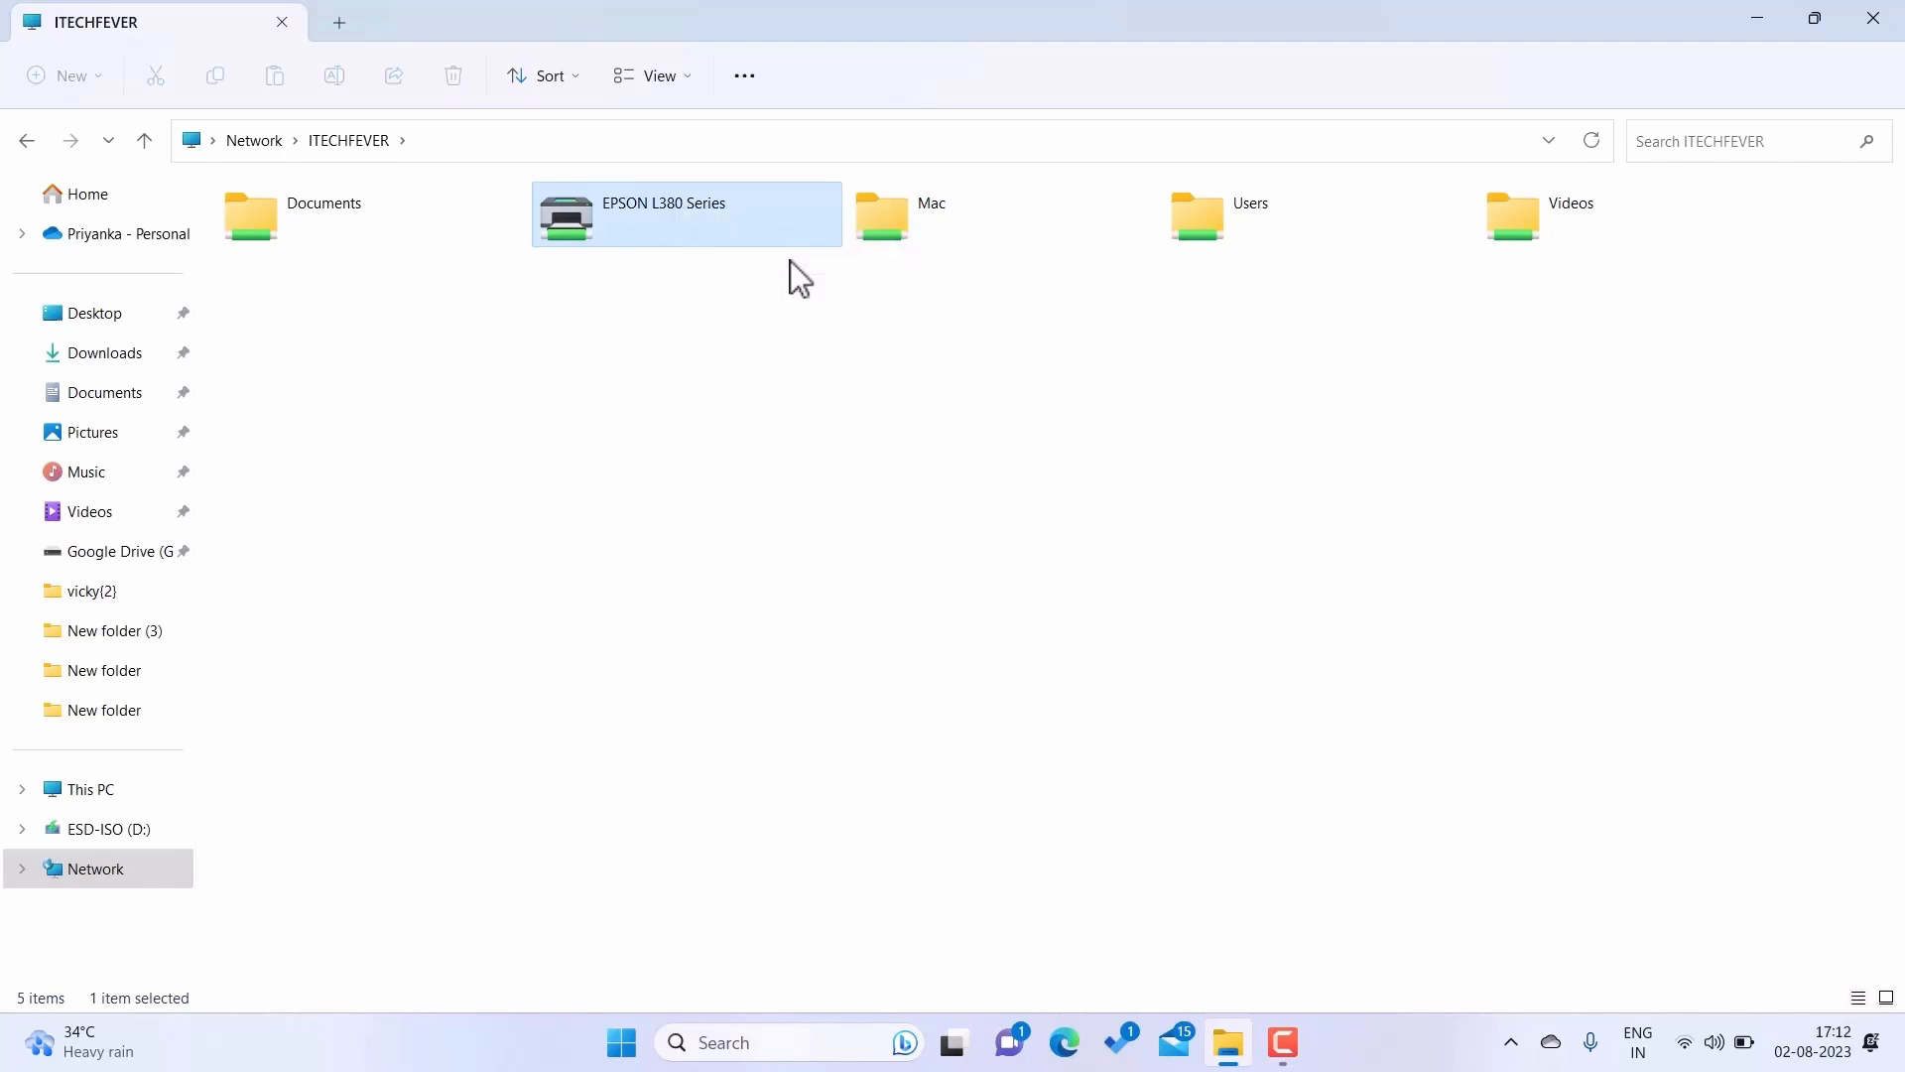
Let the EPSON L380 Series connection finish, then view its empty print queue and close it.
double_click(687, 214)
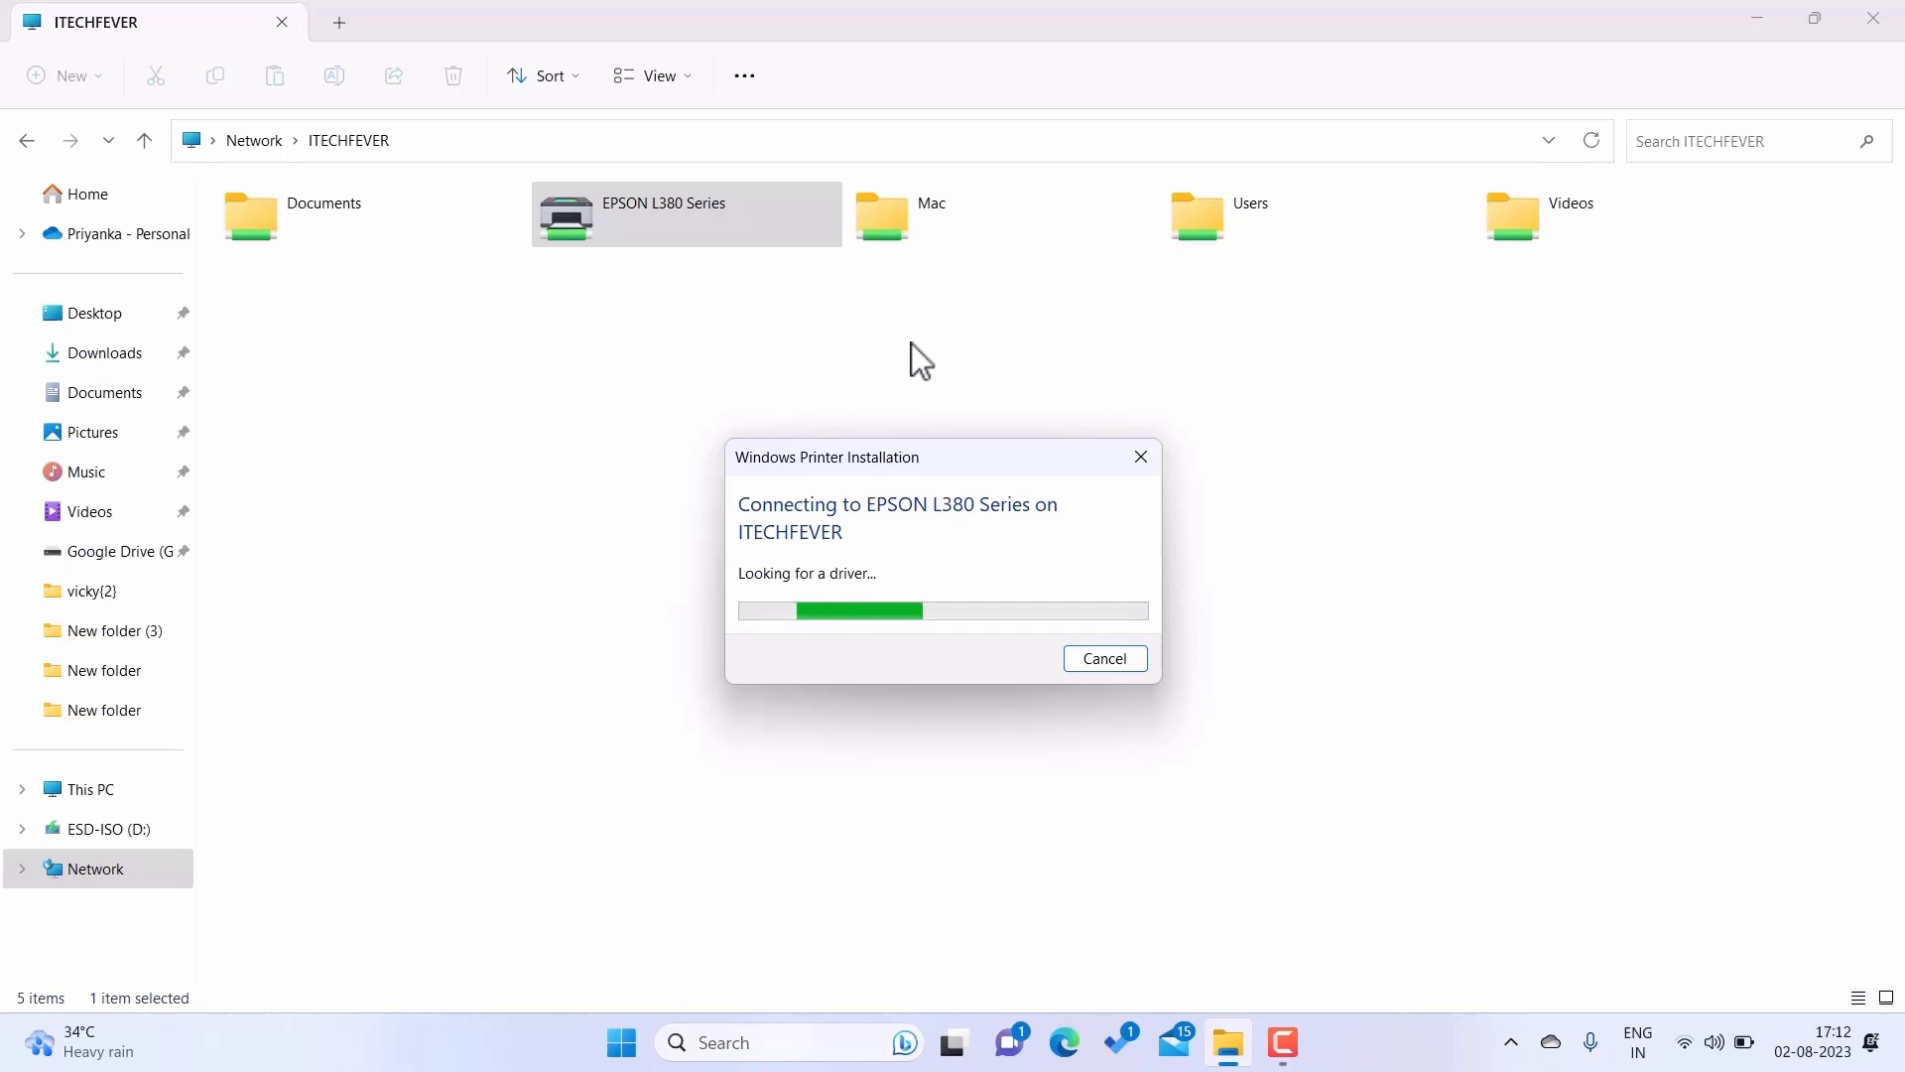
mouse_move(1013, 510)
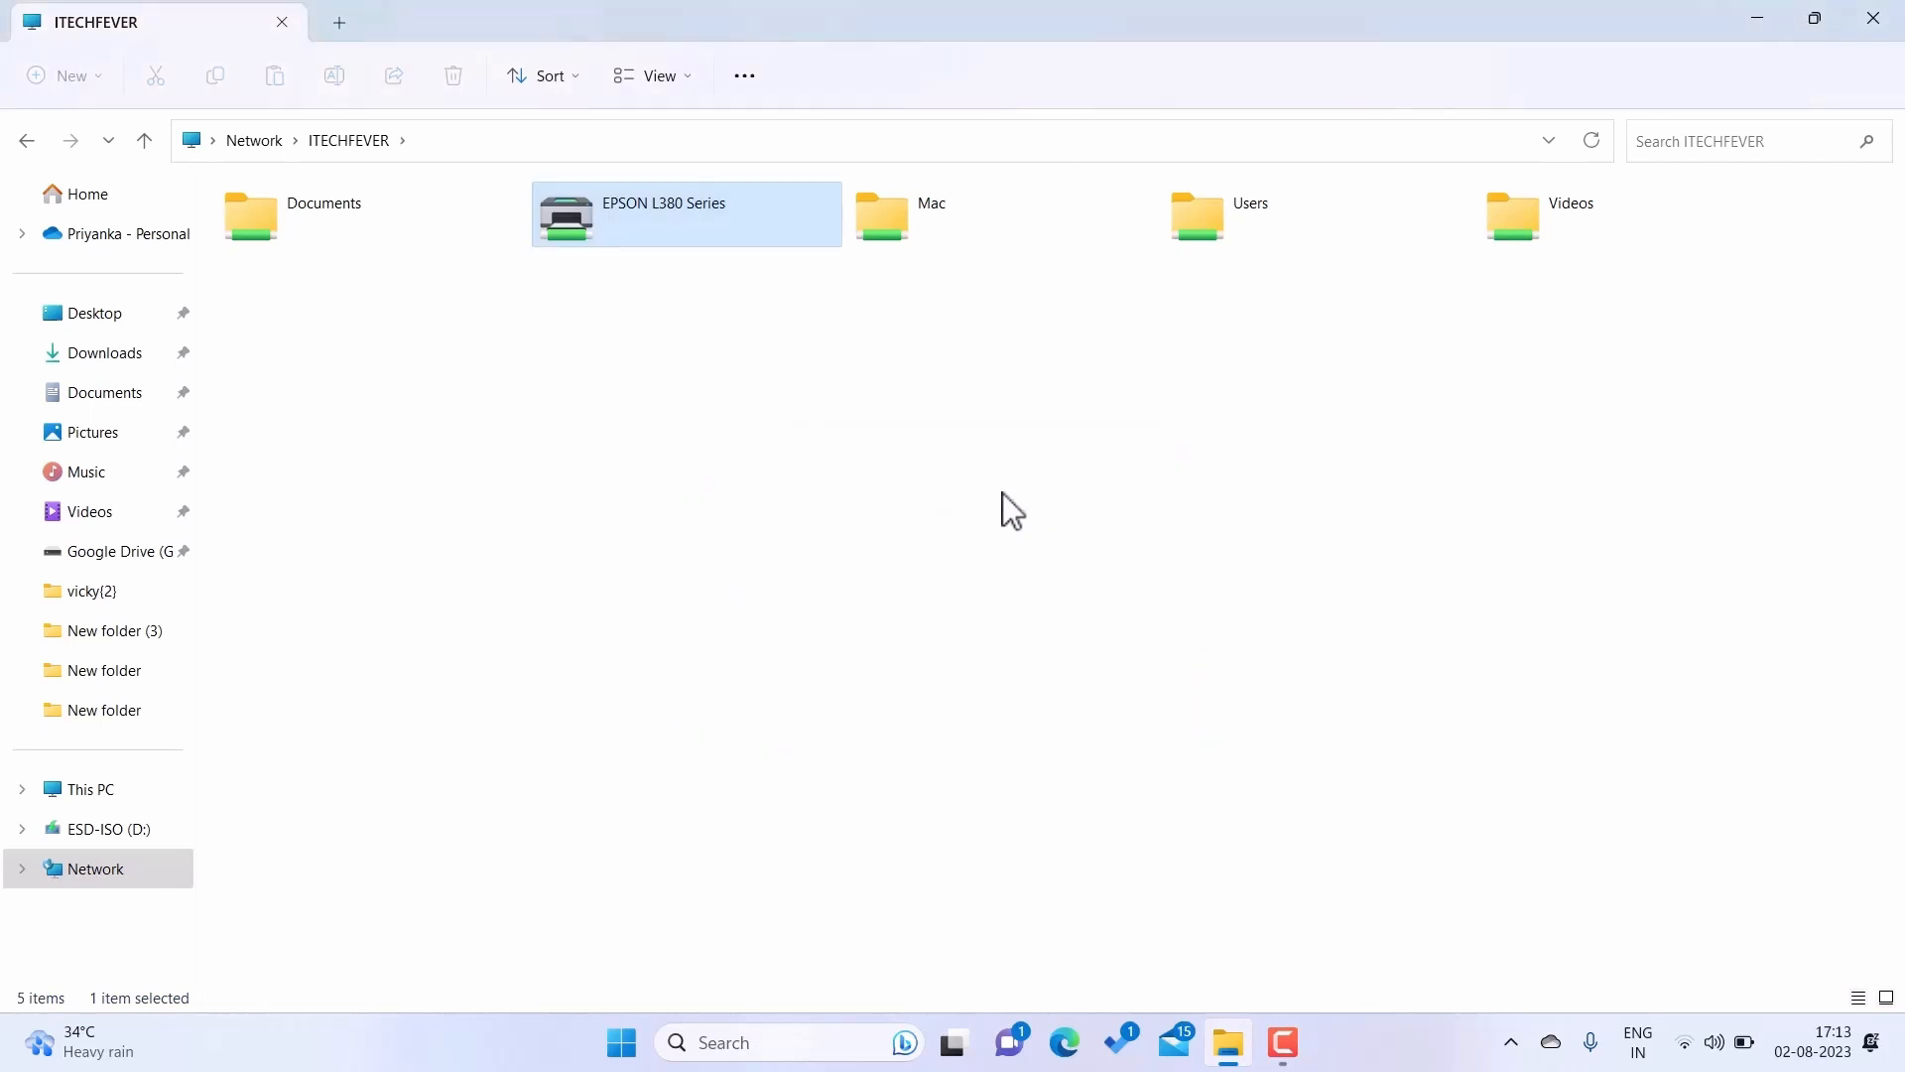
mouse_move(751, 231)
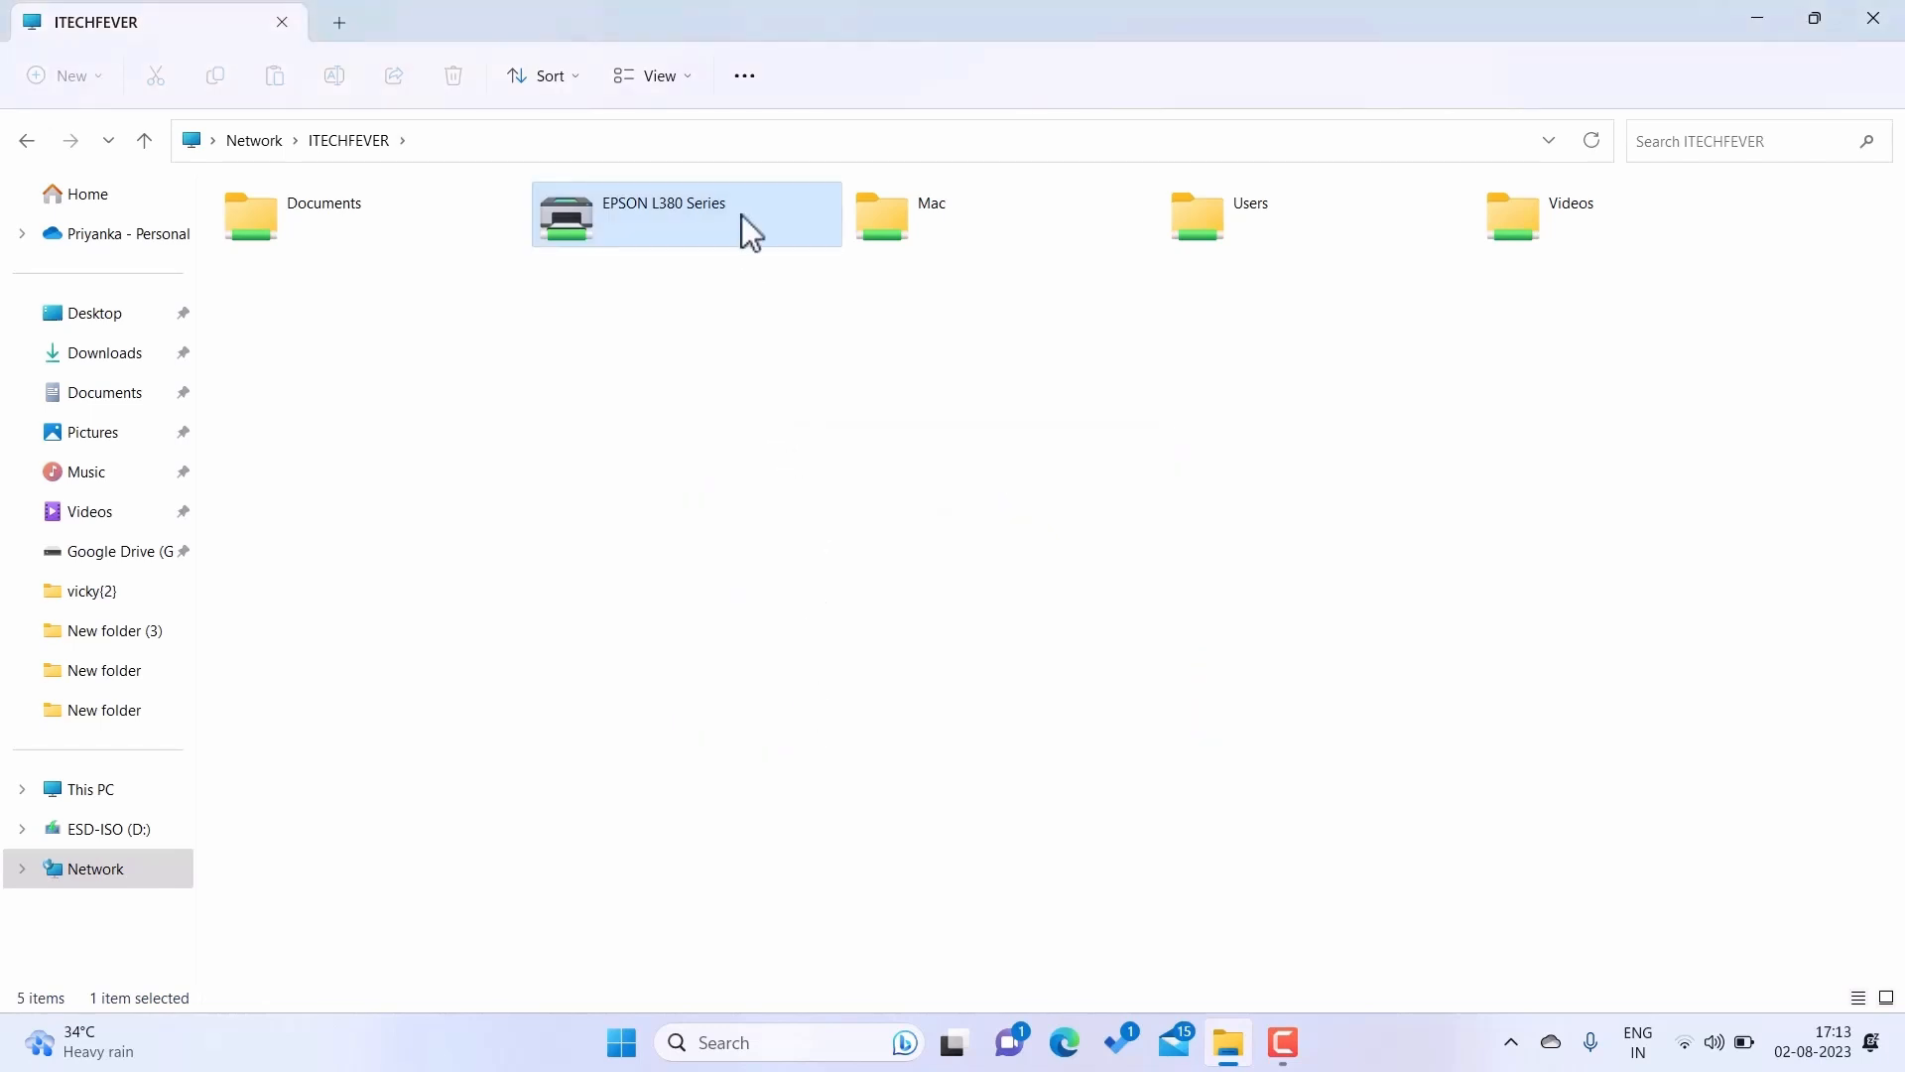
double_click(687, 214)
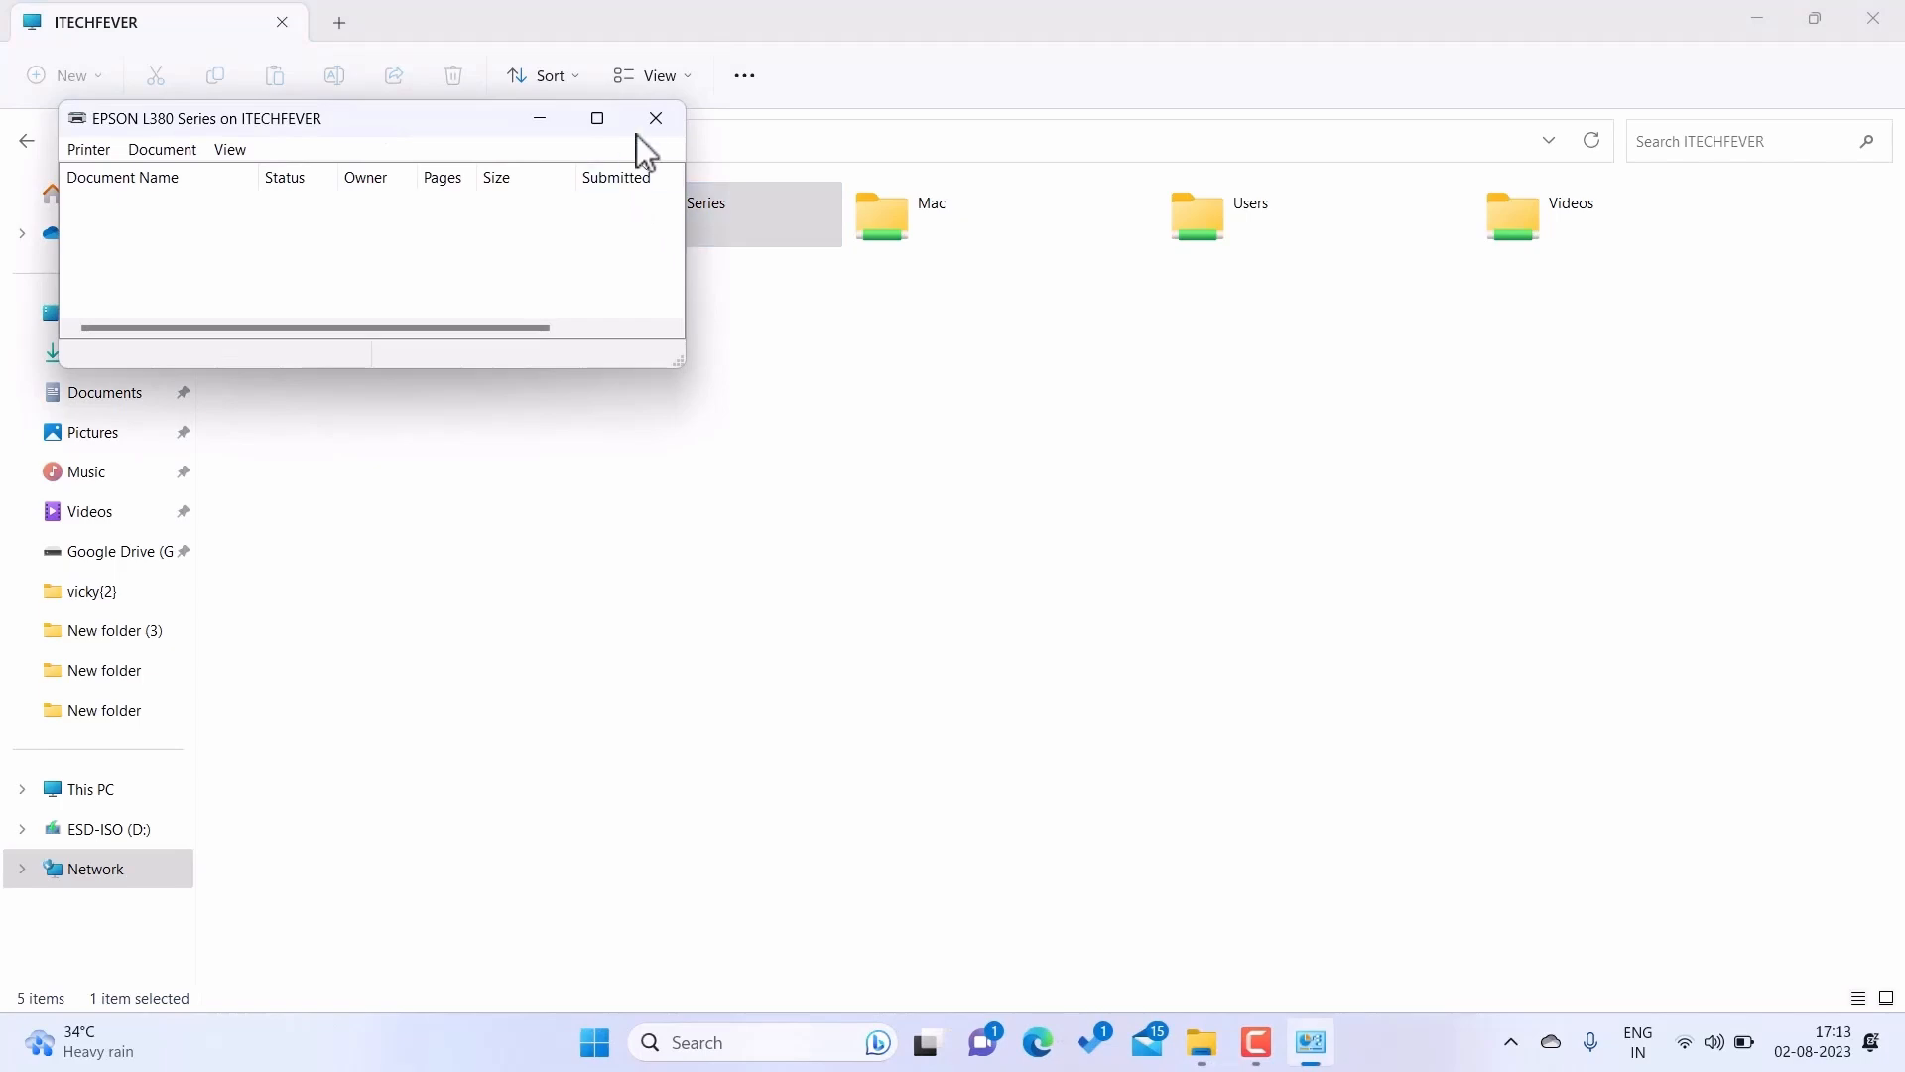
click(655, 119)
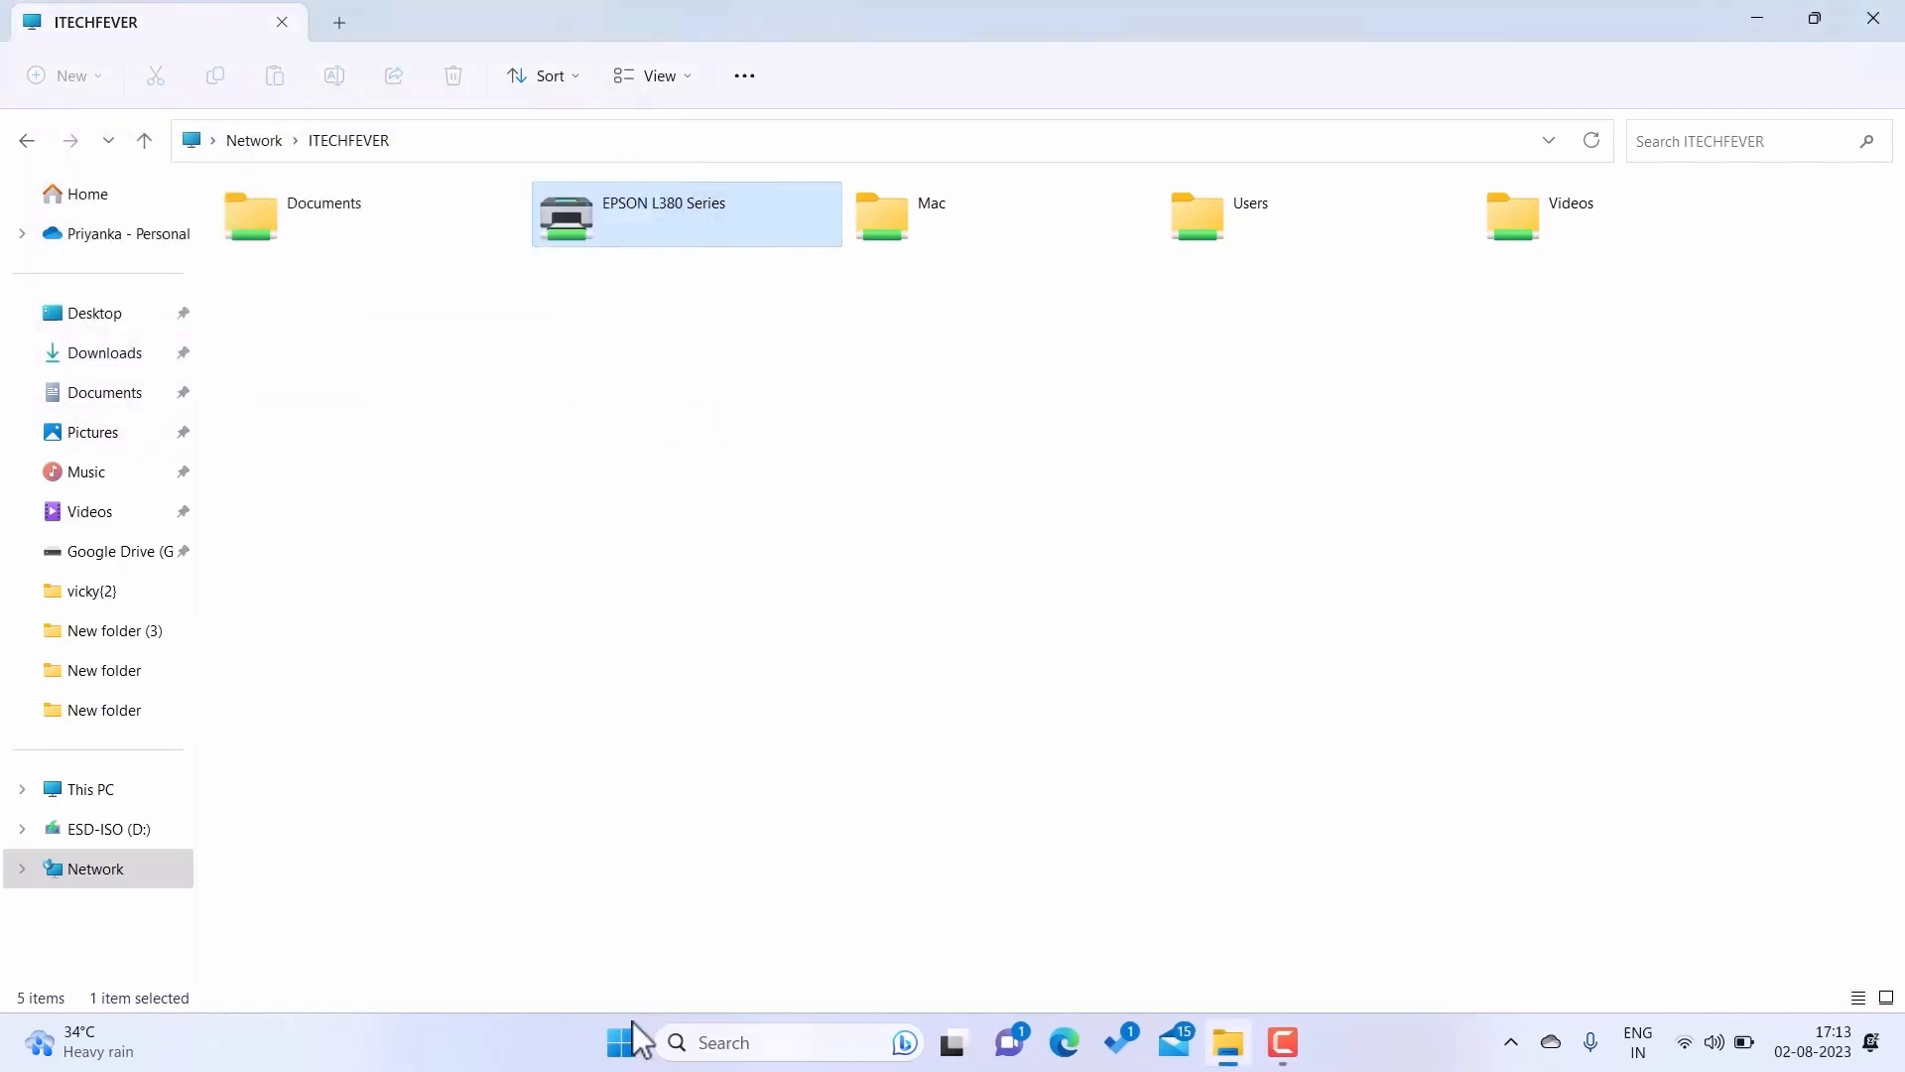
Check Settings > Bluetooth & devices for EPSON L380 Series on ITECHFEVER, then close Settings.
click(621, 1041)
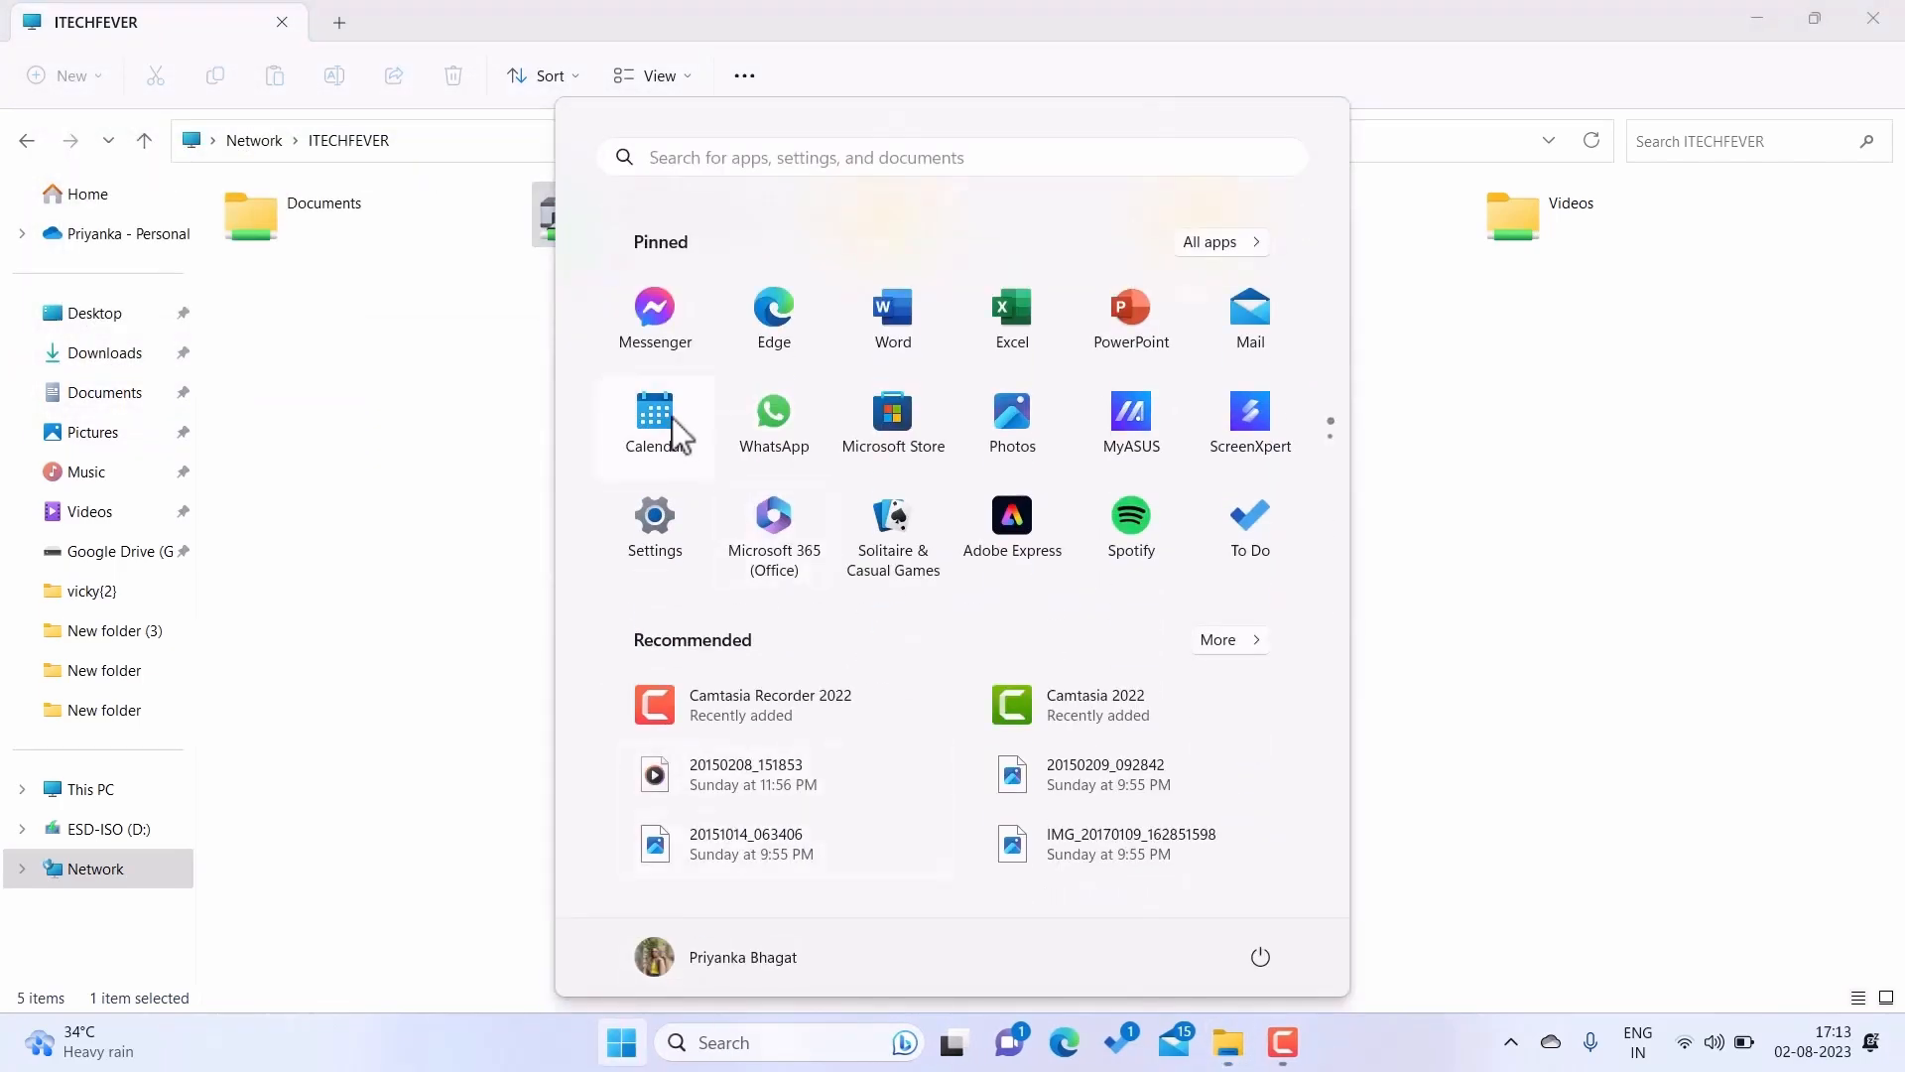
click(654, 515)
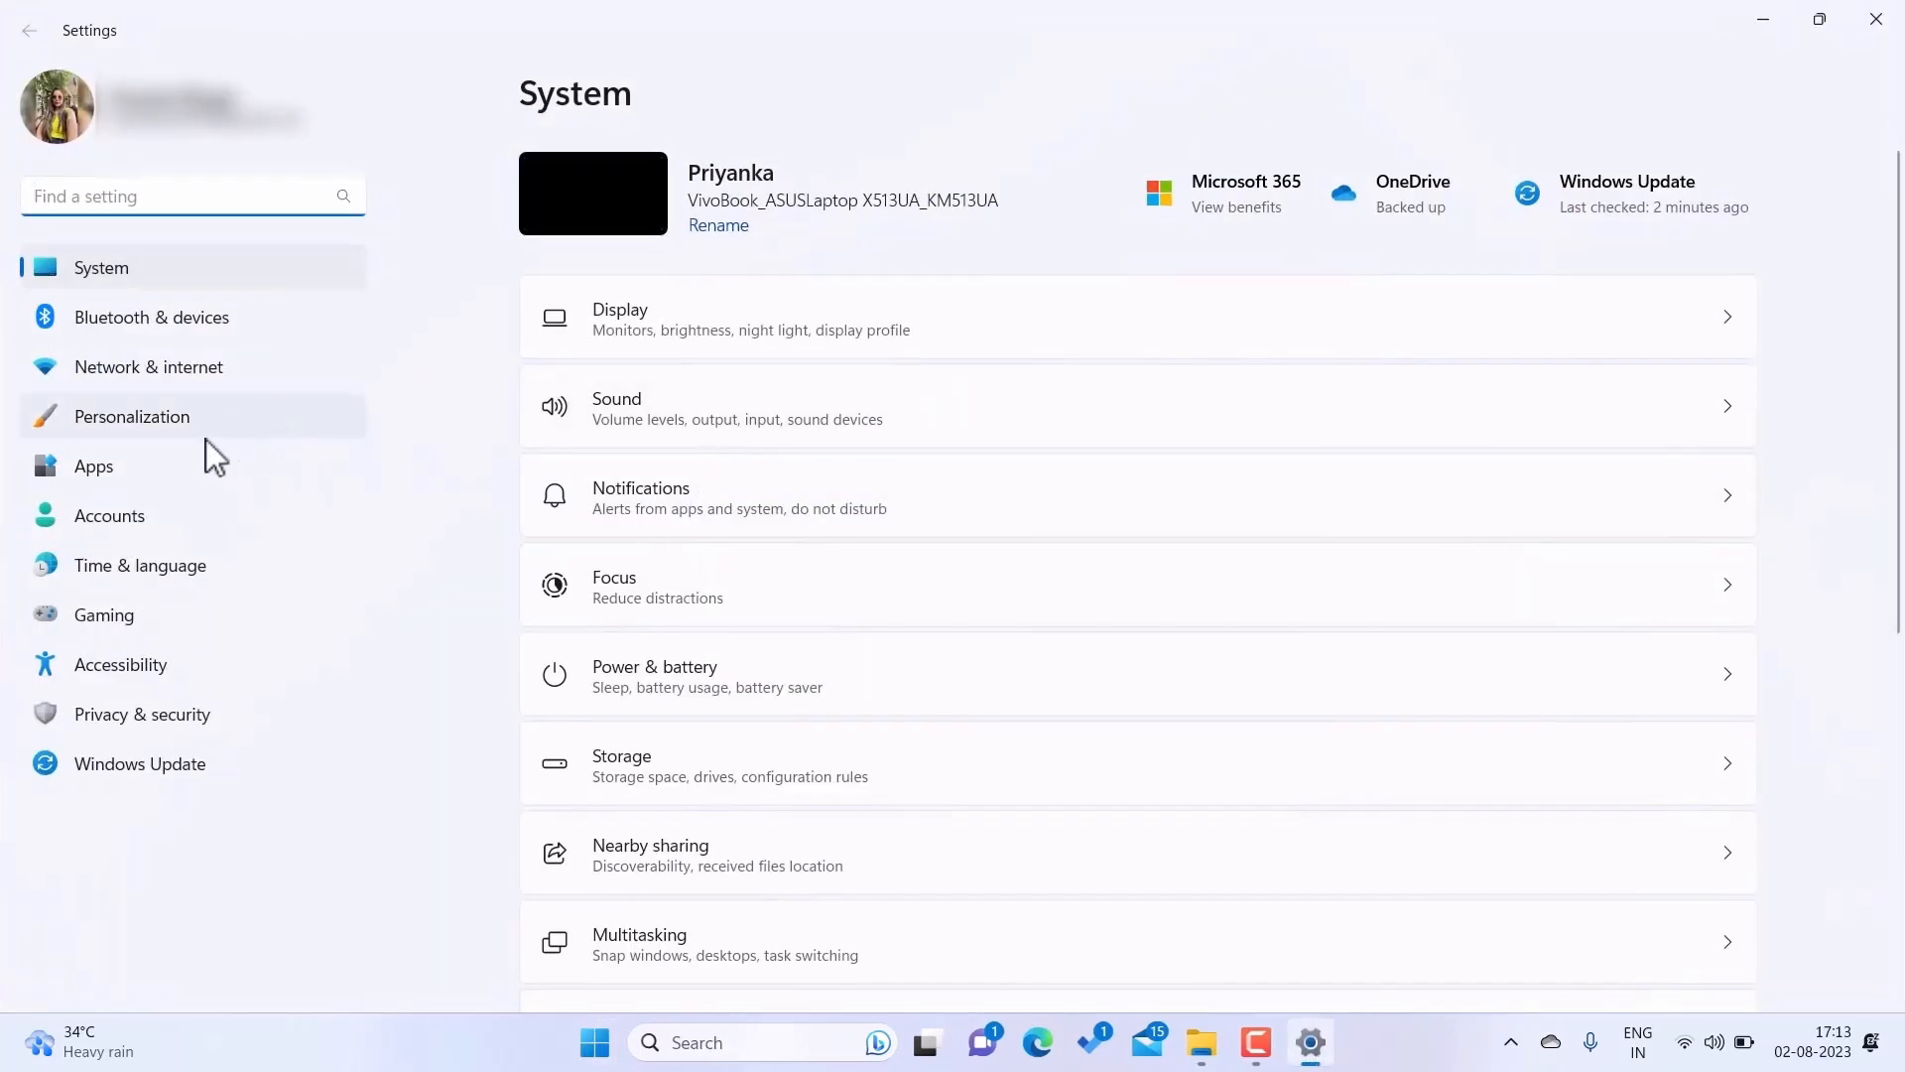
click(151, 318)
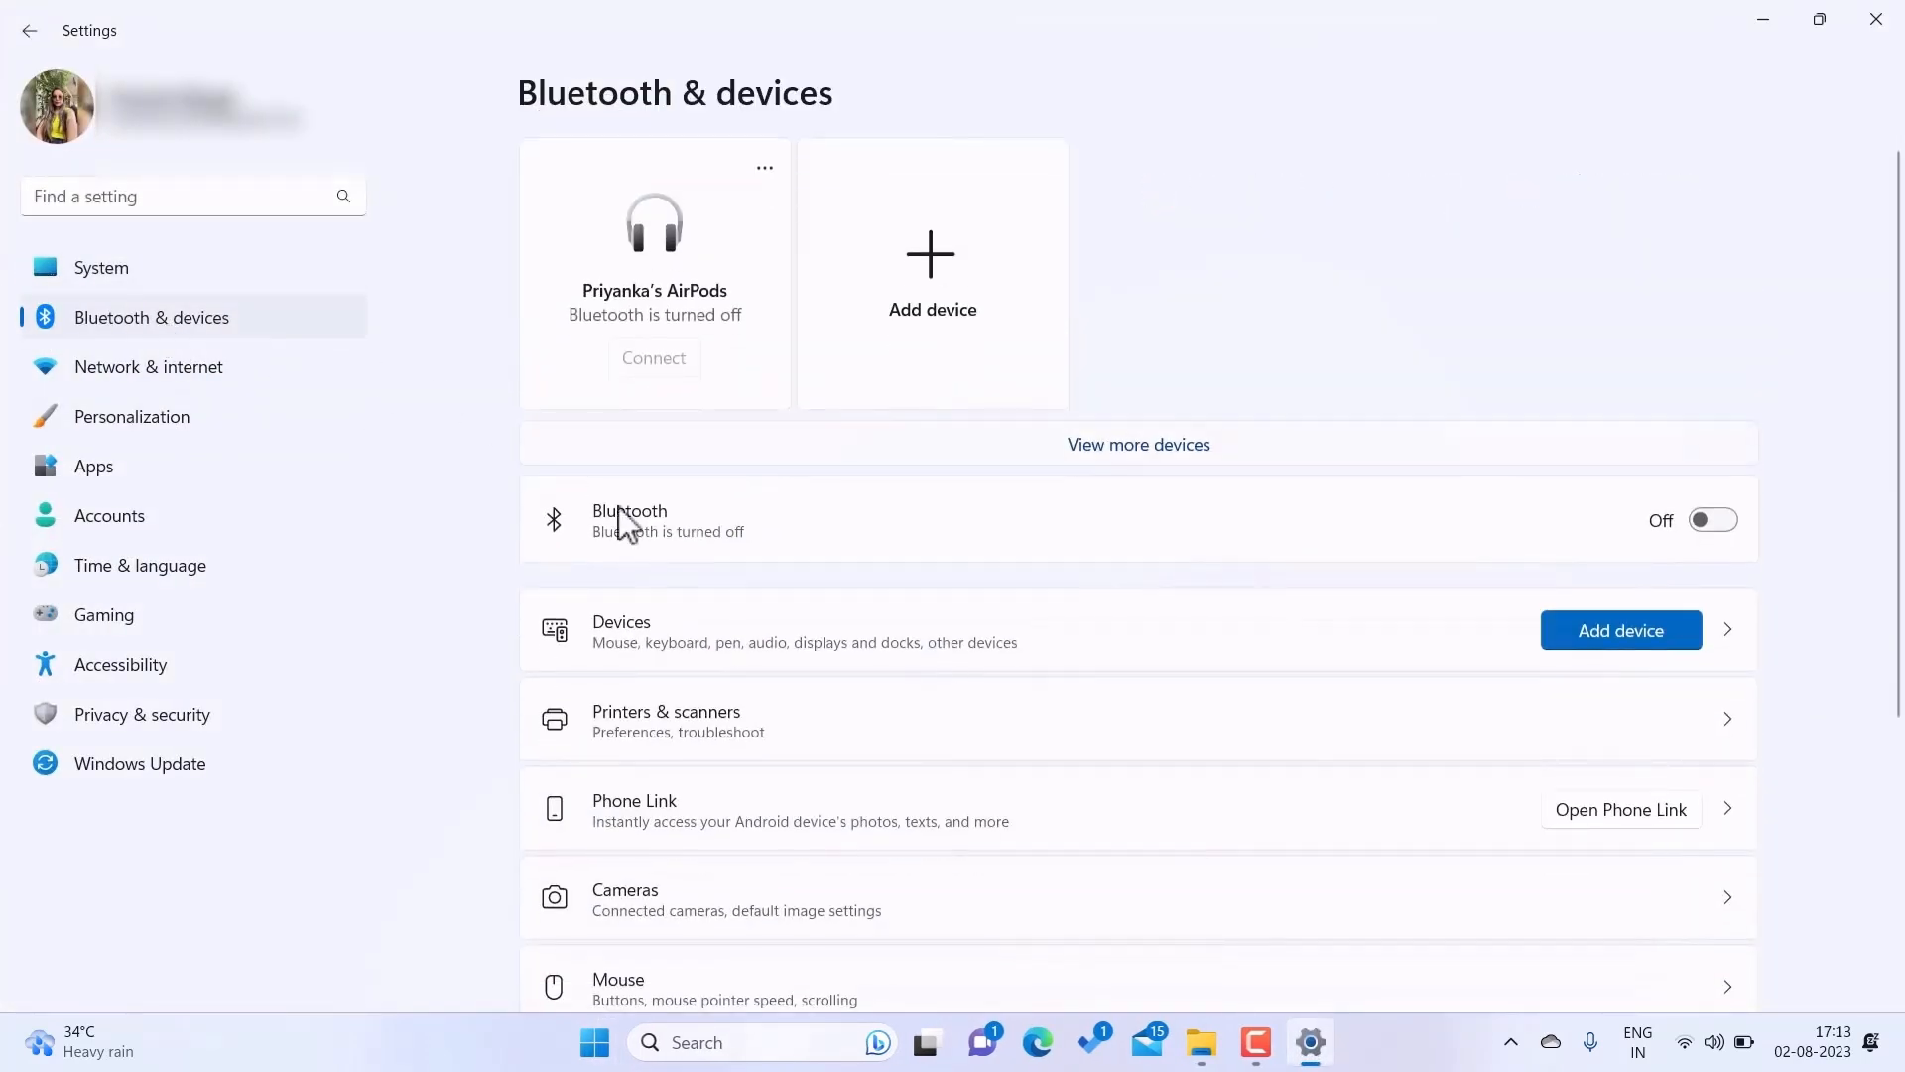
mouse_move(1049, 753)
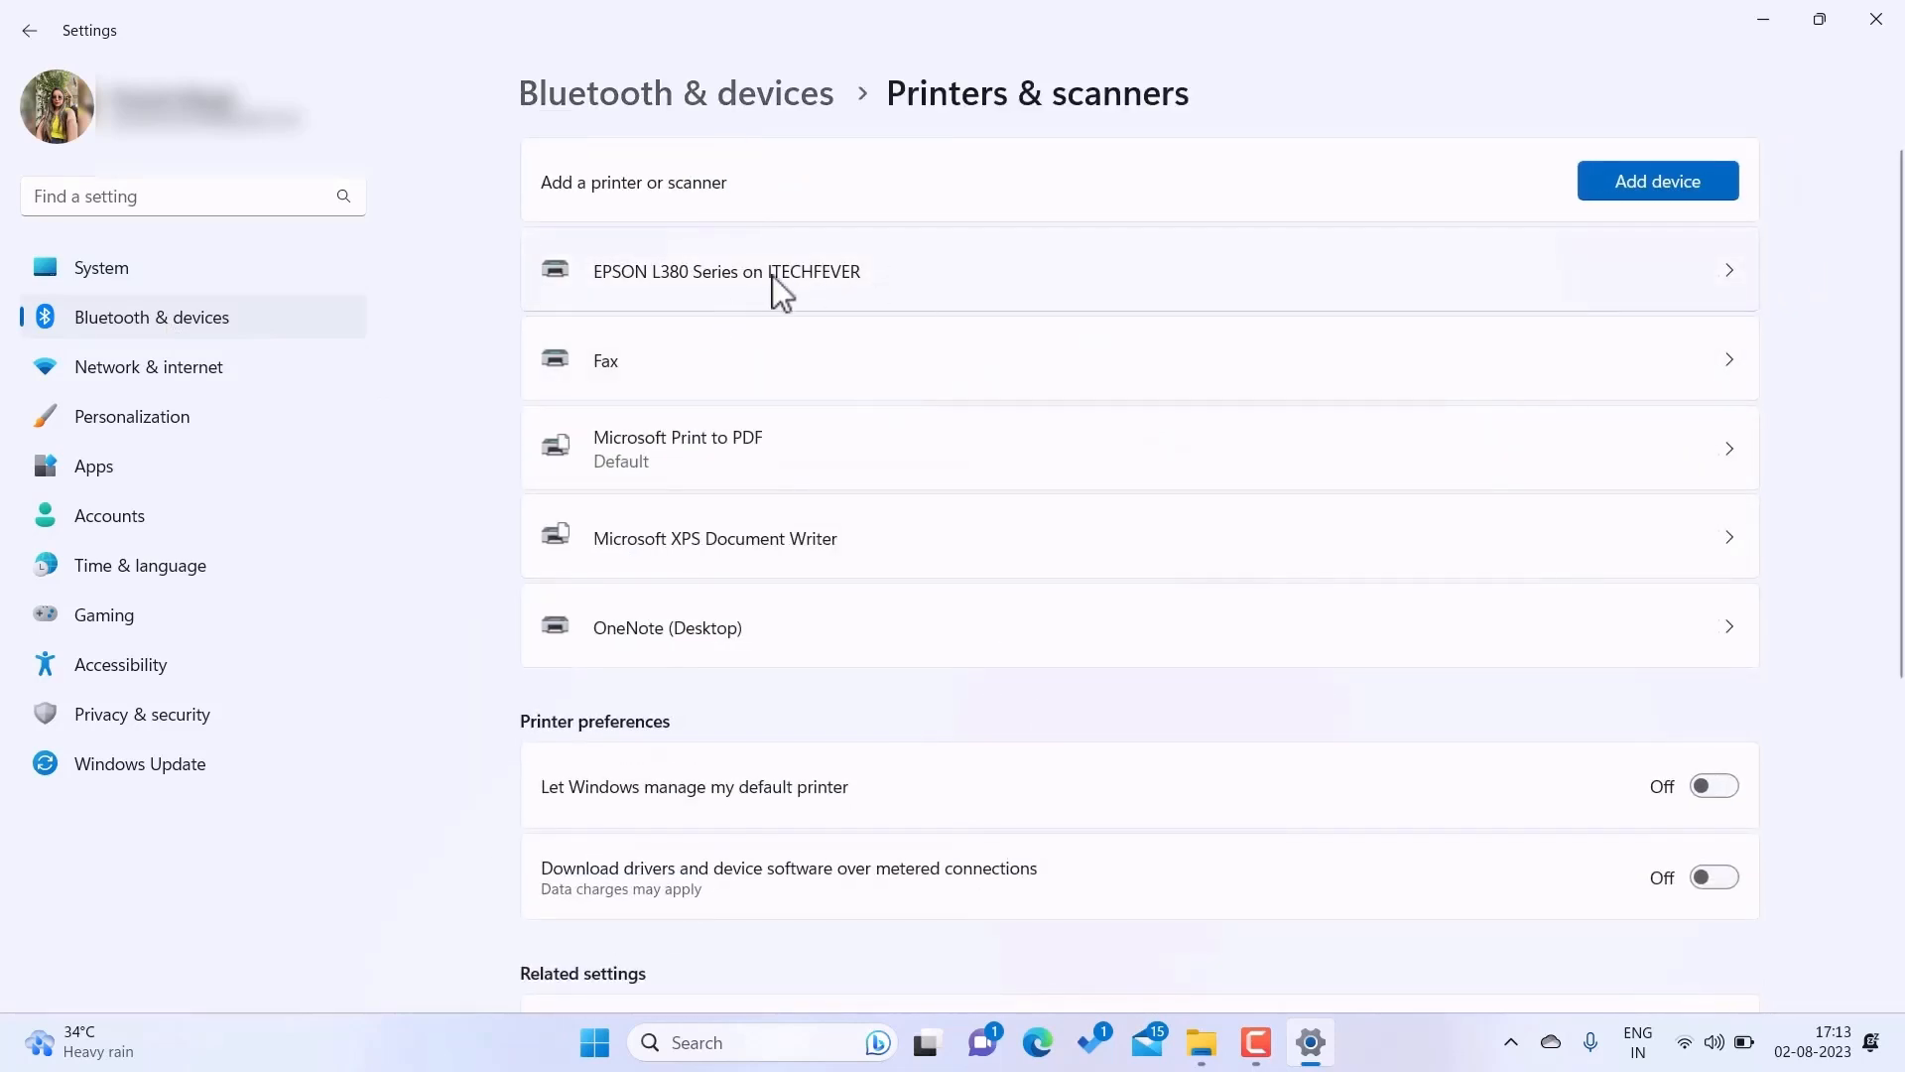
mouse_move(1462, 294)
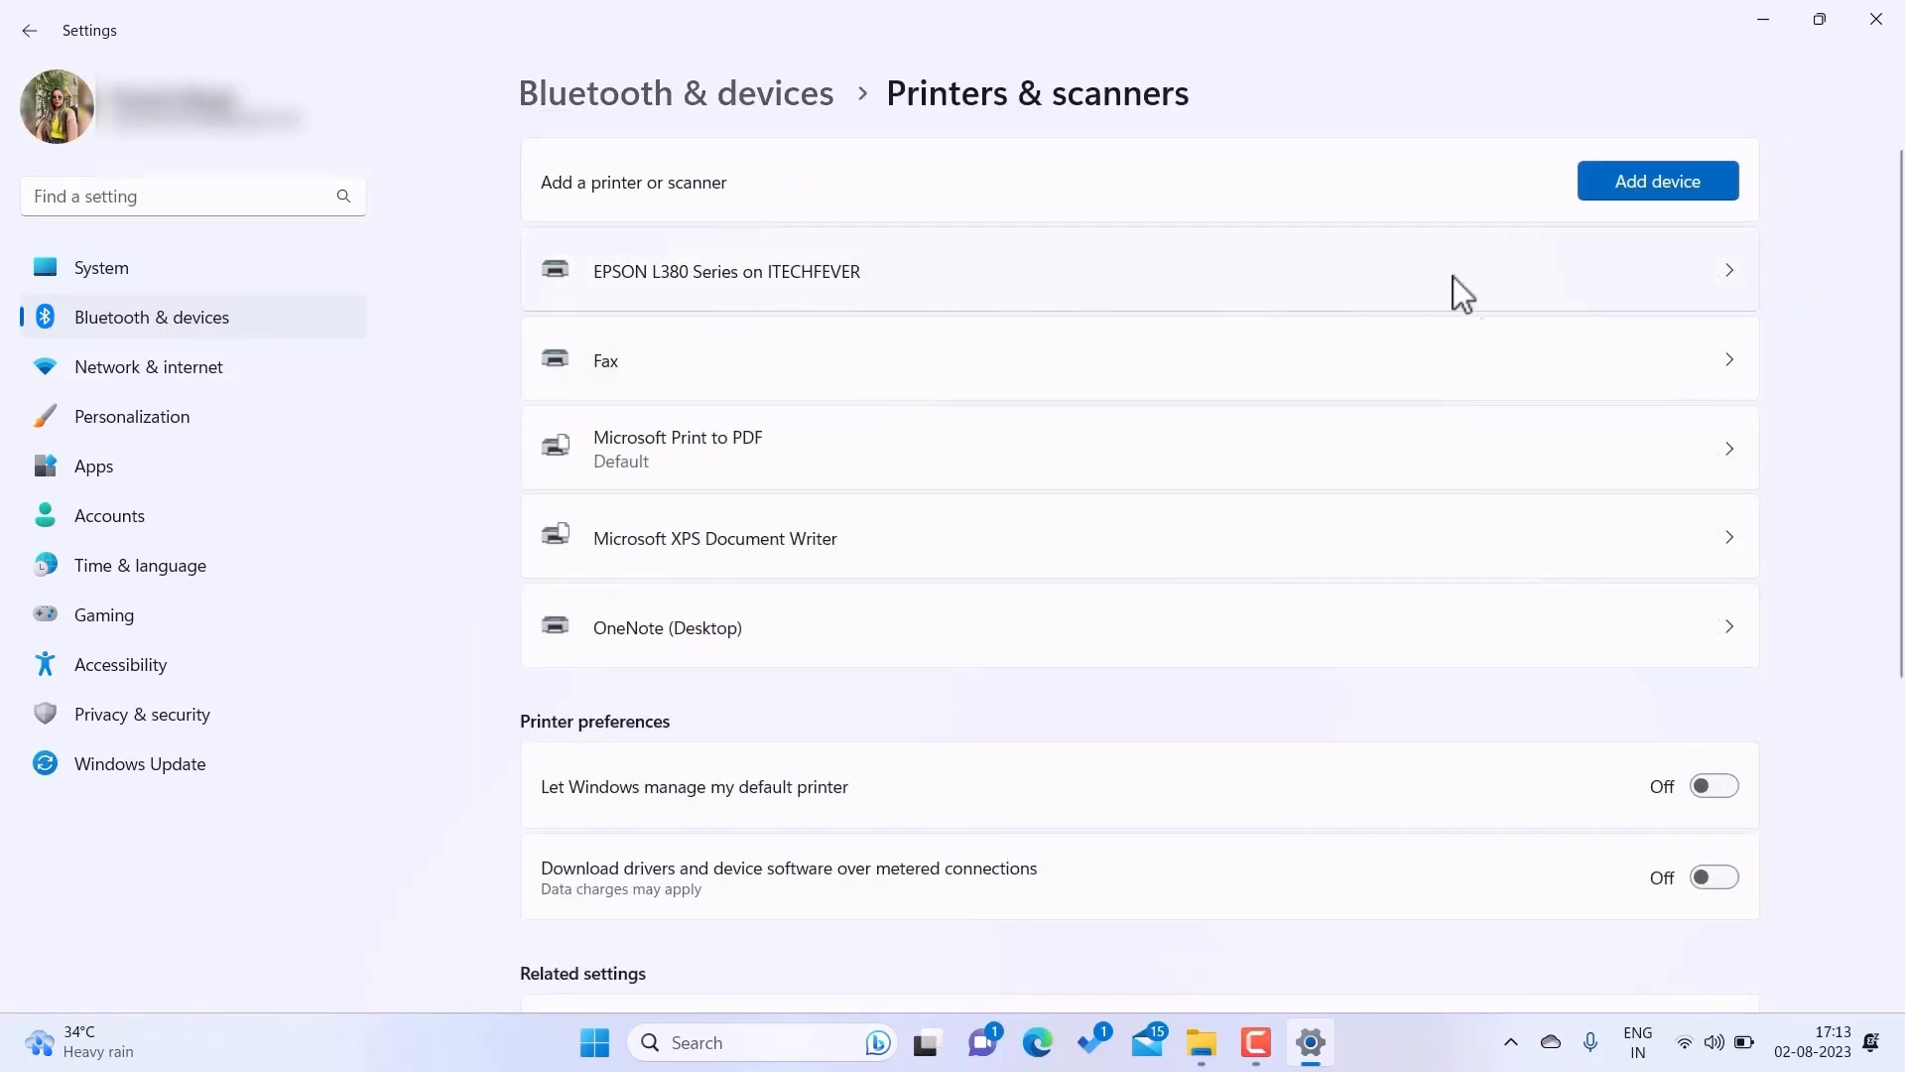
mouse_move(1815, 63)
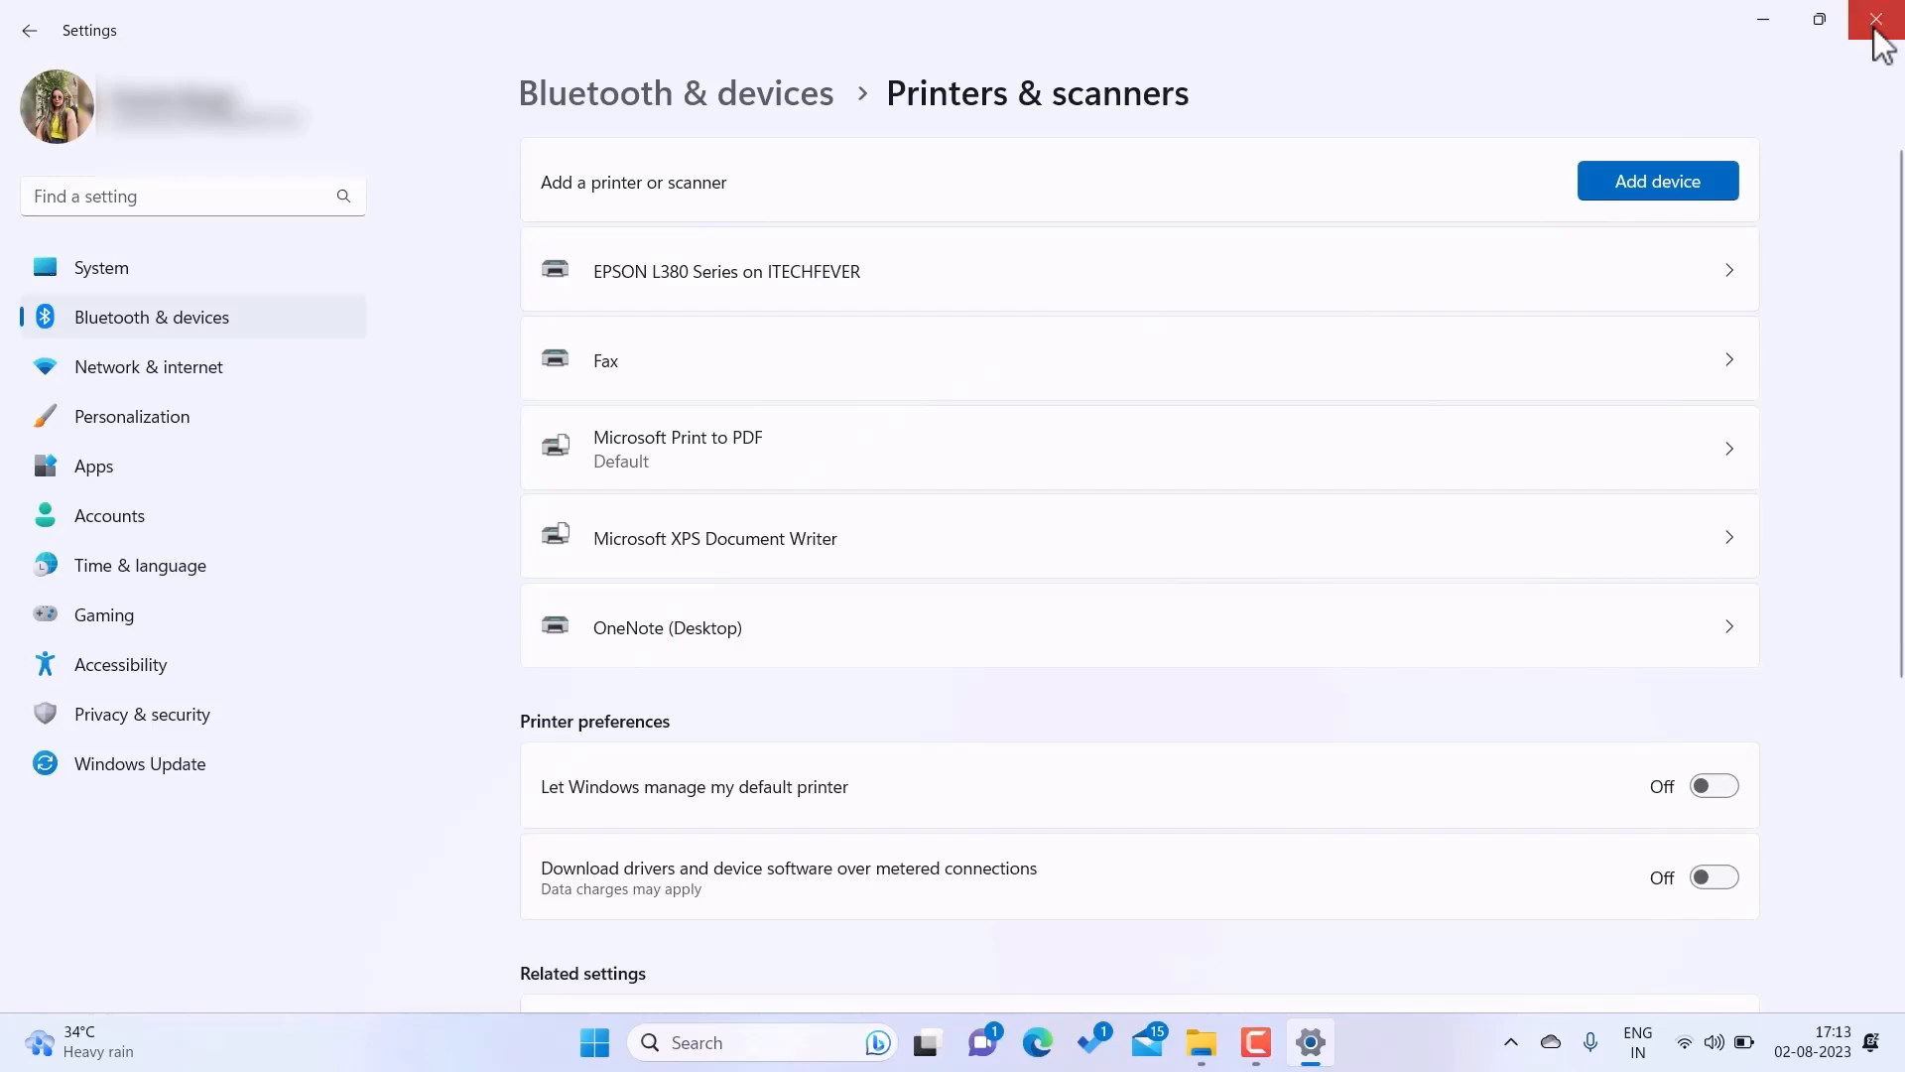
click(1879, 21)
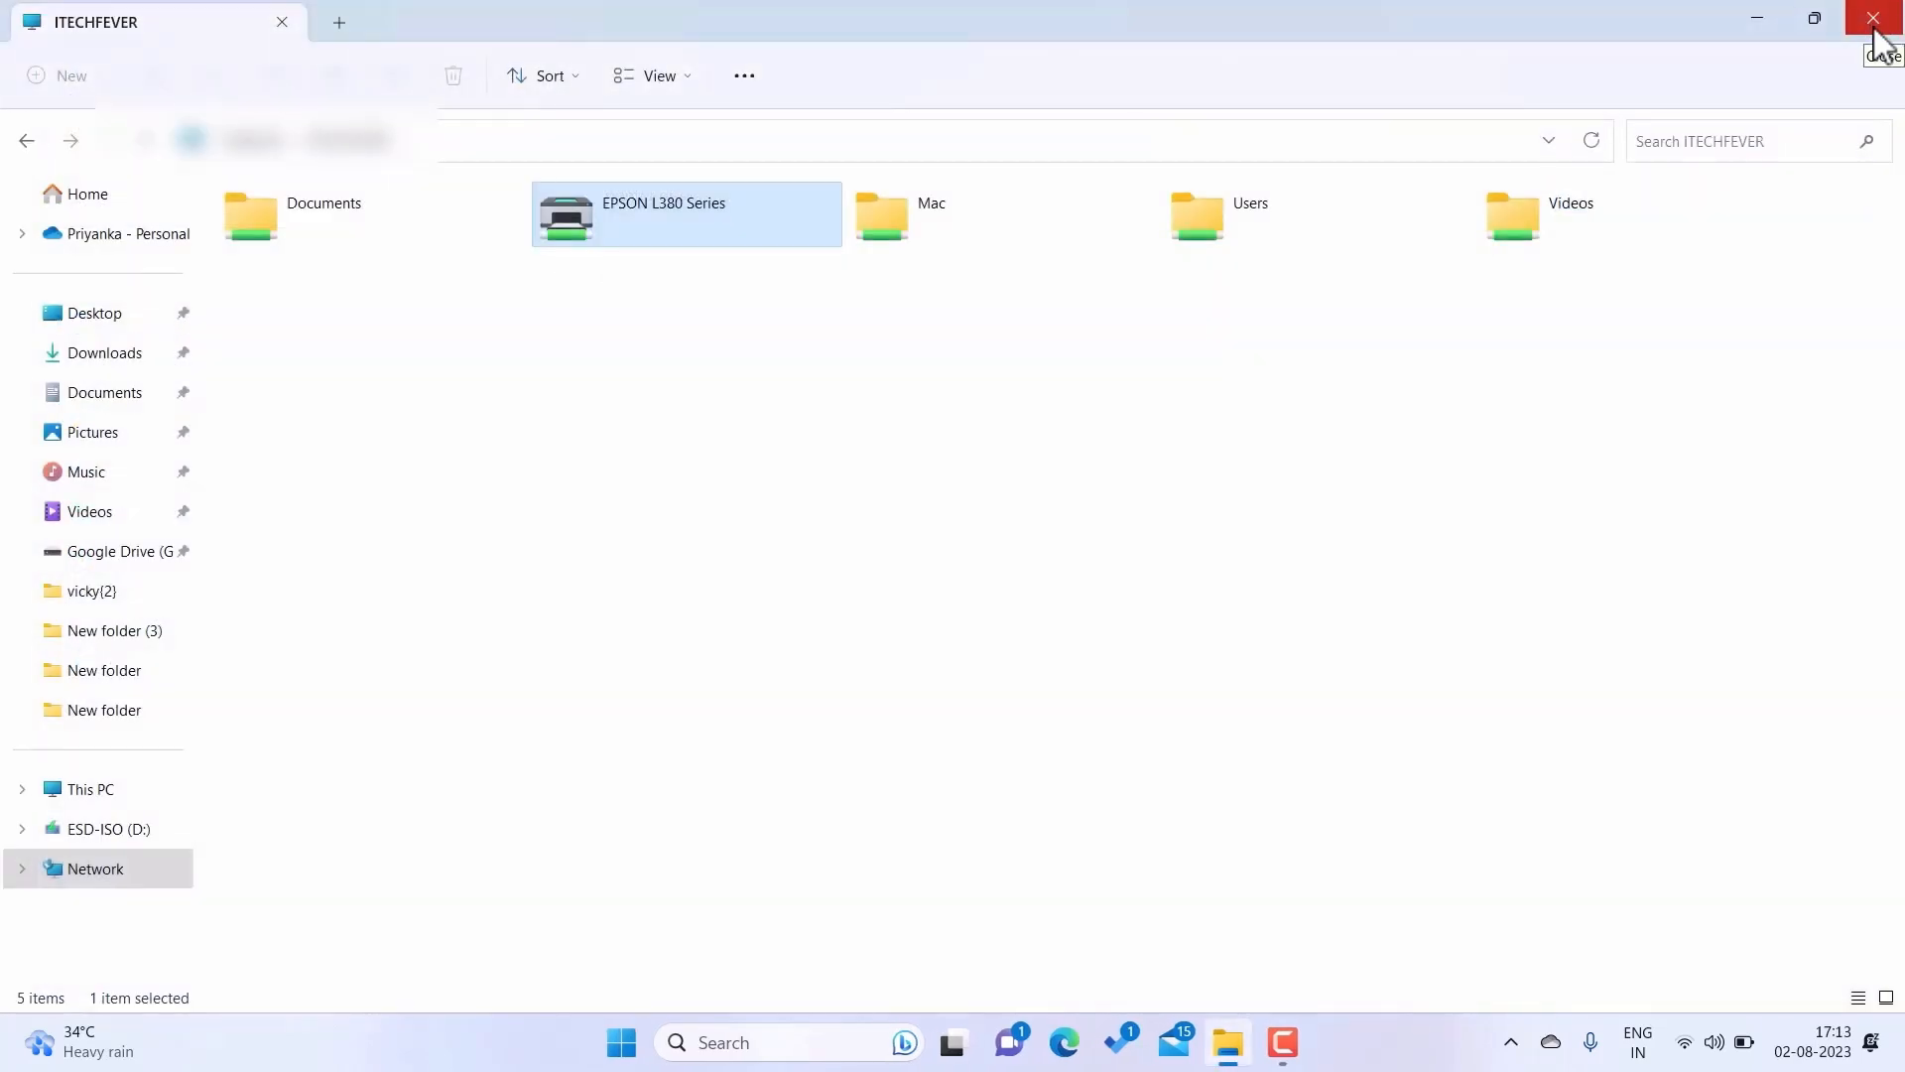